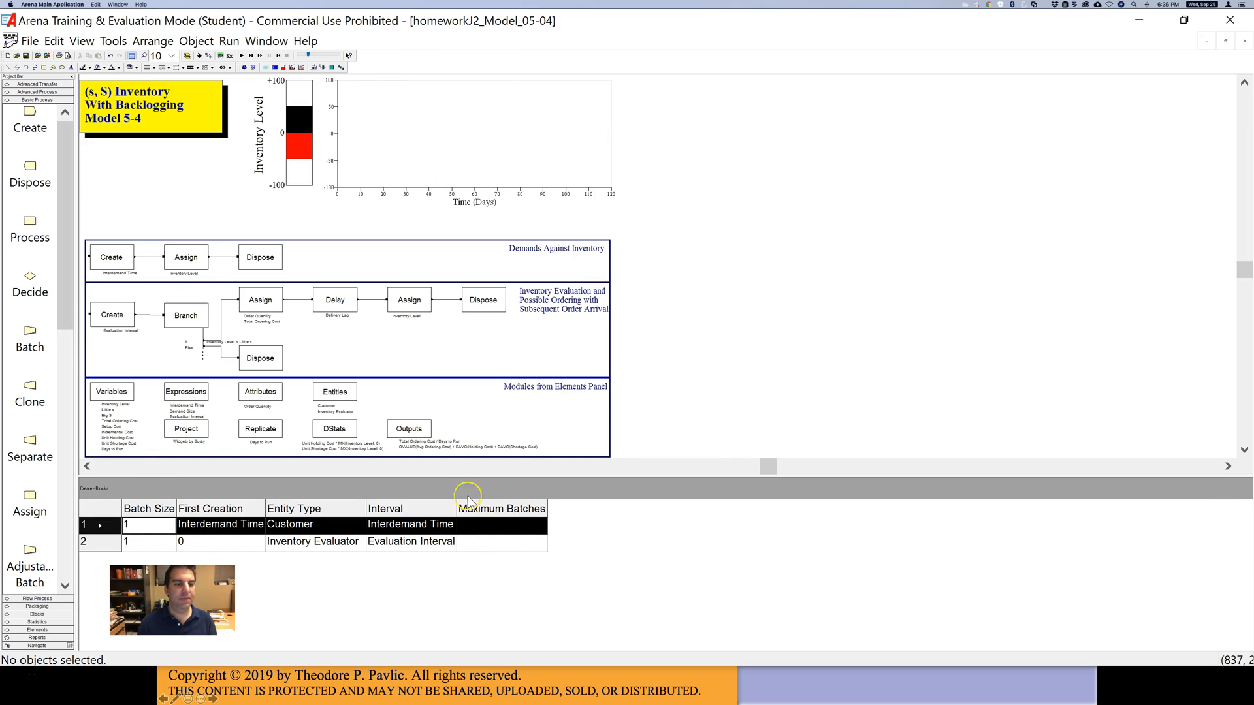
mouse_move(908, 136)
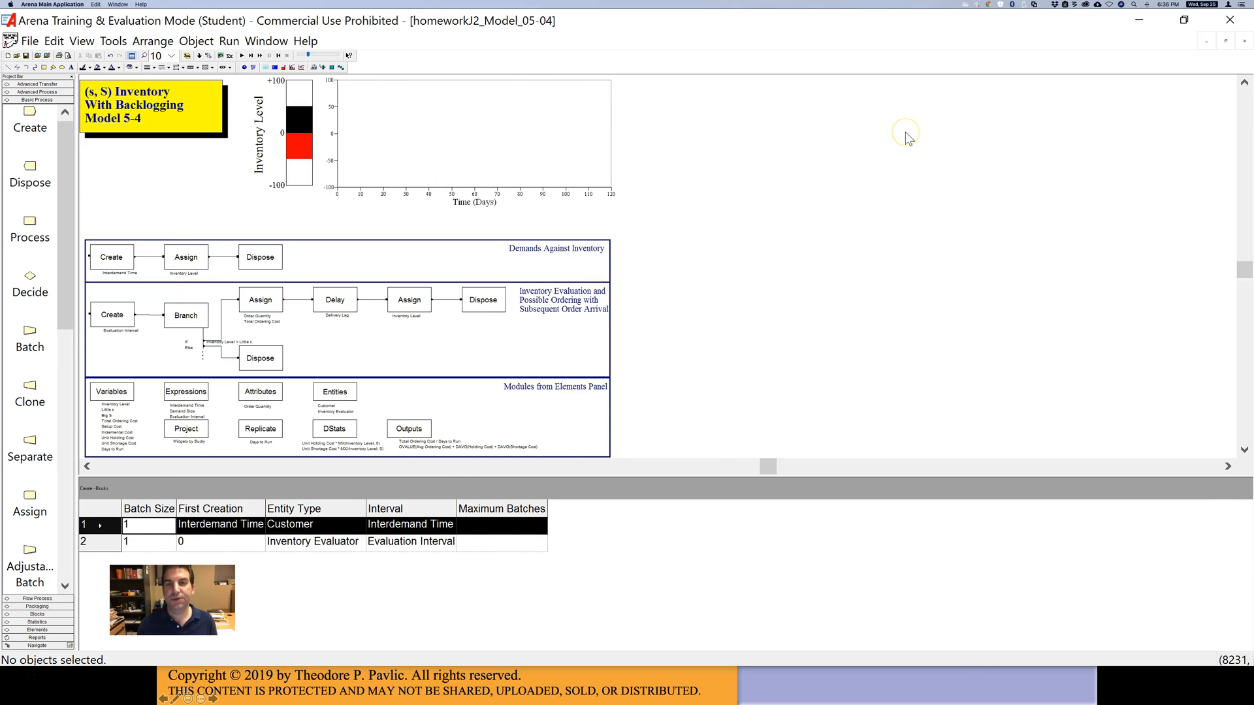
mouse_move(382, 381)
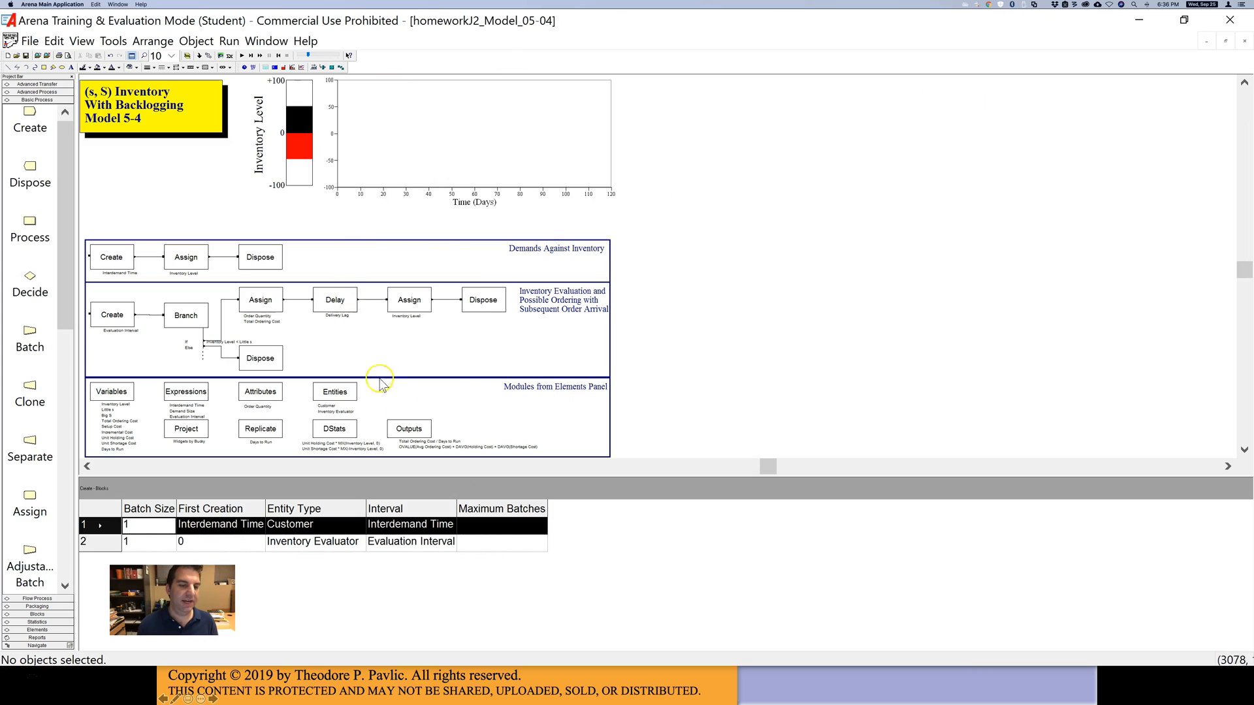
mouse_move(122, 224)
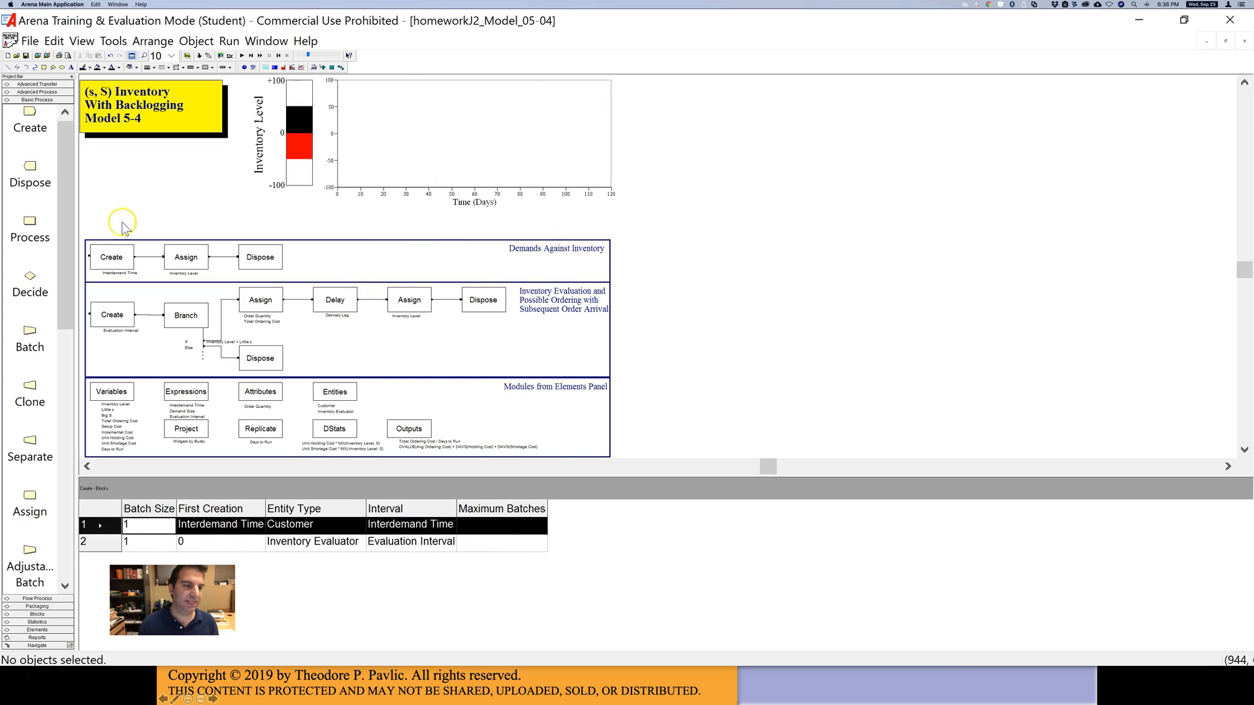
mouse_move(489, 281)
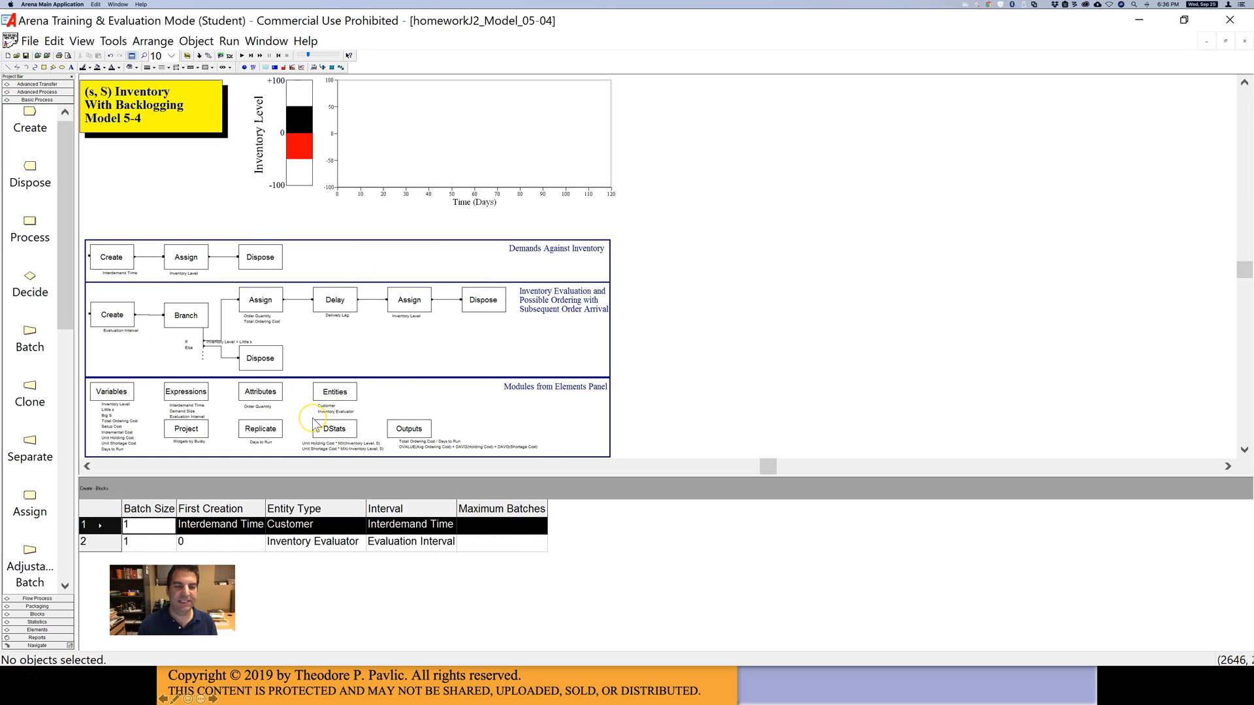
mouse_move(505, 132)
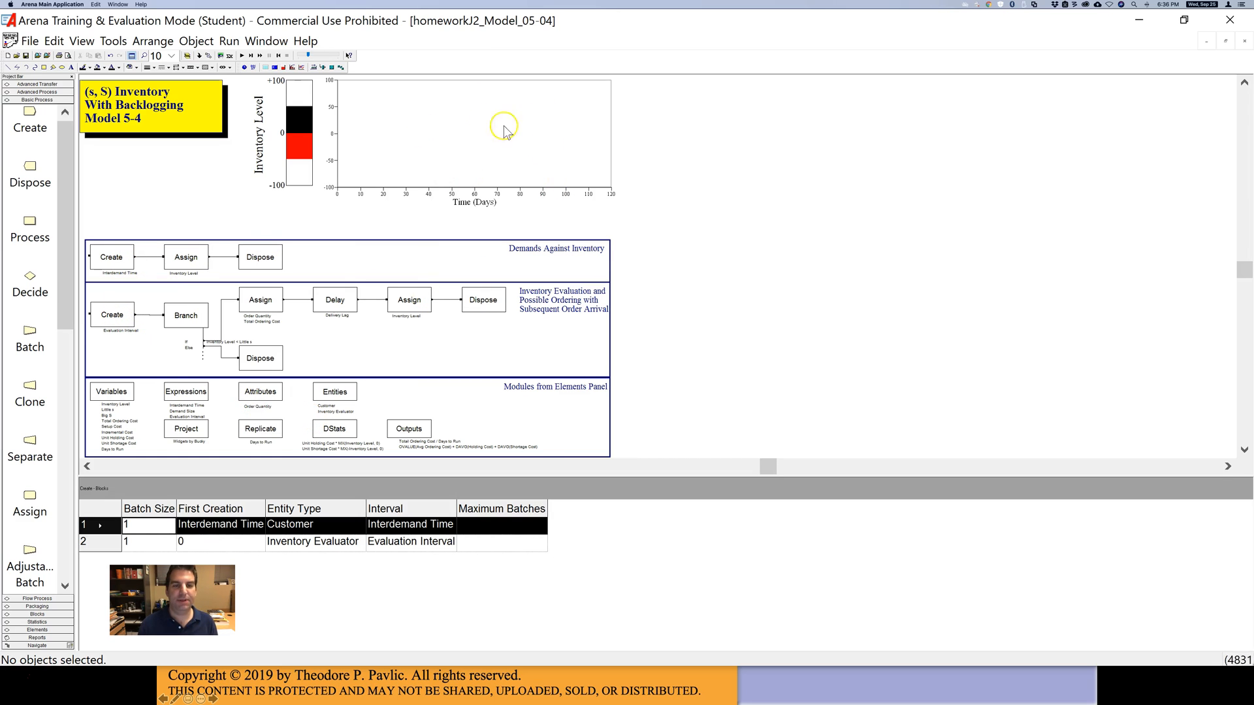
mouse_move(310, 175)
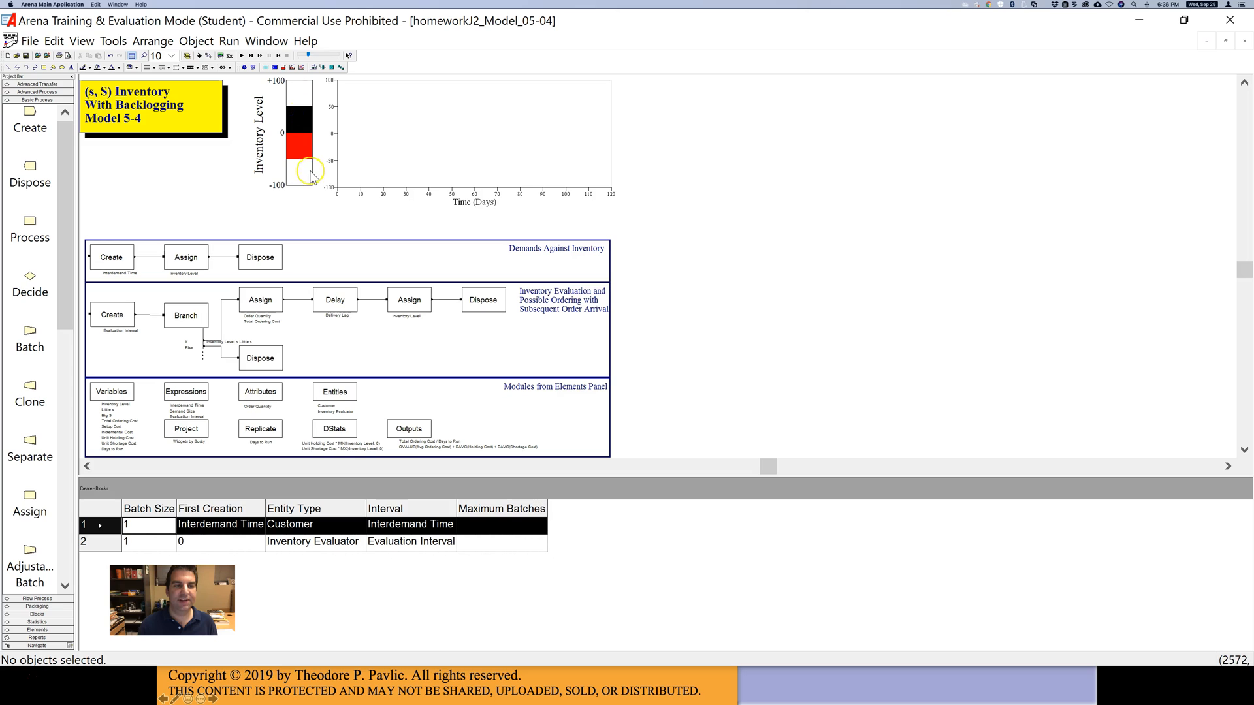
mouse_move(293, 118)
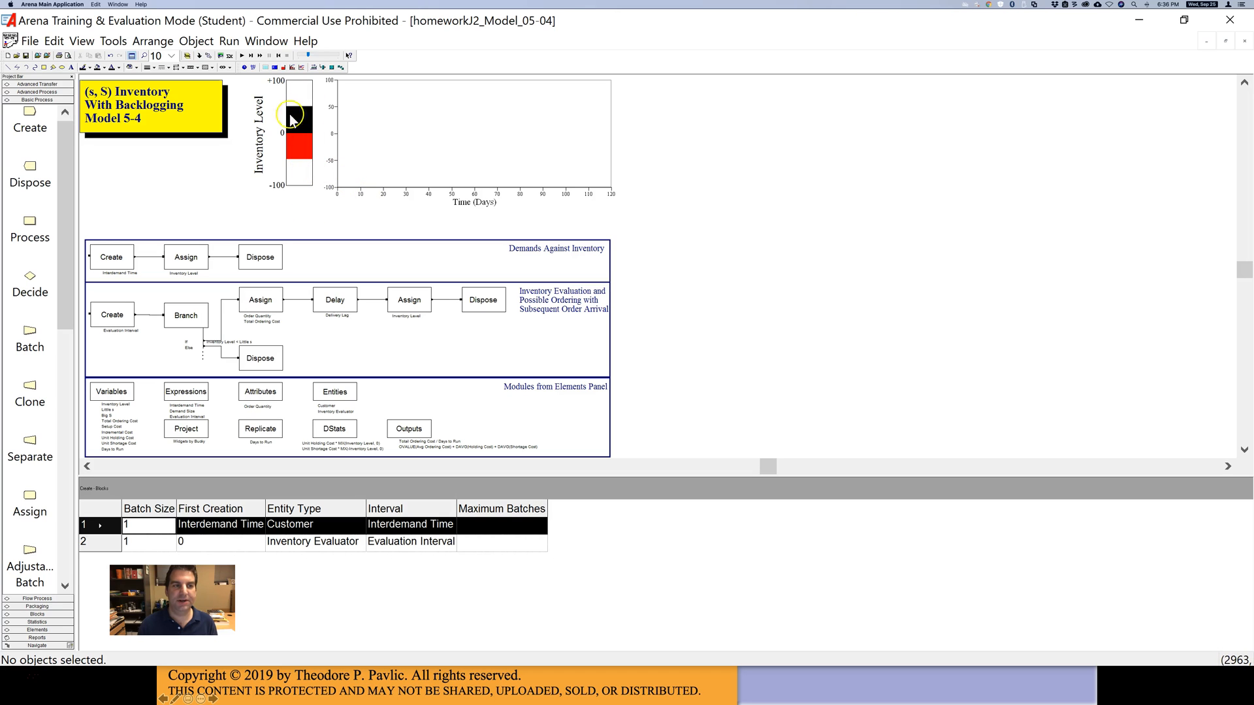
- Run the inventory model, pausing and resuming as the inventory plot fills toward day 31
left_click(242, 55)
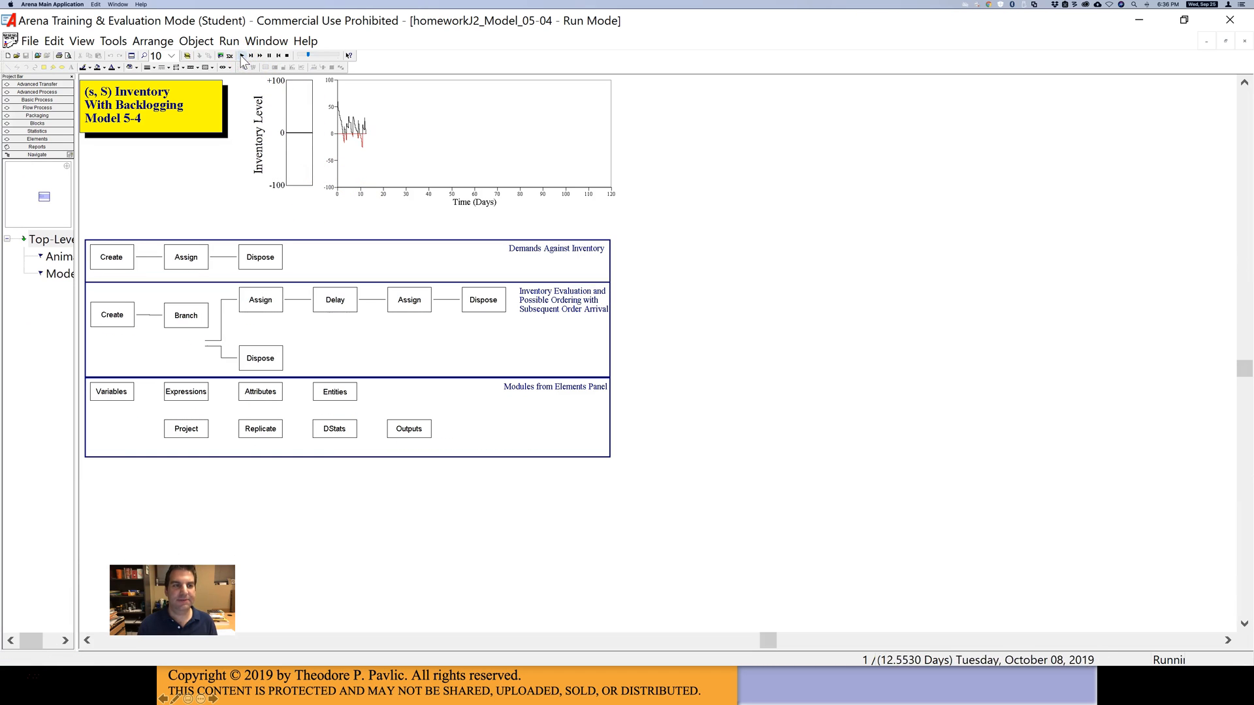
left_click(267, 55)
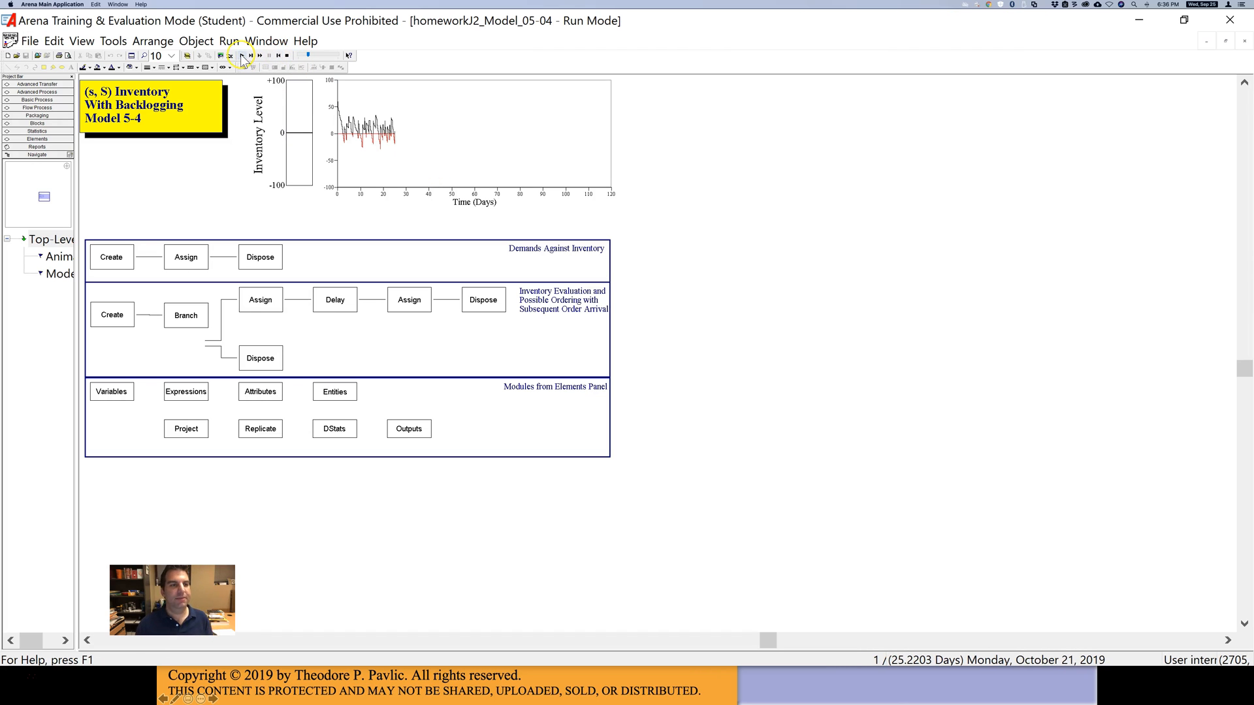
left_click(259, 55)
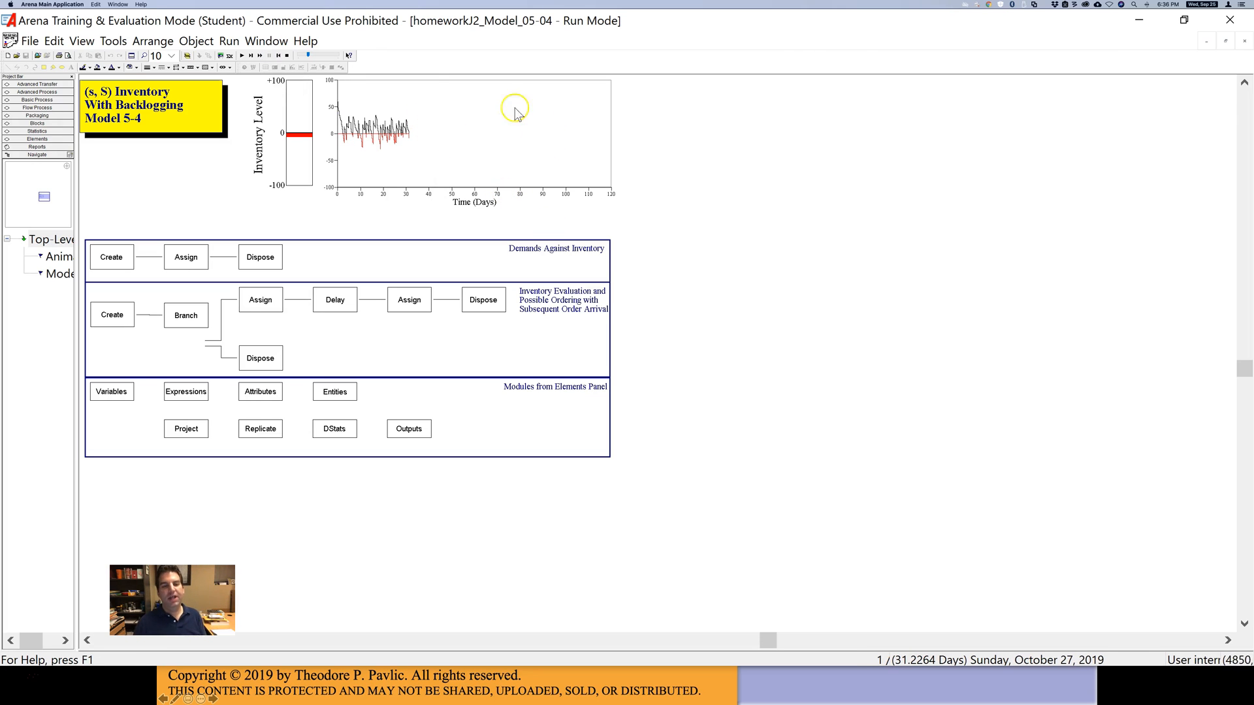
mouse_move(303, 140)
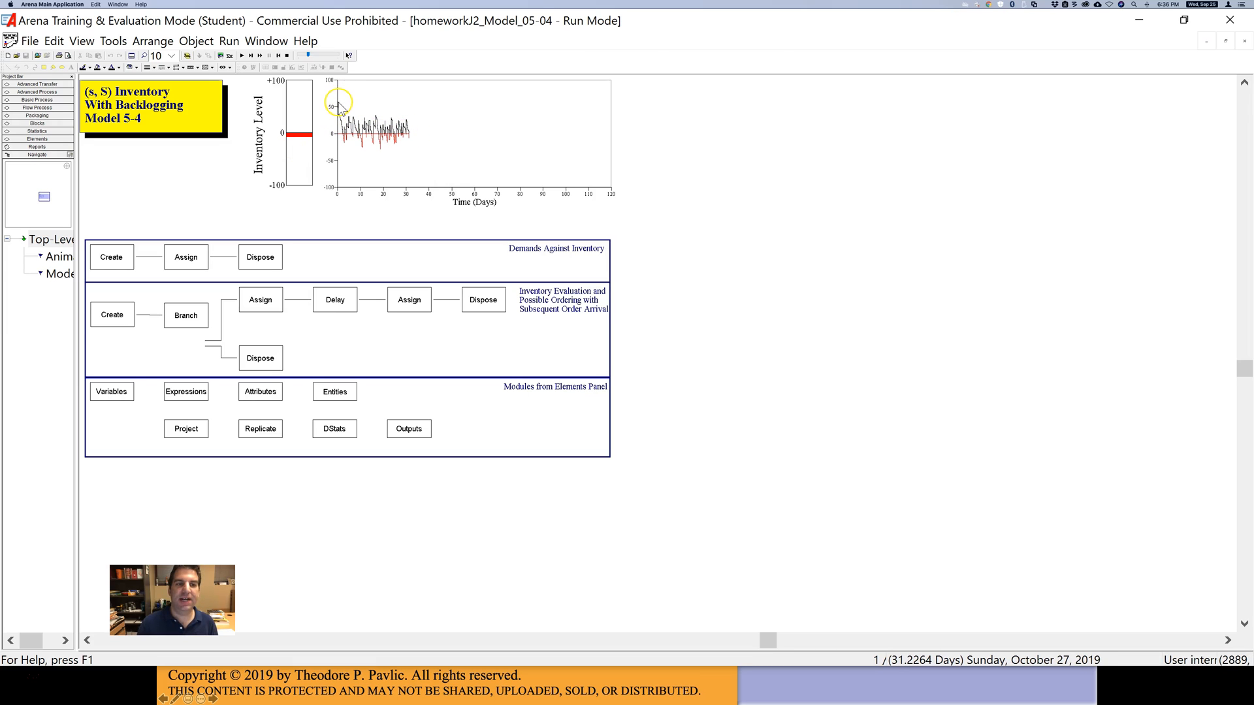
mouse_move(350, 151)
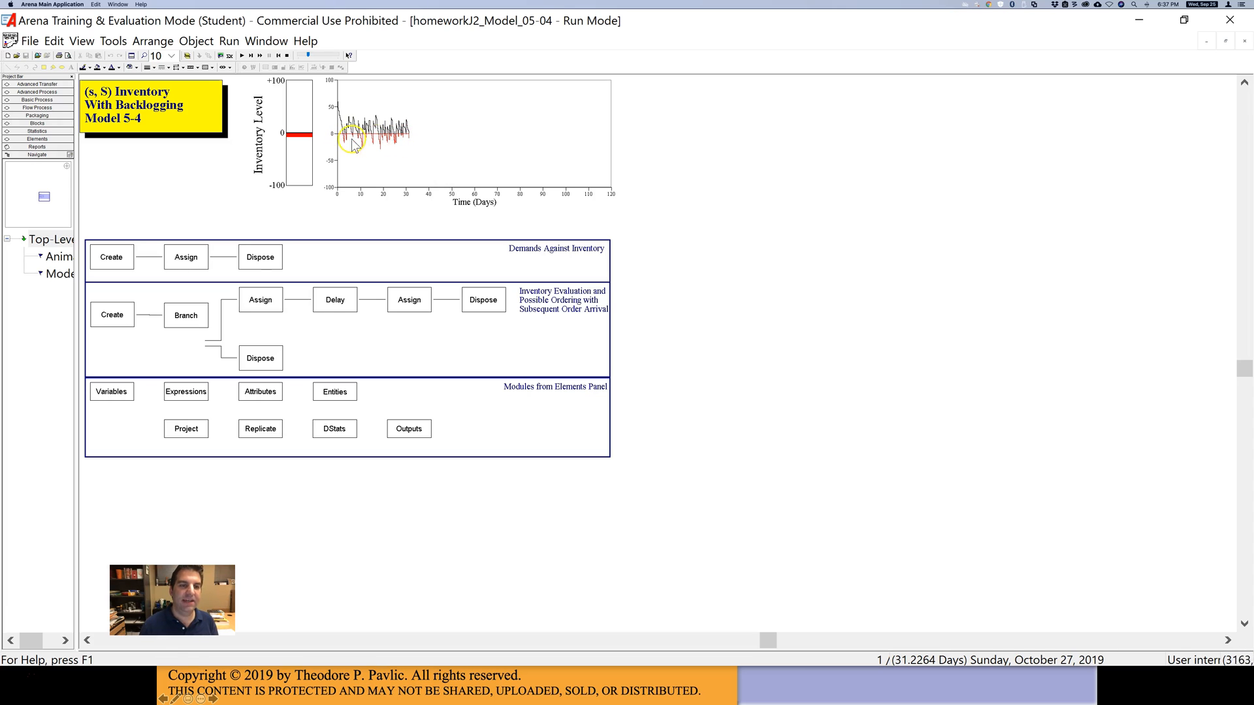
mouse_move(410, 149)
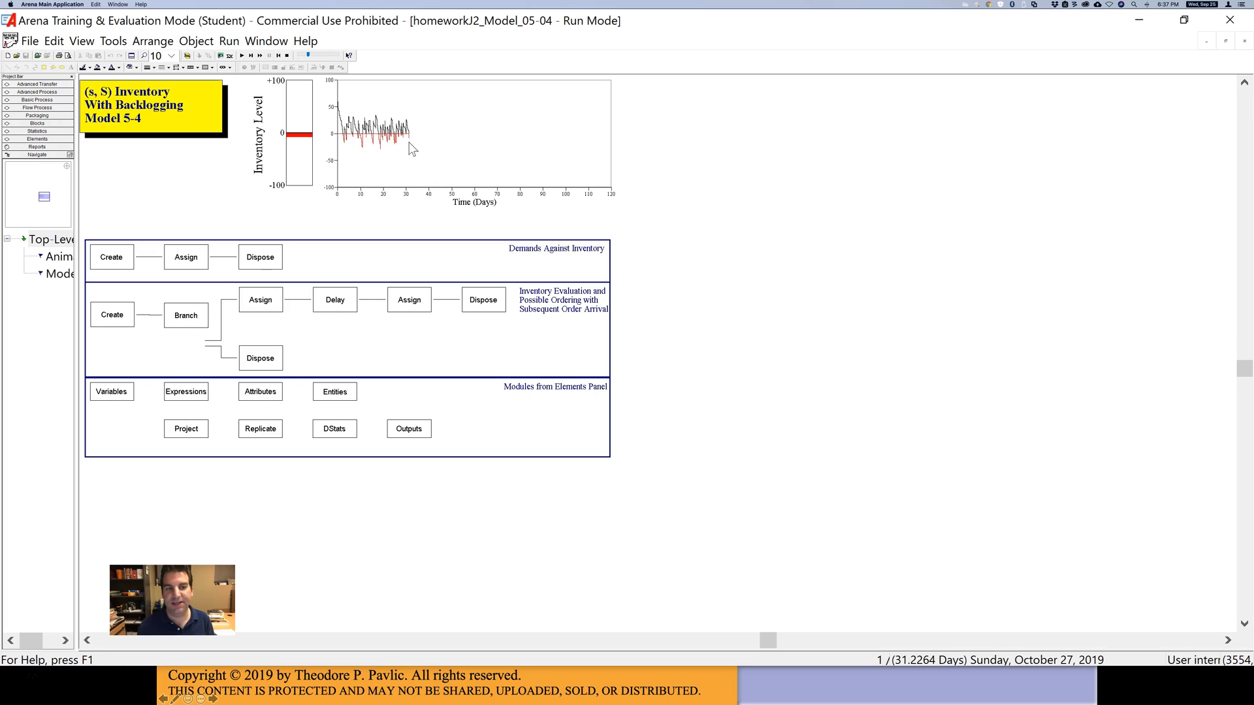
mouse_move(484, 80)
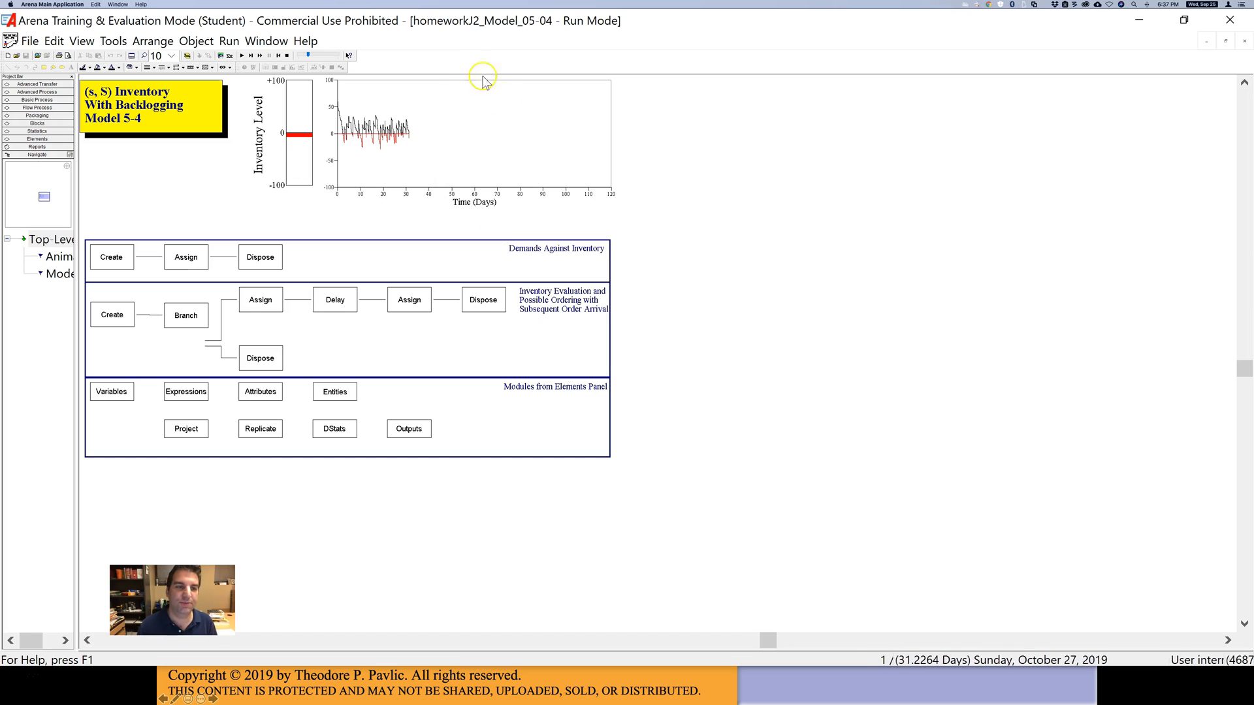
mouse_move(588, 110)
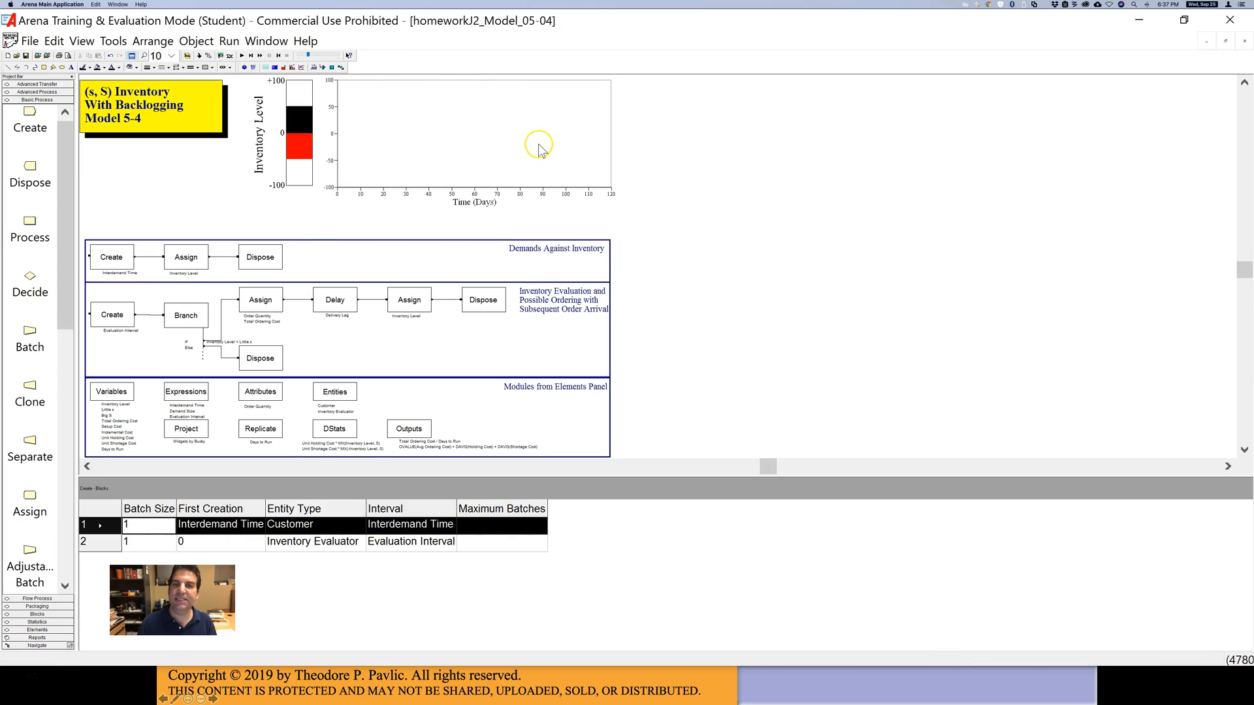
mouse_move(209, 218)
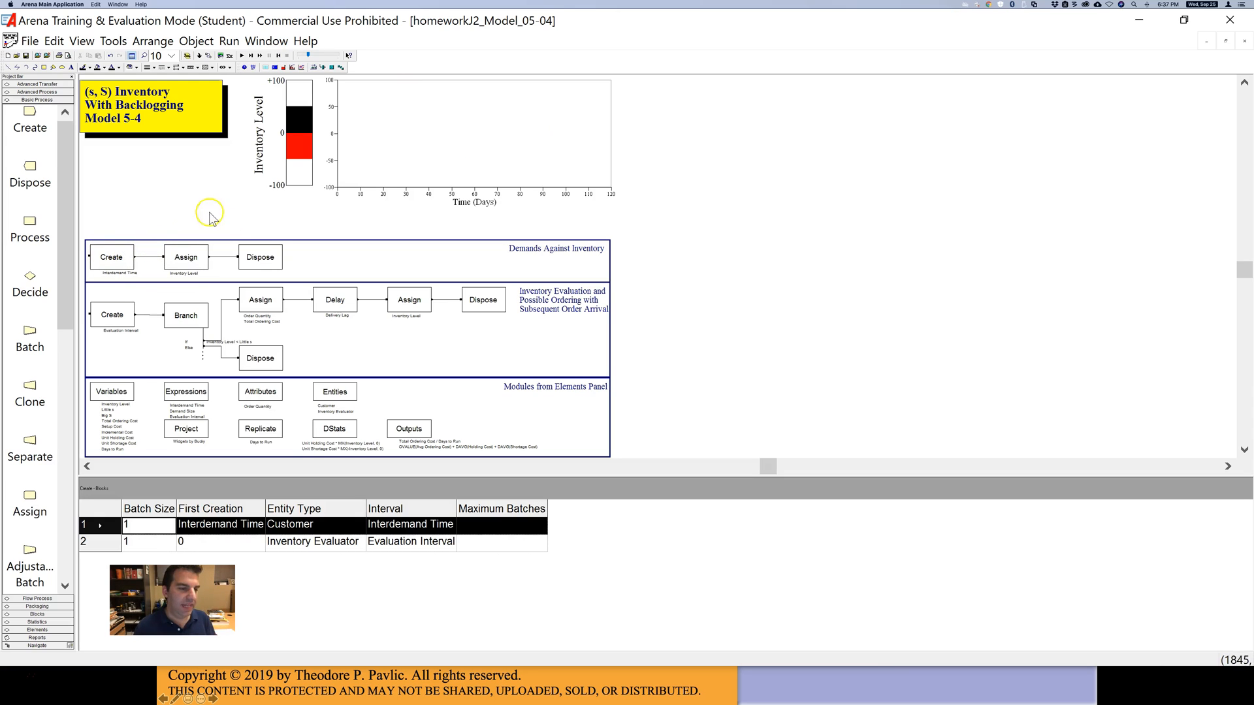
mouse_move(96, 249)
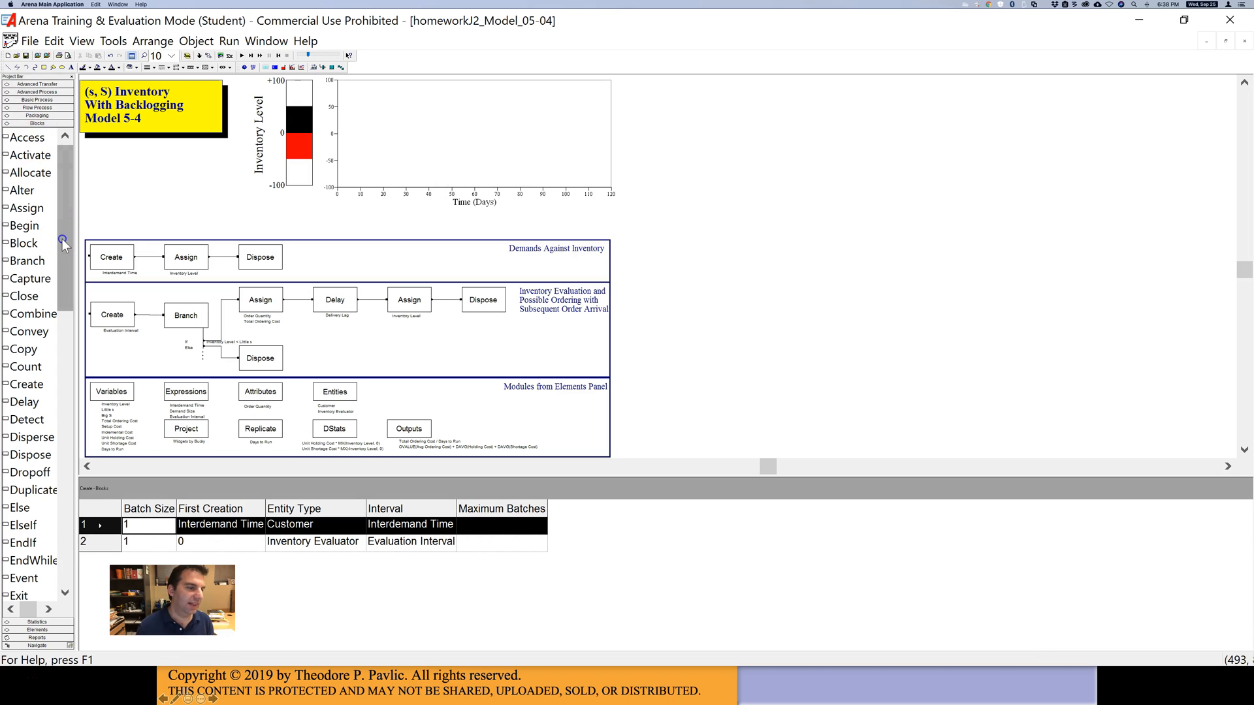
- Scroll the Elements panel, then show the Advanced Process modules like Assign Attribute, Hold and Match
scroll("down", 3)
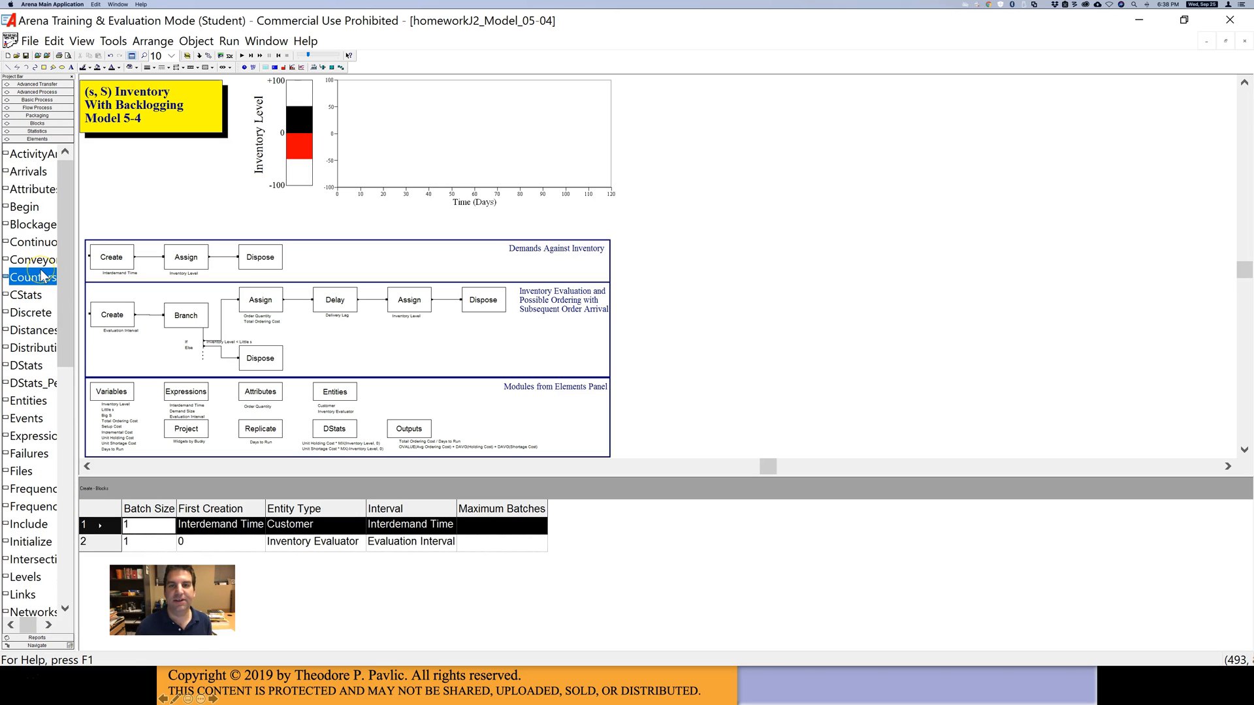
mouse_move(620, 242)
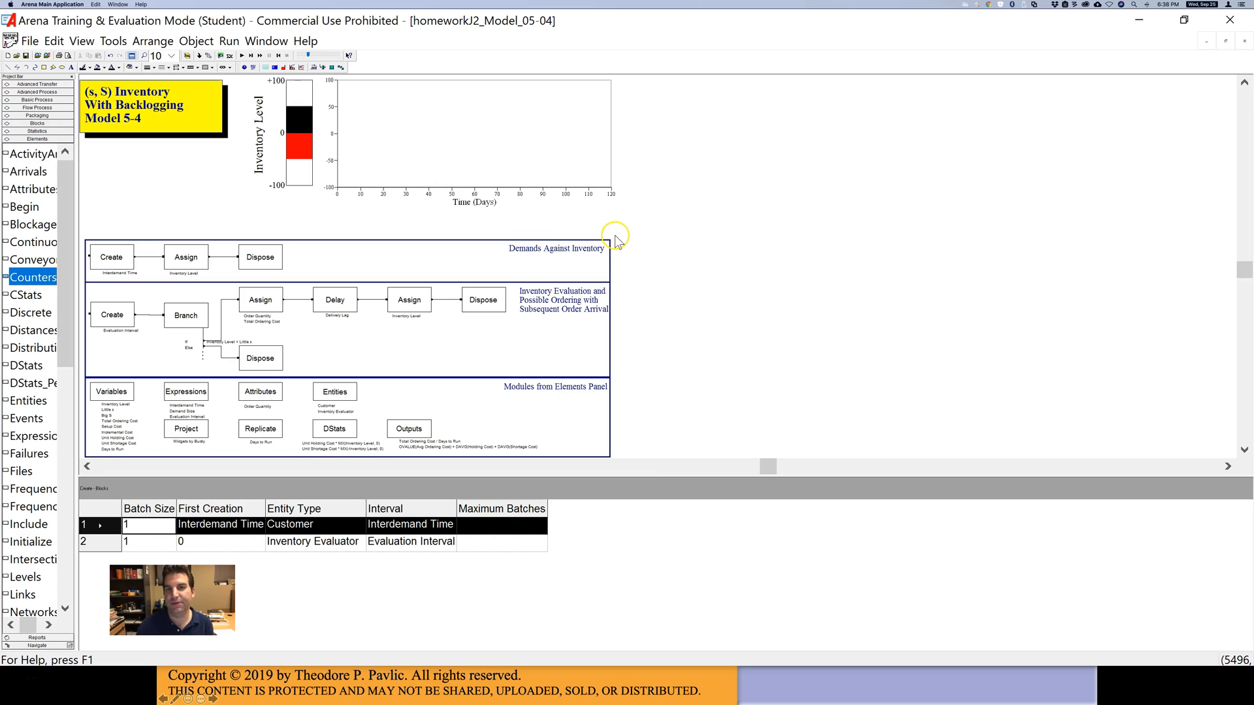
mouse_move(122, 124)
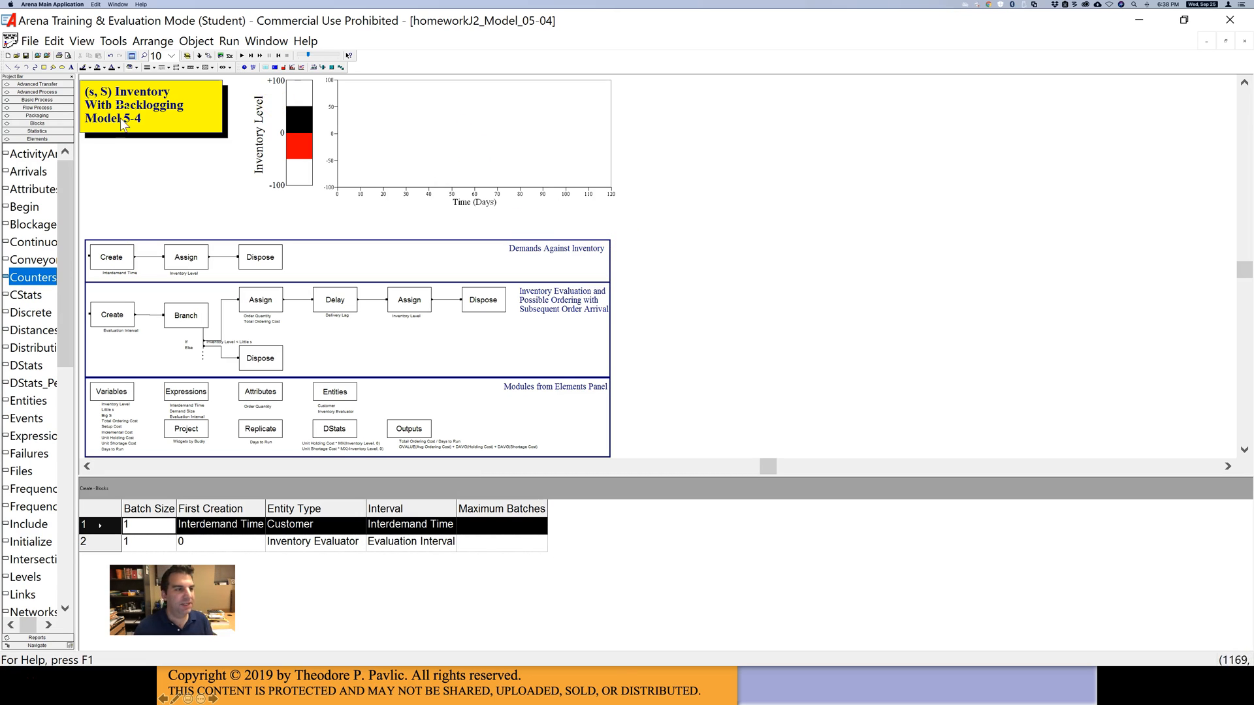
left_click(36, 91)
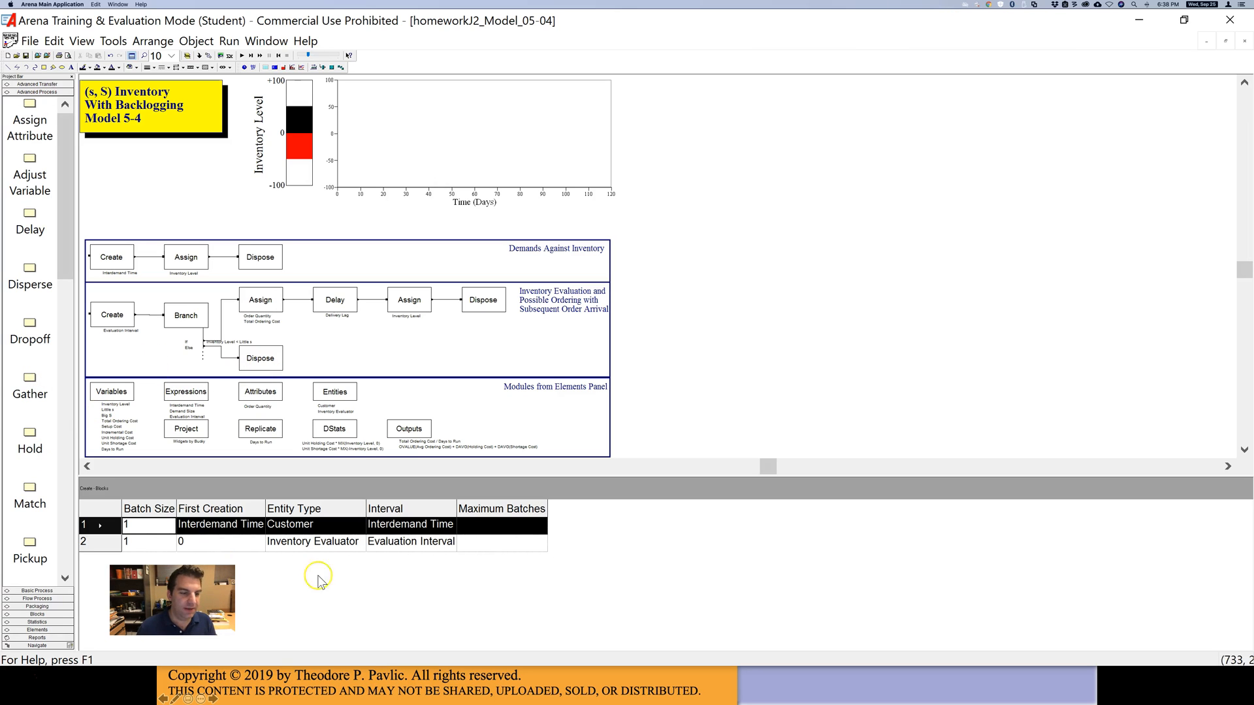
mouse_move(420, 458)
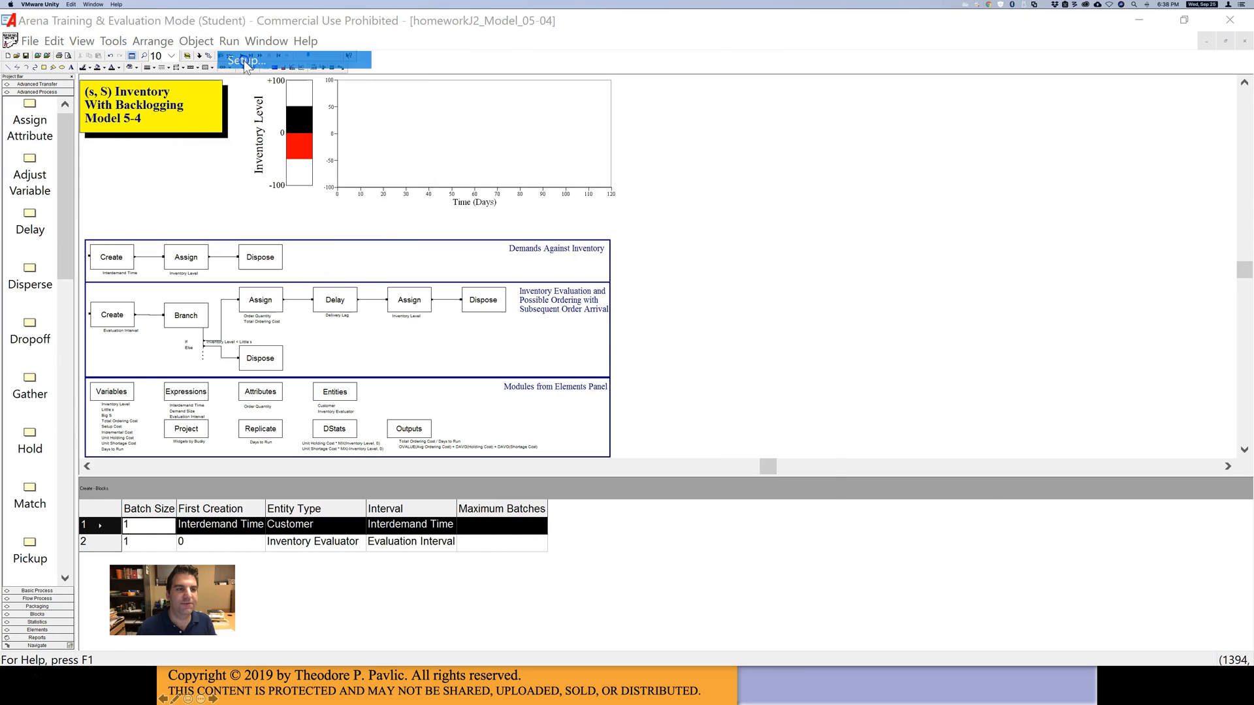
- Review the run setup and Replicate module replication length without changing anything
left_click(246, 61)
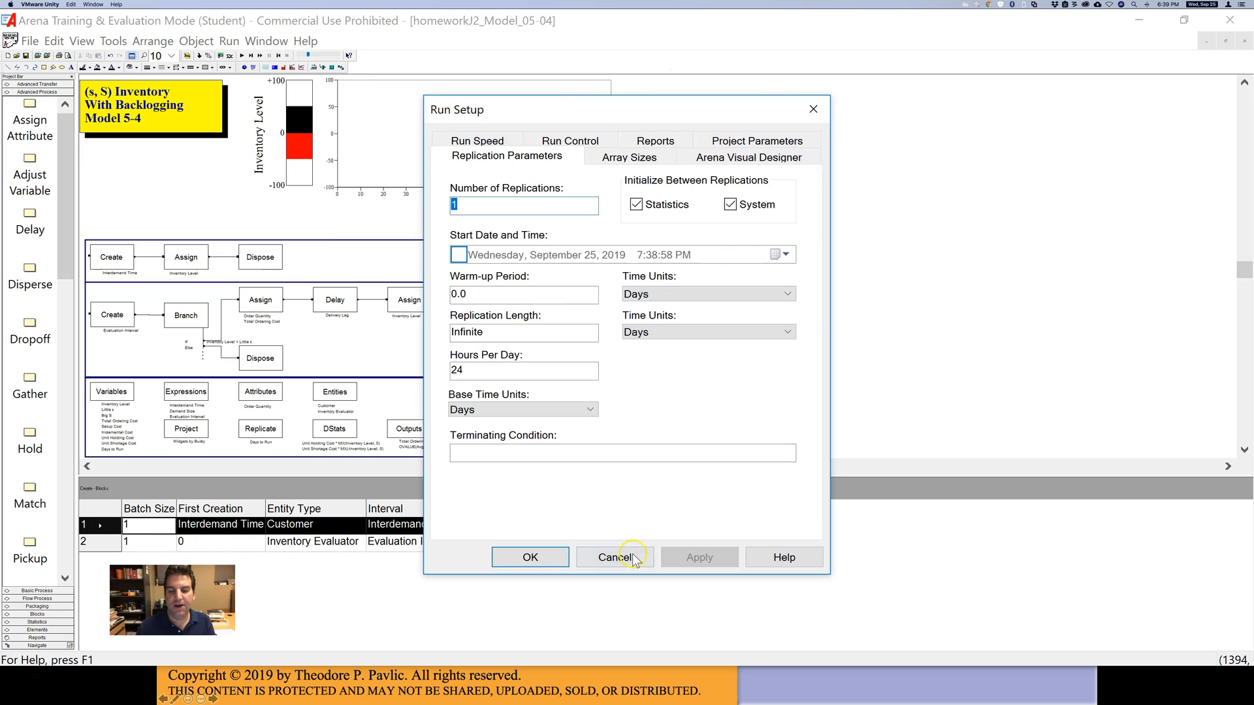
left_click(610, 557)
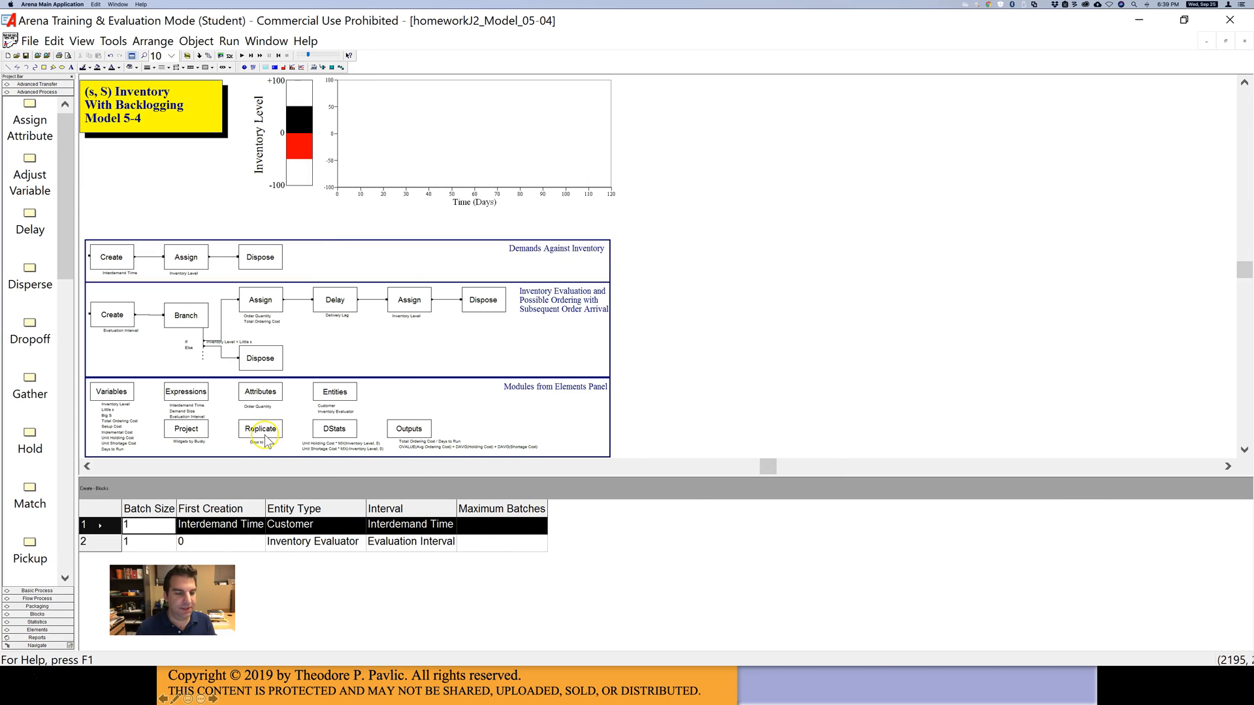
double_click(261, 429)
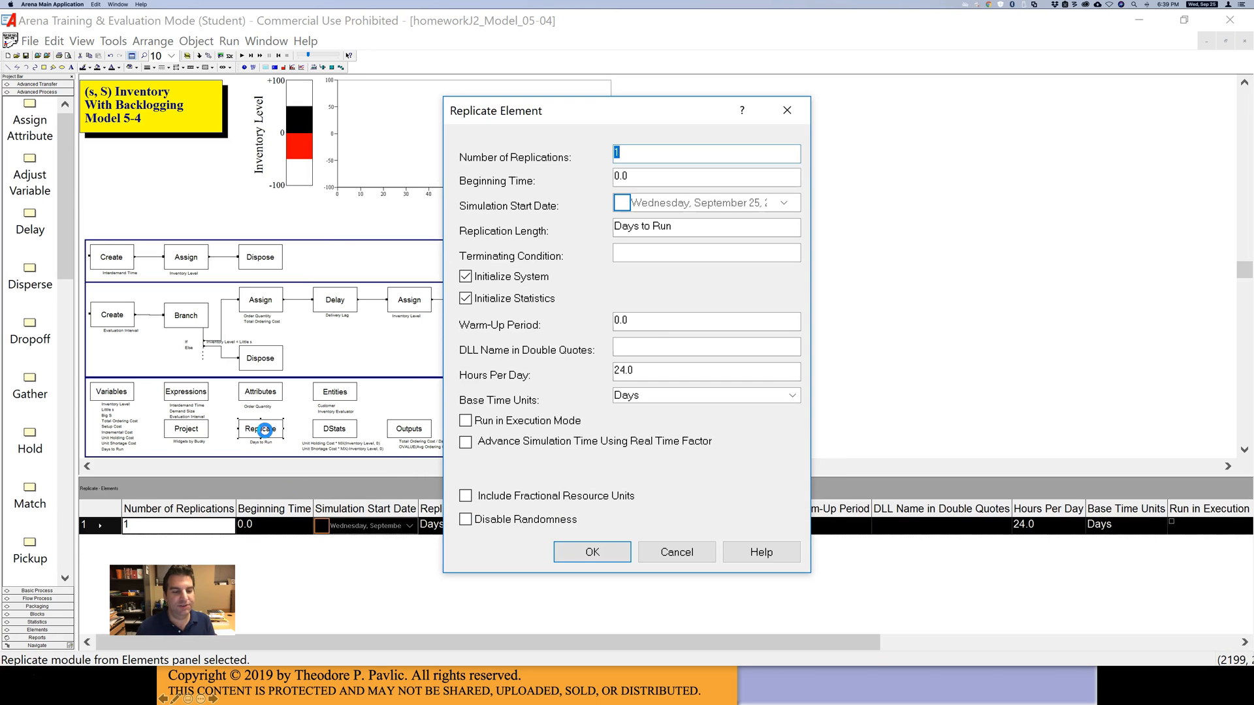
mouse_move(491, 114)
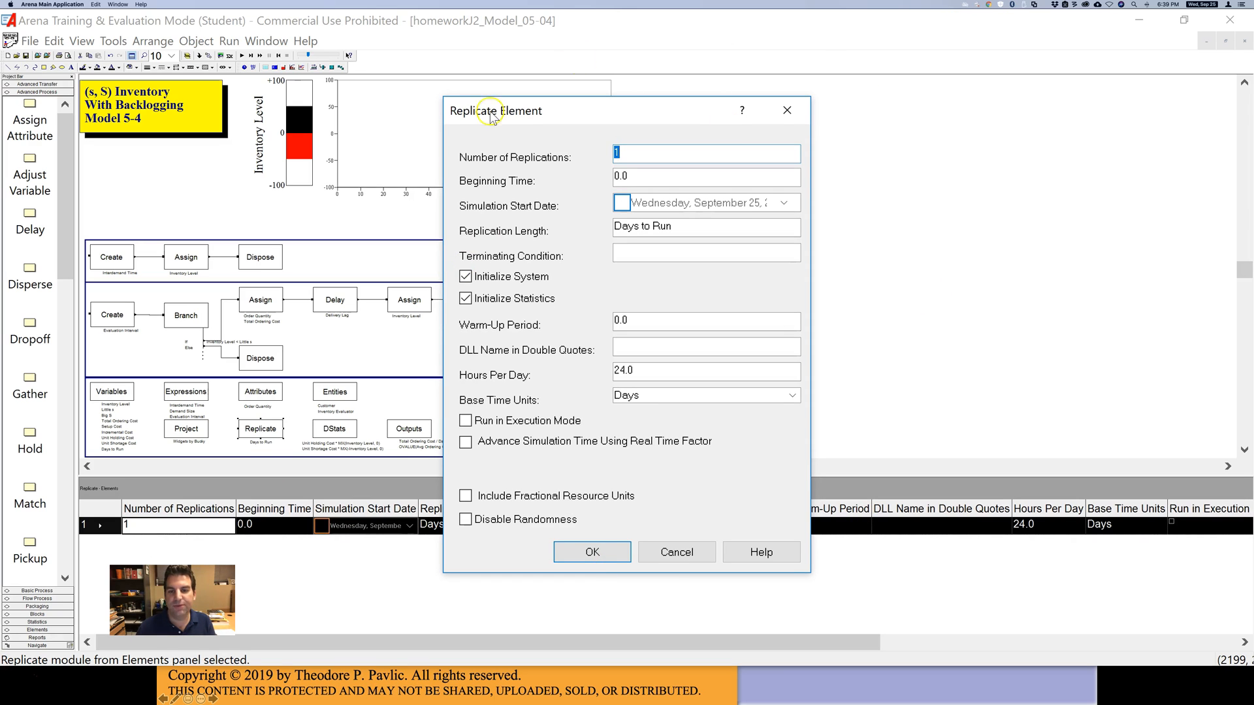
mouse_move(626, 153)
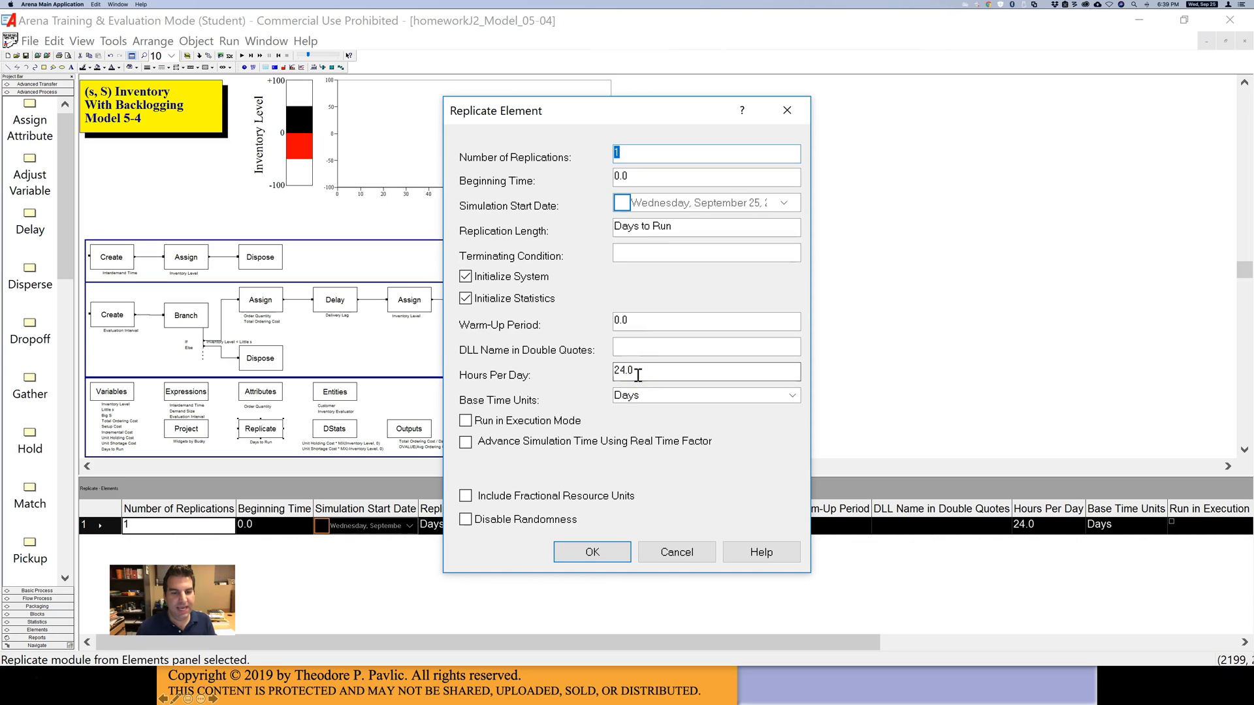
mouse_move(524, 174)
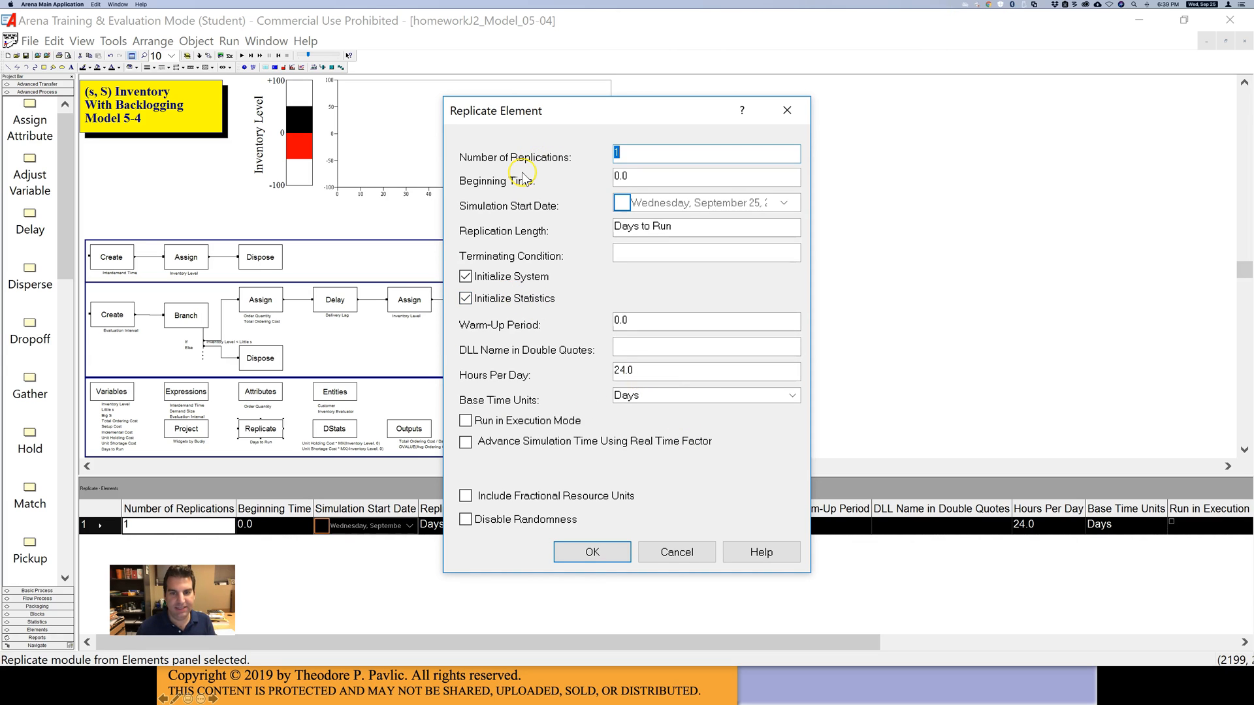
mouse_move(520, 240)
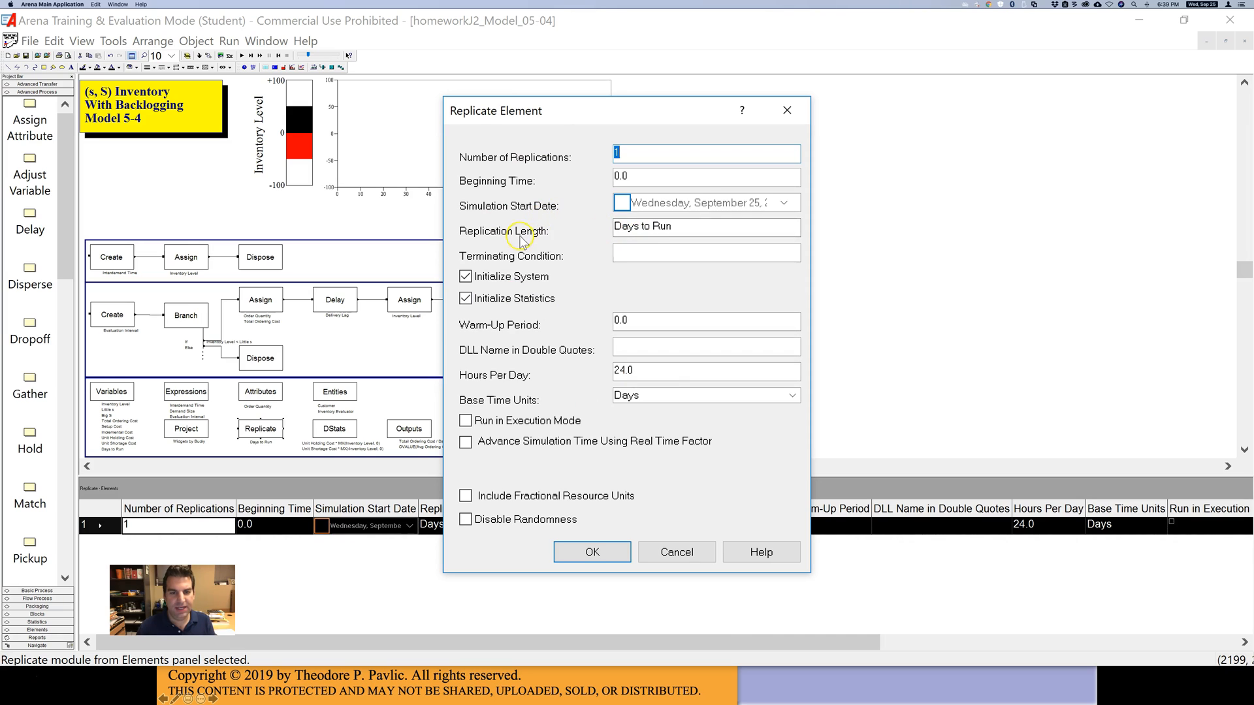
triple_click(706, 227)
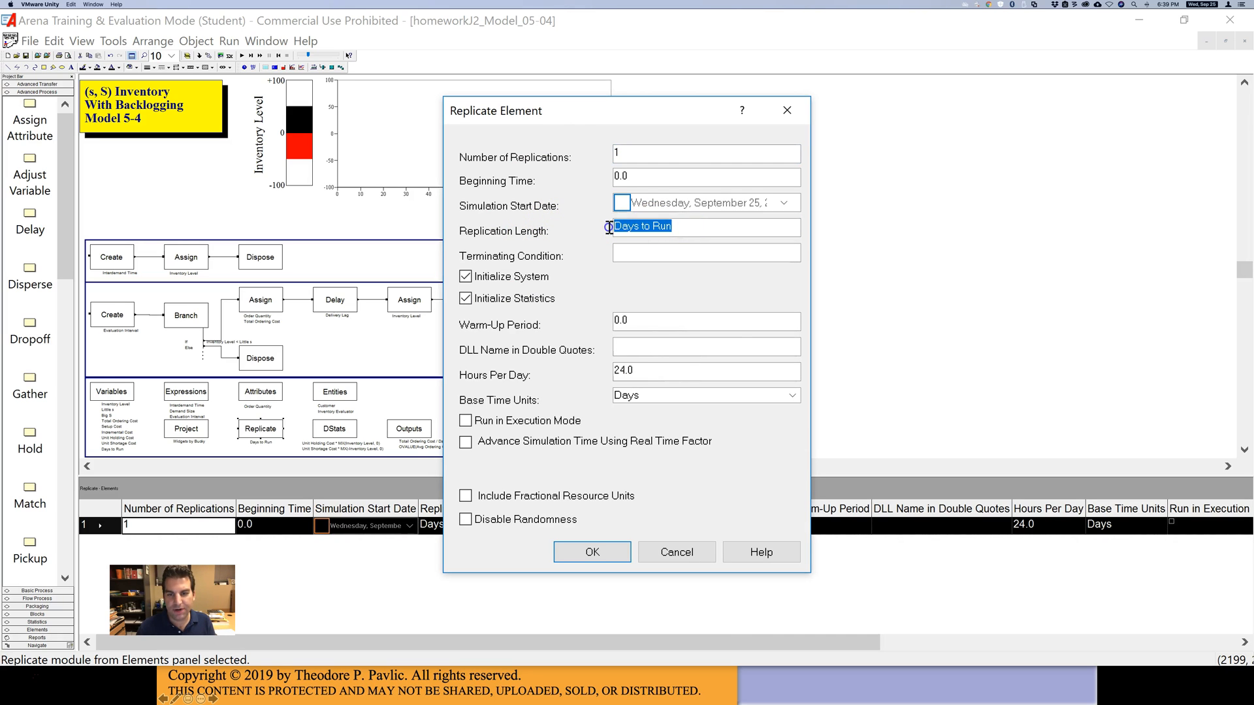
left_click(592, 552)
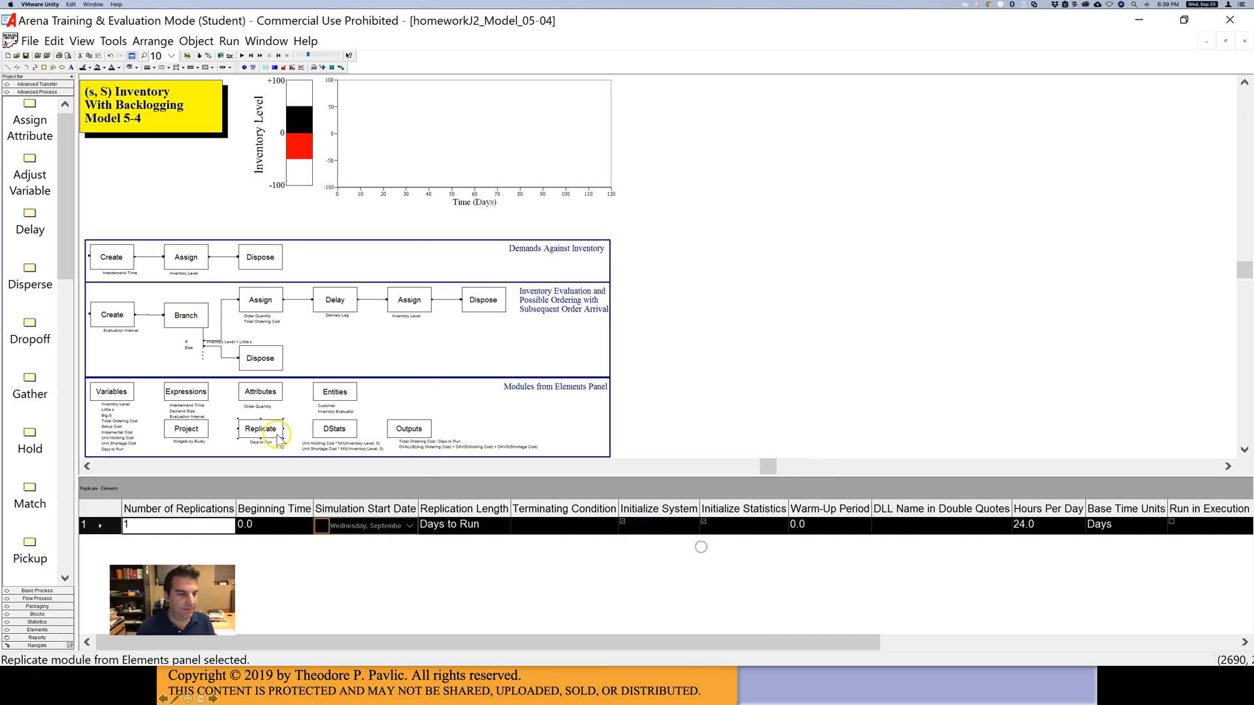
- Inspect the Days to Run variable's initial value of 119.9999 in the Variables element
double_click(111, 391)
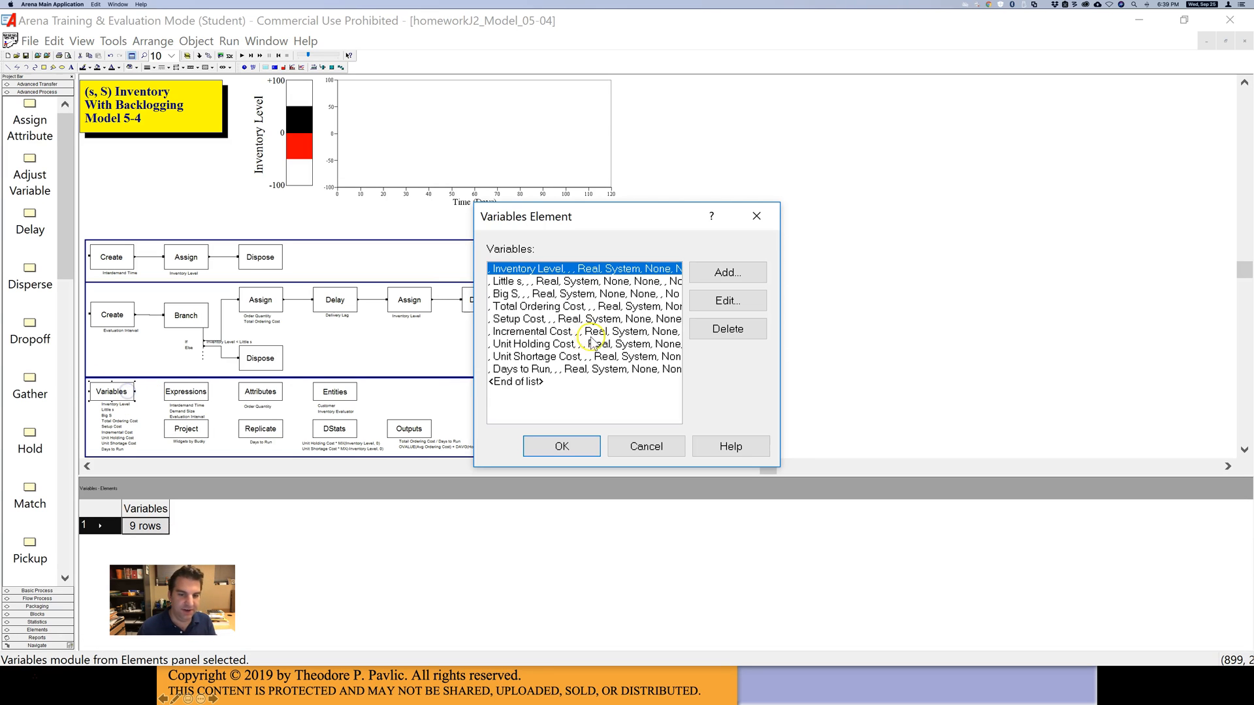
left_click(726, 301)
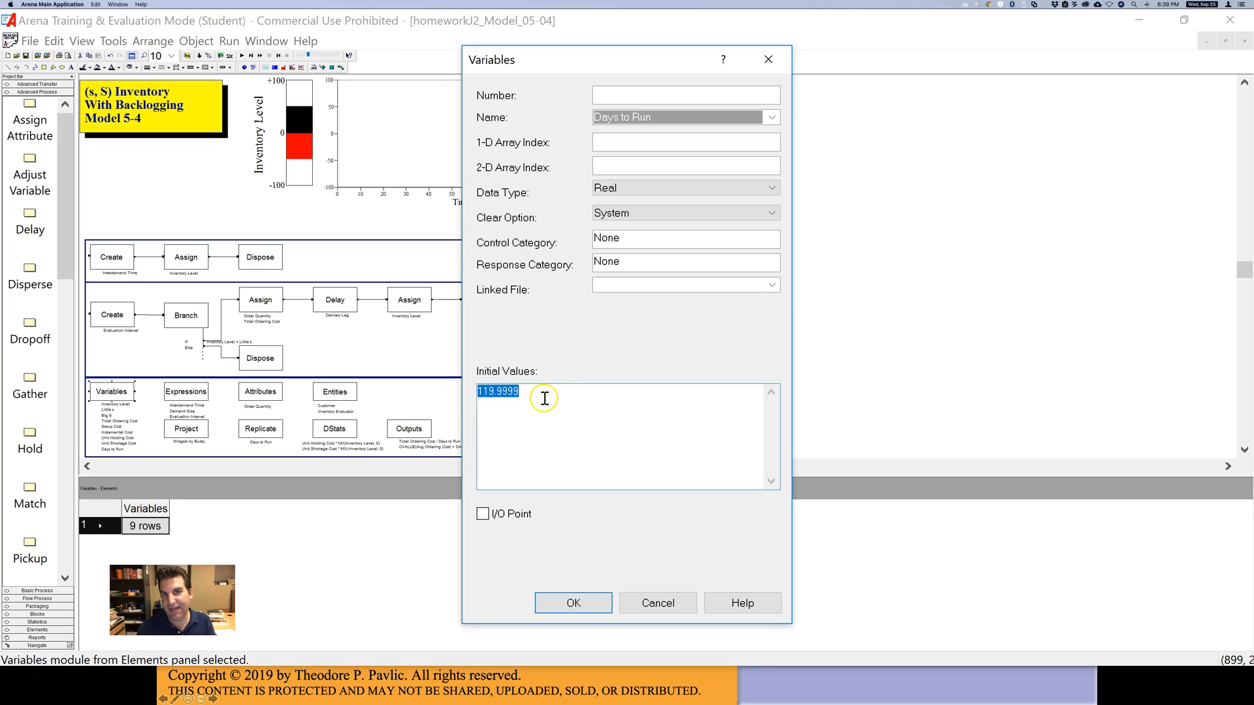
left_click(573, 602)
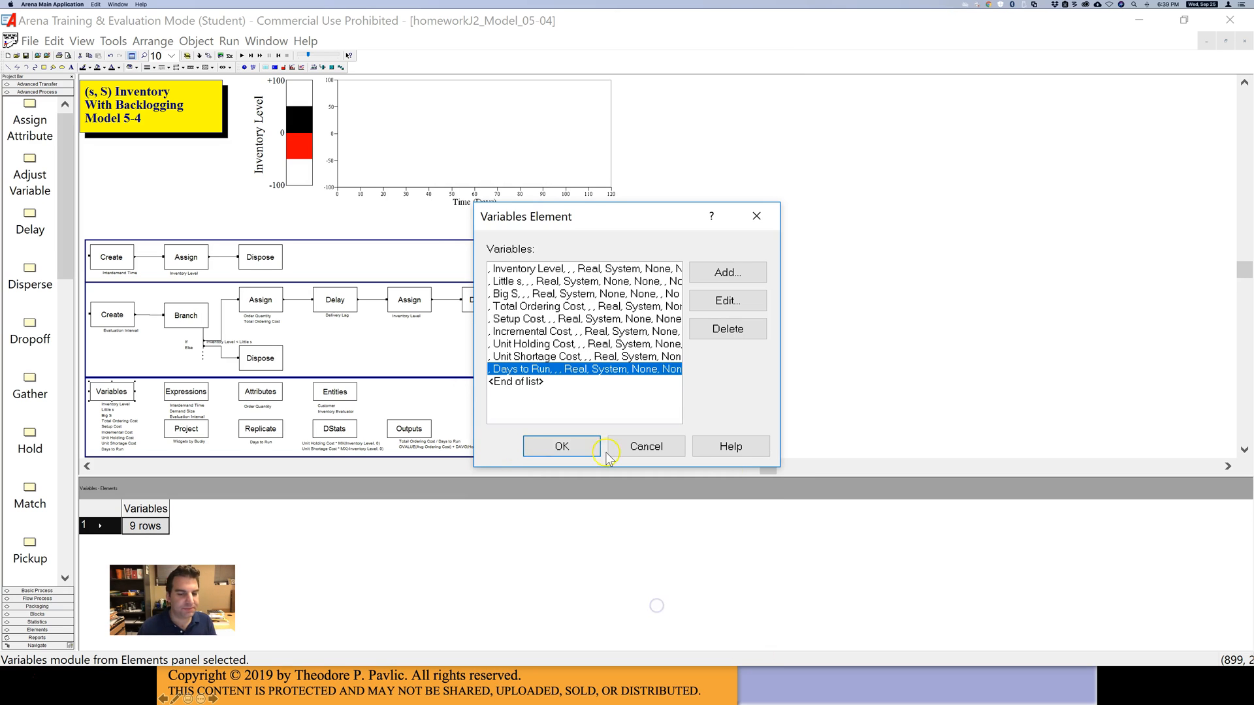
left_click(560, 447)
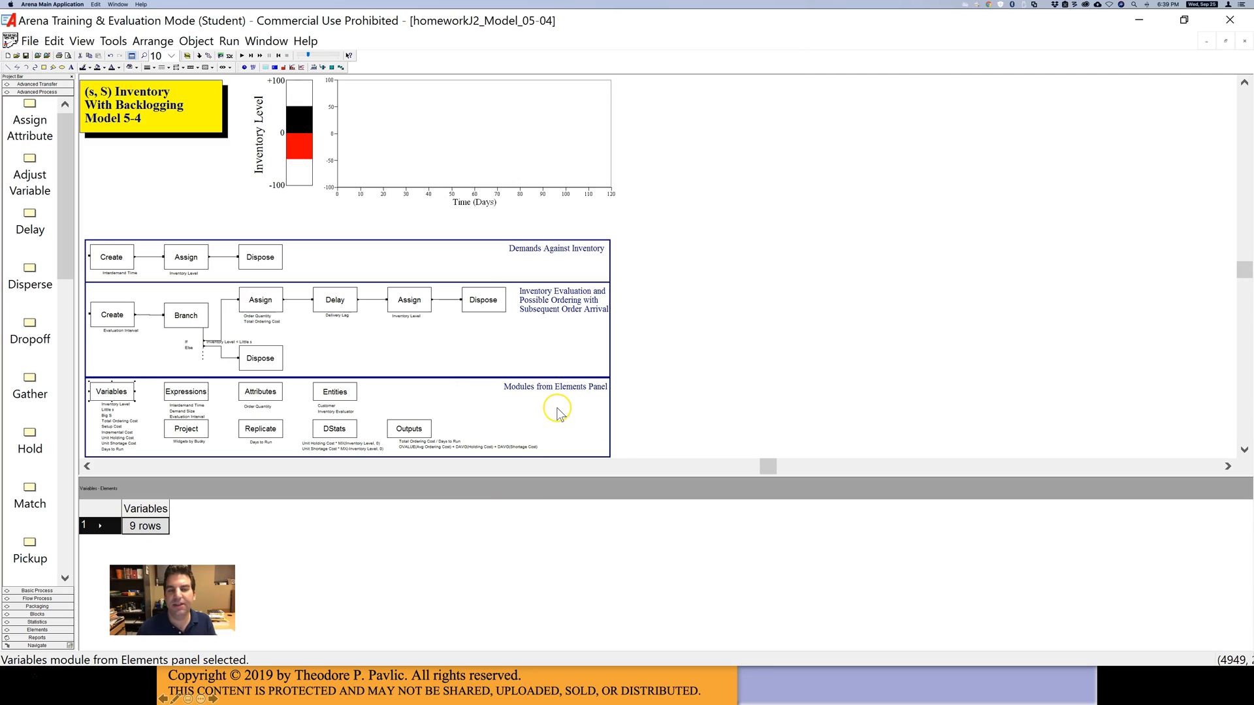
- Run the inventory model again and pause it at about day 23
left_click(242, 55)
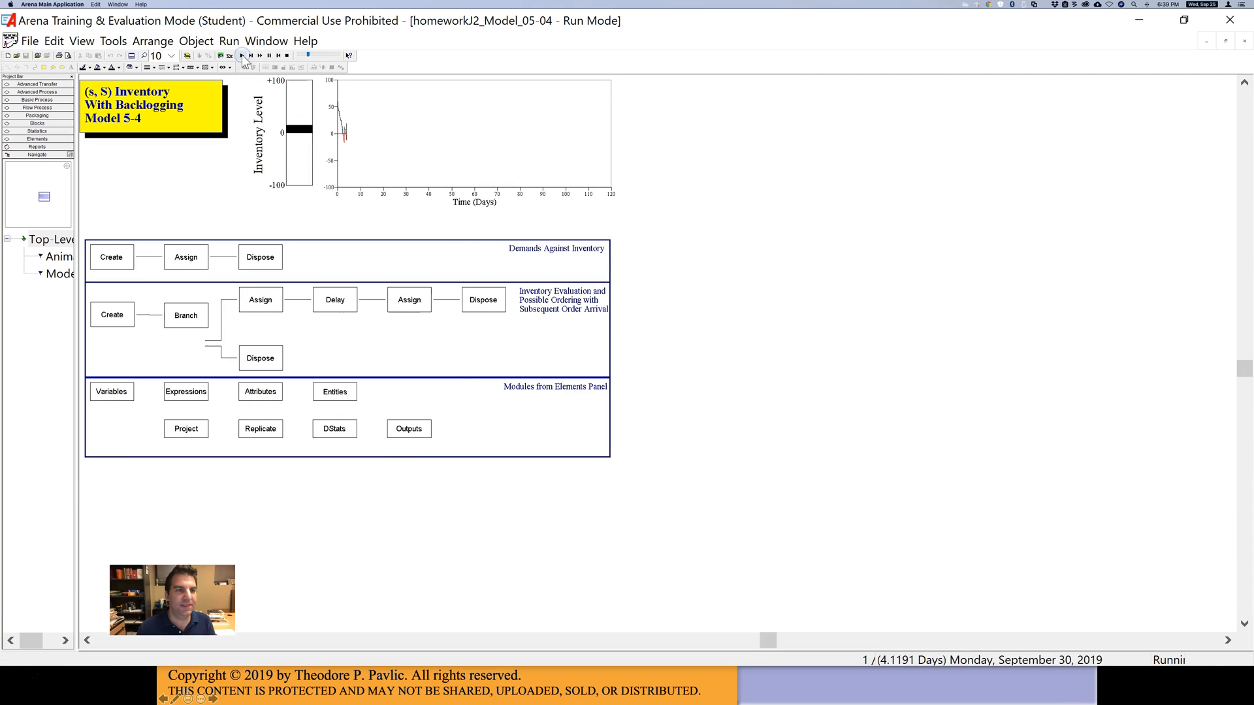
left_click(267, 55)
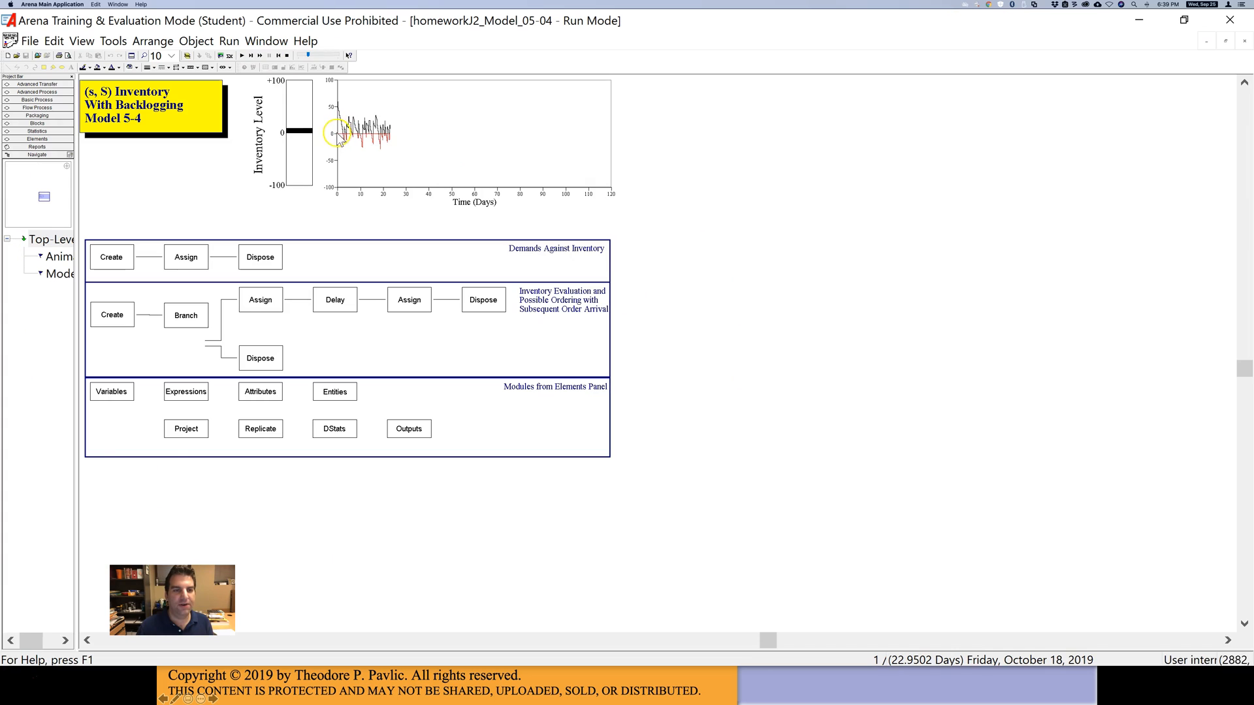
mouse_move(620, 146)
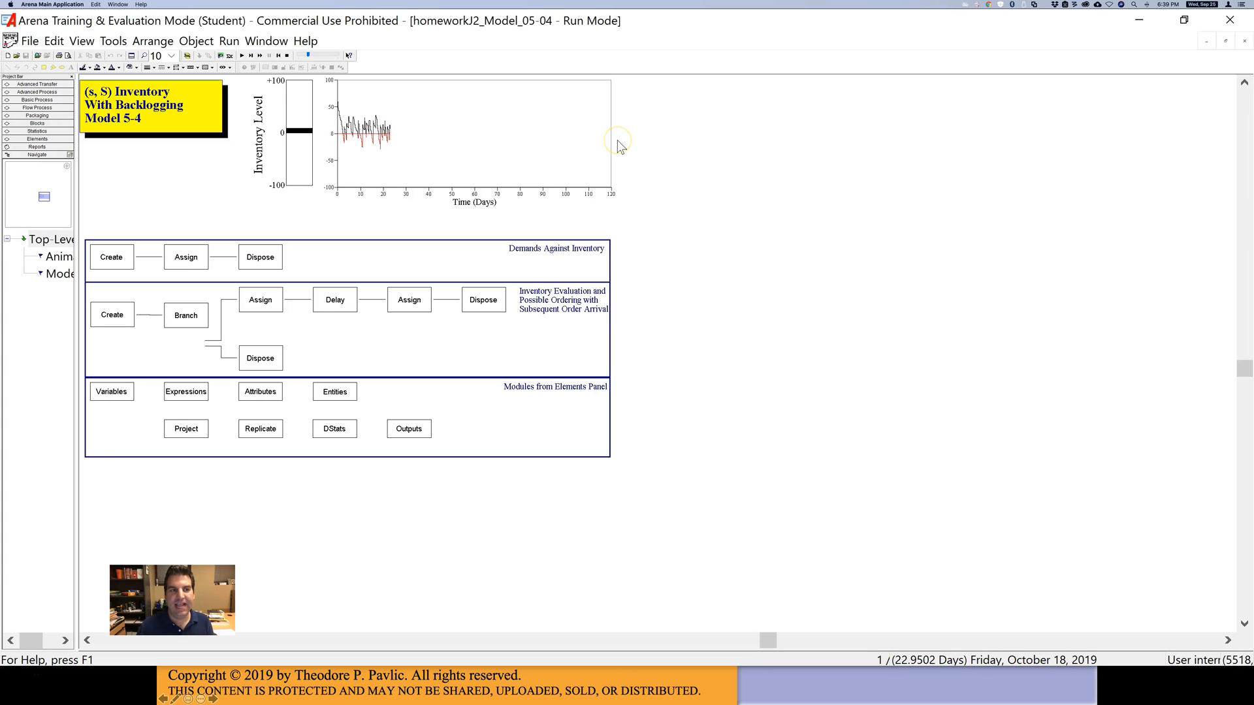
mouse_move(564, 143)
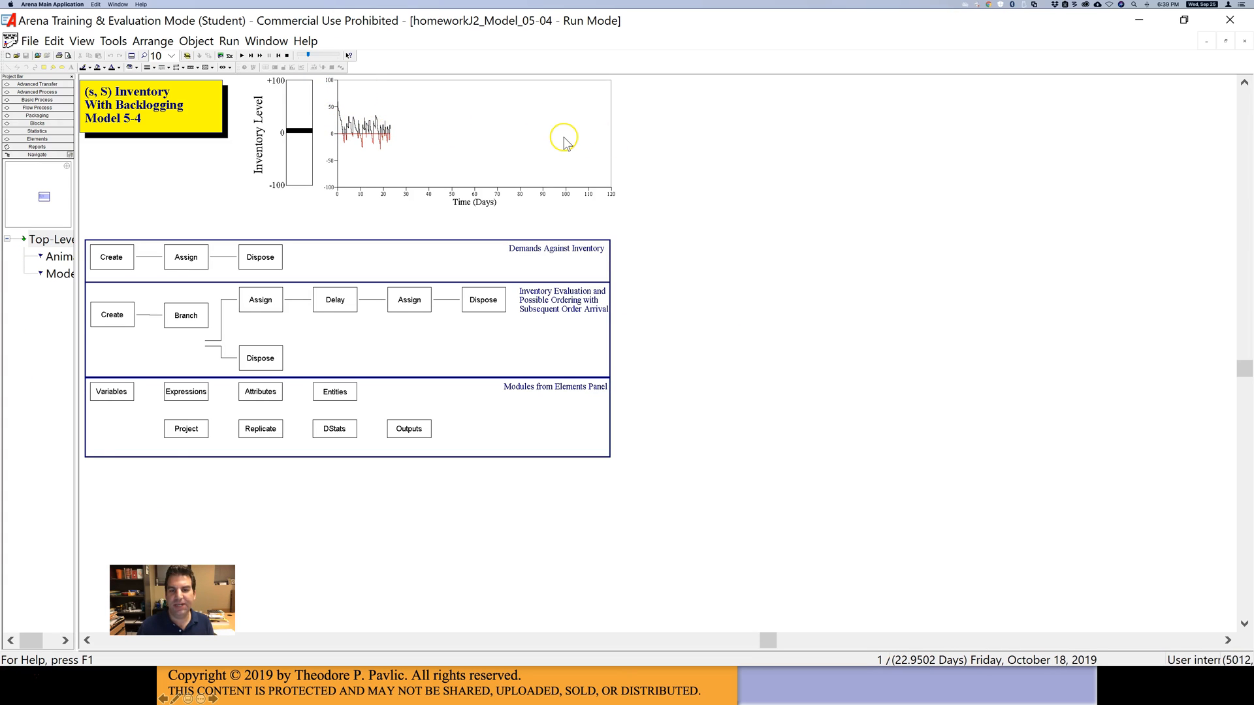
mouse_move(238, 478)
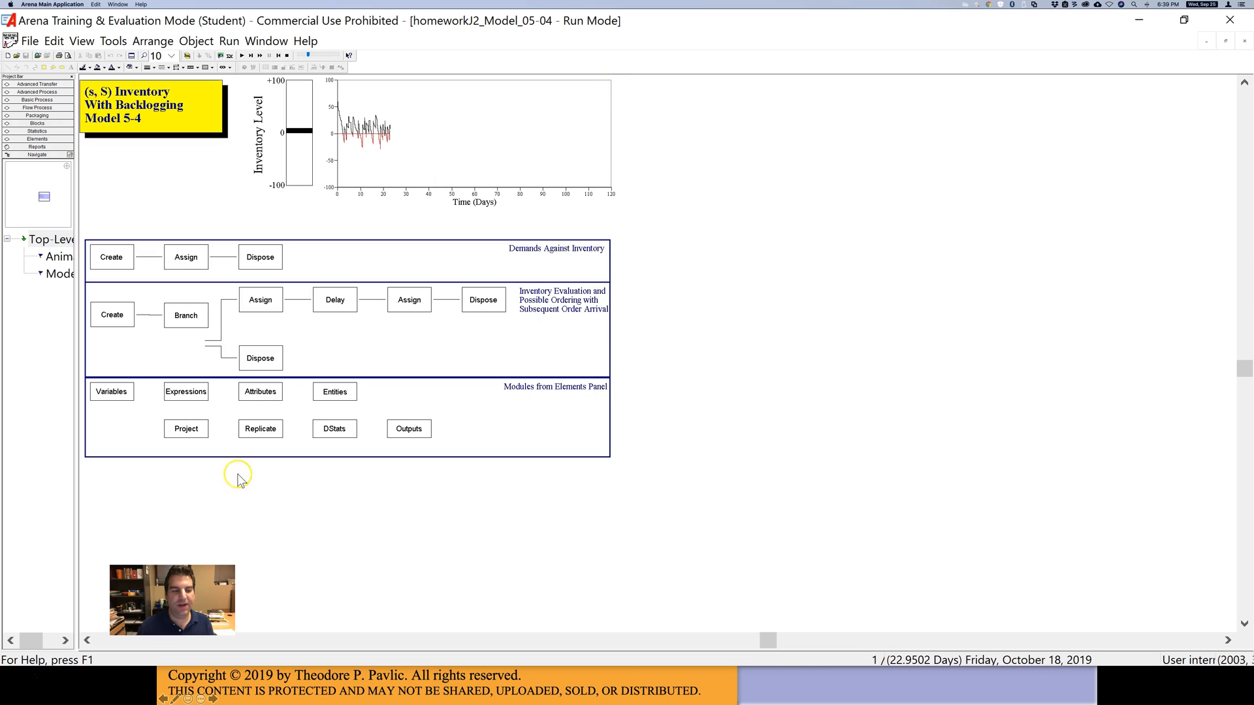
mouse_move(403, 172)
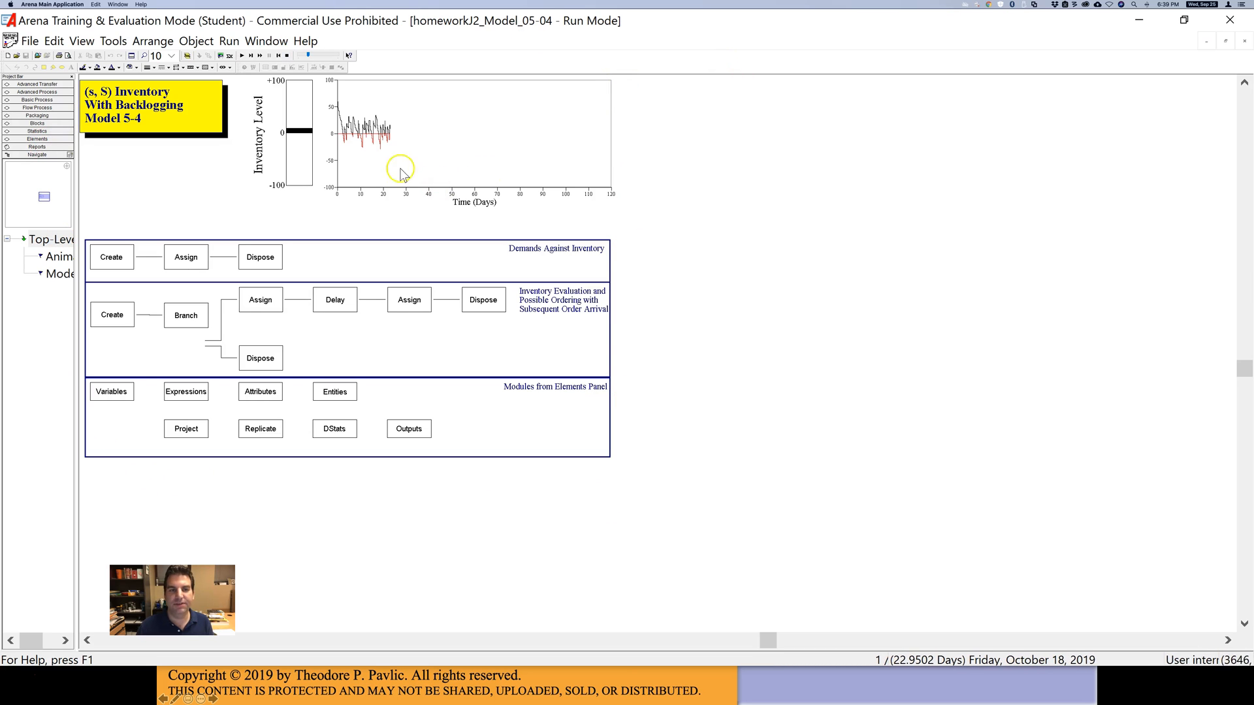
mouse_move(345, 166)
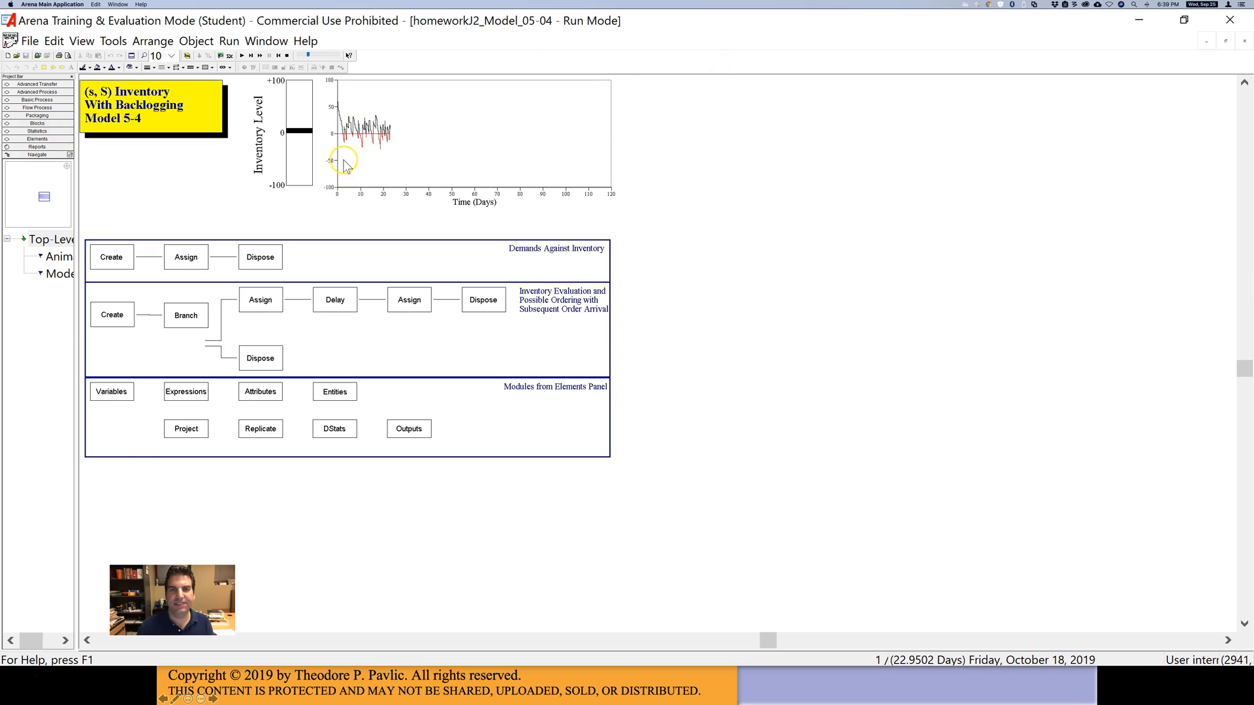
mouse_move(626, 154)
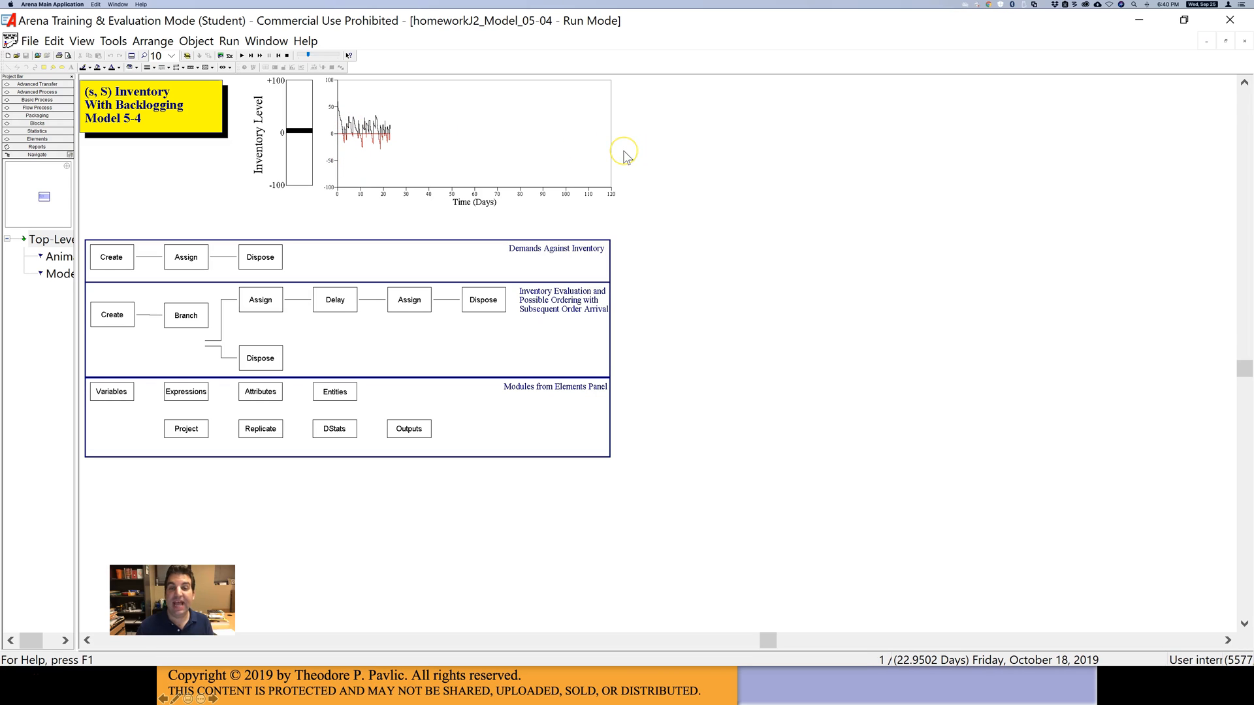
mouse_move(627, 157)
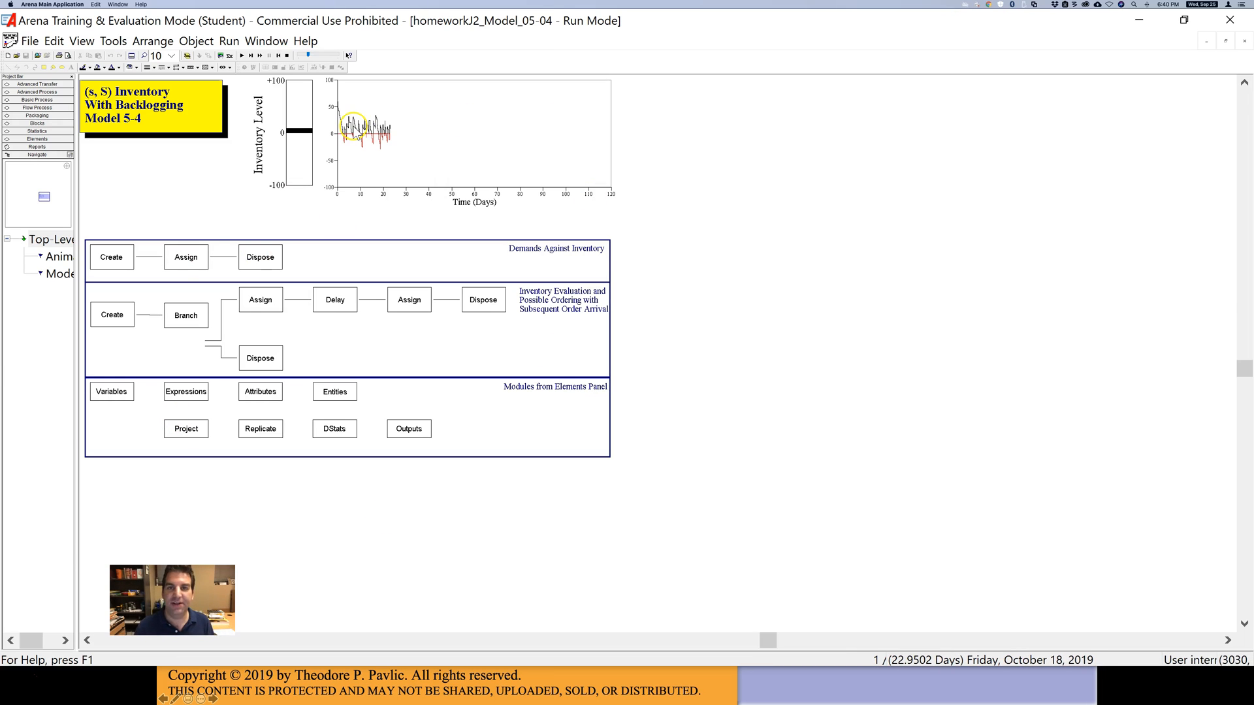
left_click(286, 55)
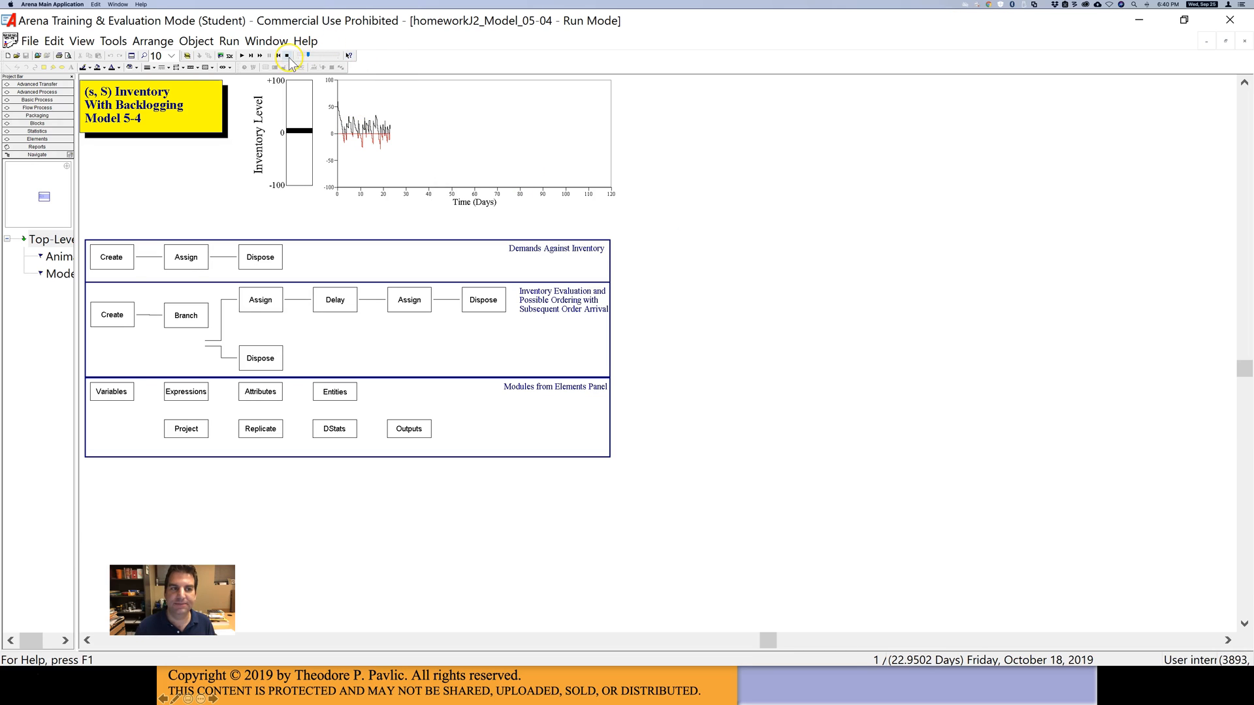
- End the run, review the customer arrival Create block unchanged, and open the demand Assign block
left_click(288, 55)
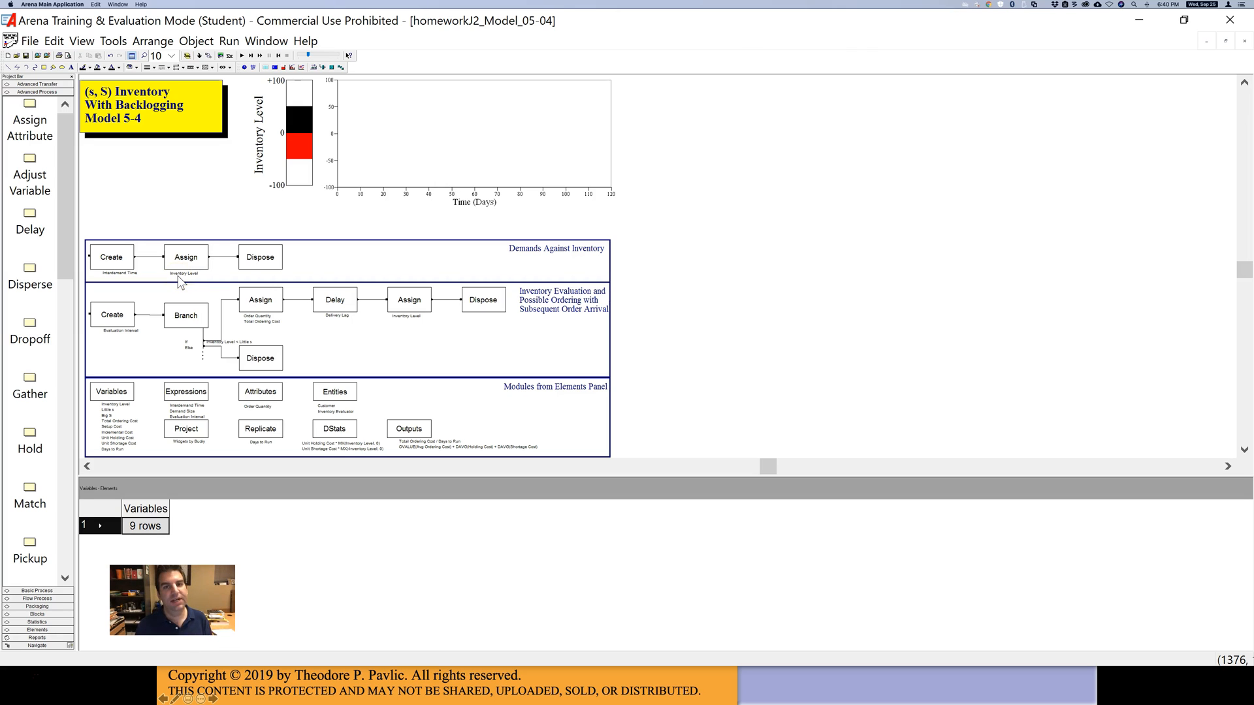
mouse_move(100, 235)
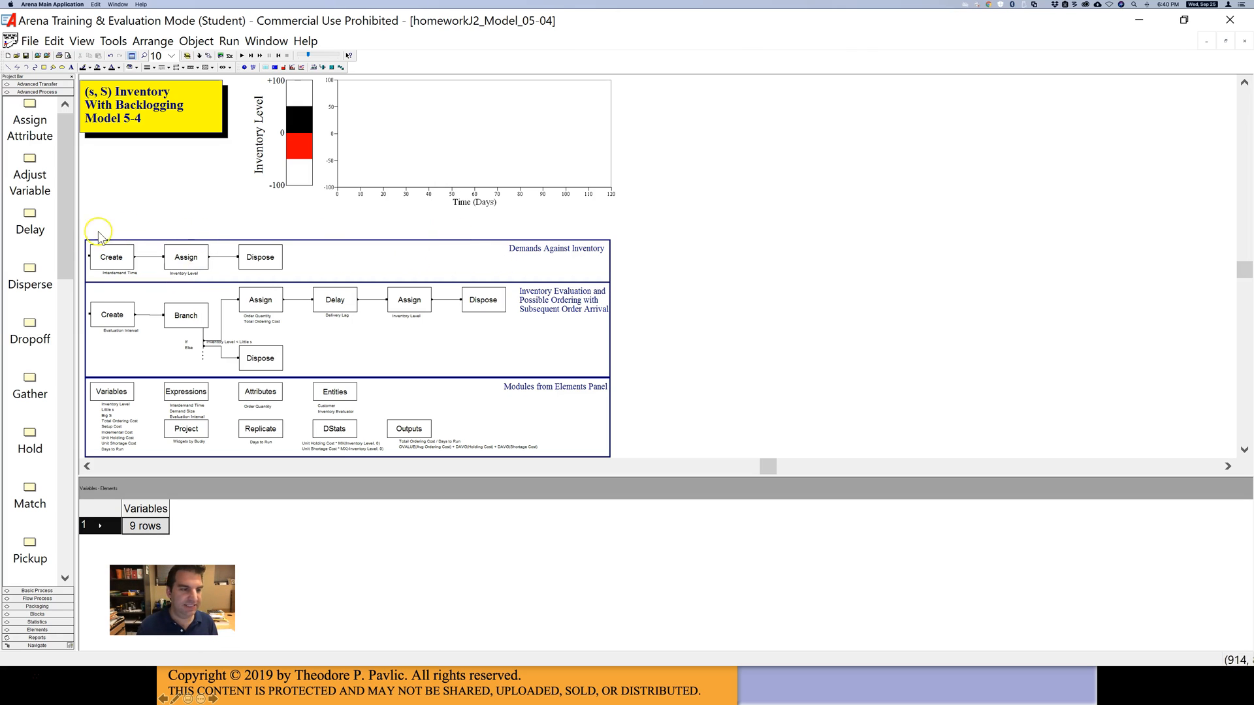
left_click(111, 257)
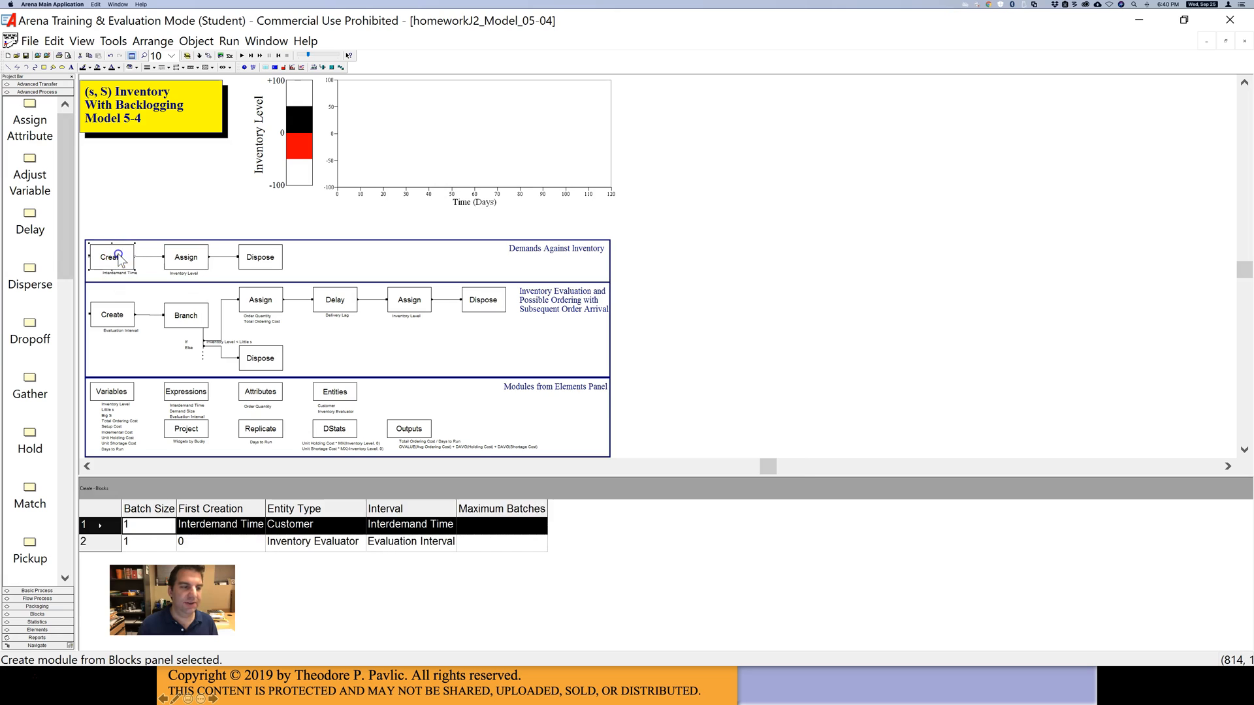
double_click(112, 257)
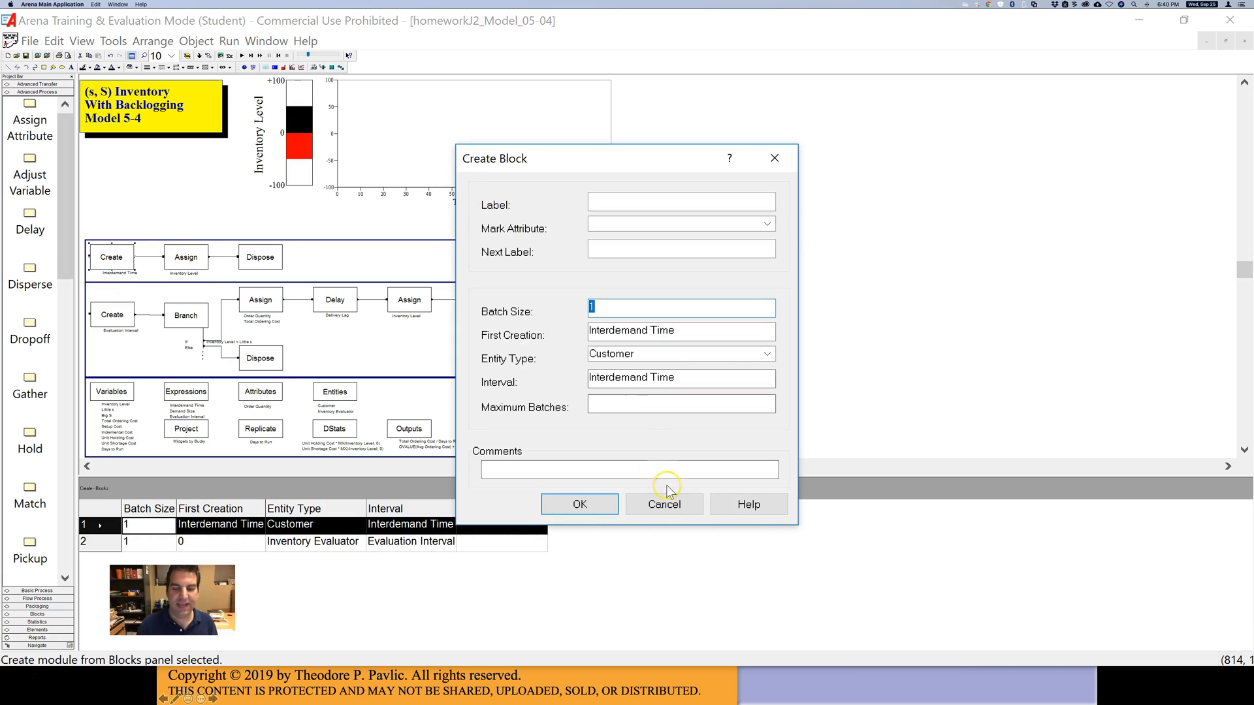
left_click(665, 504)
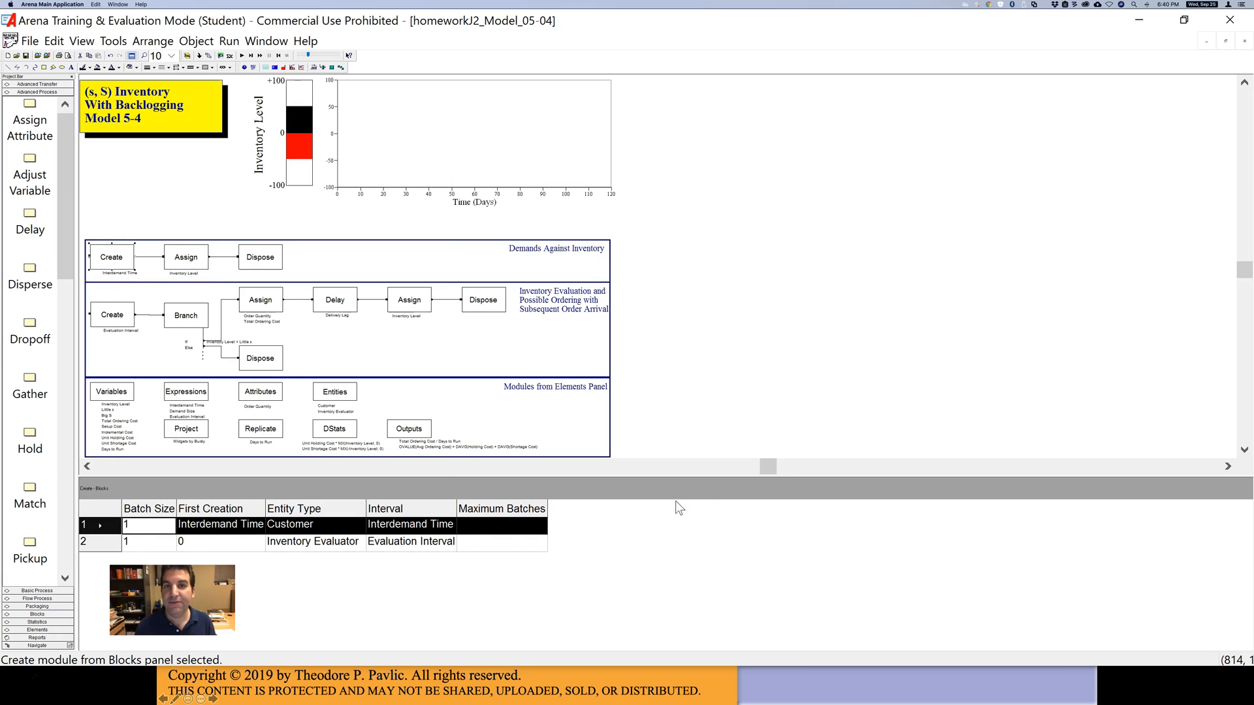
mouse_move(113, 256)
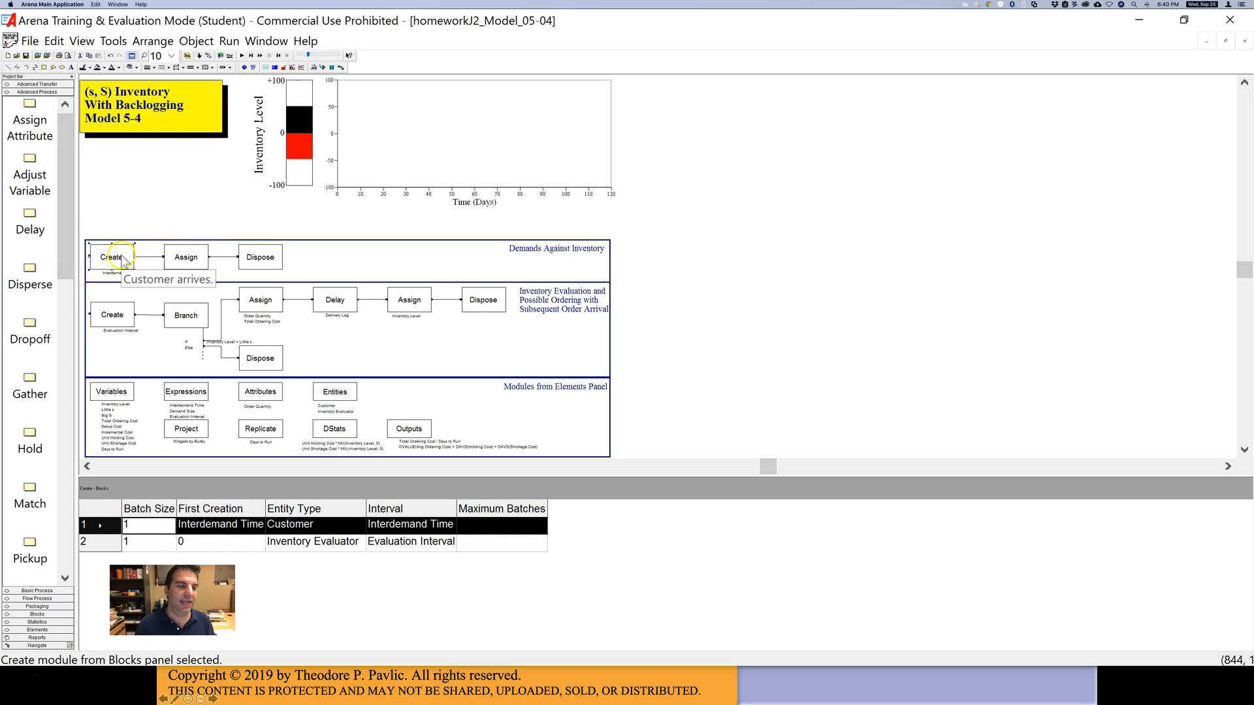
double_click(185, 257)
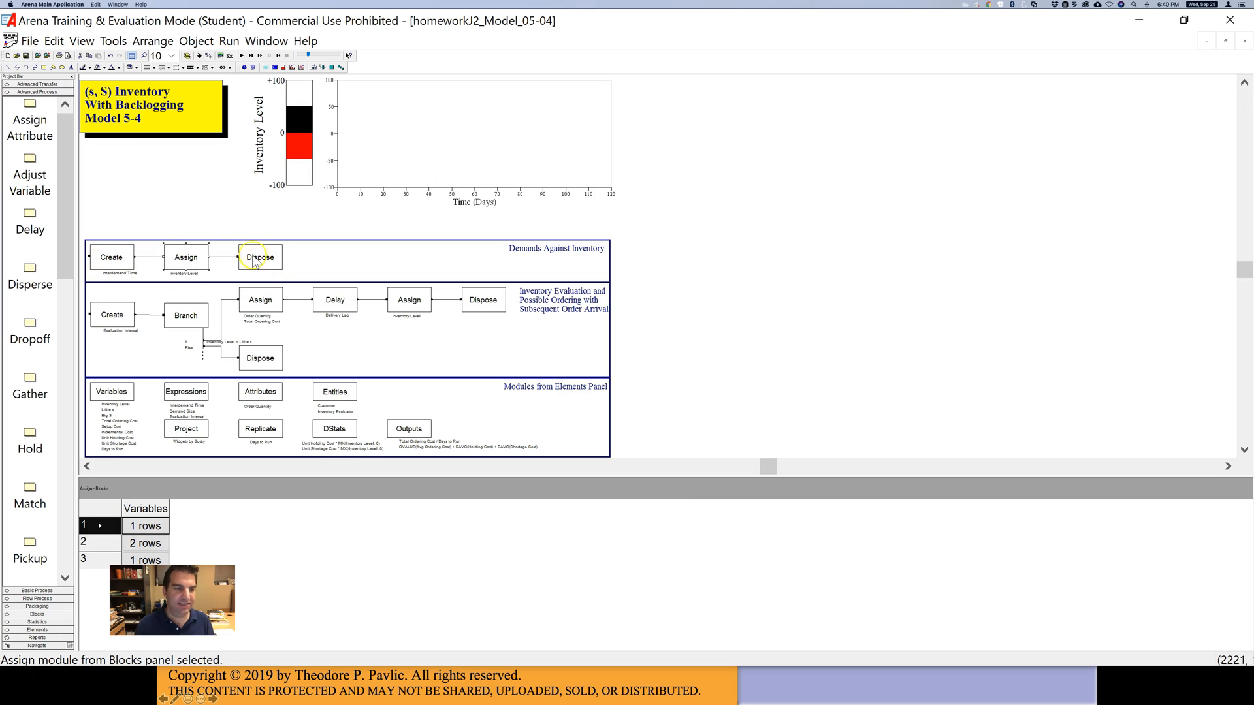
double_click(185, 256)
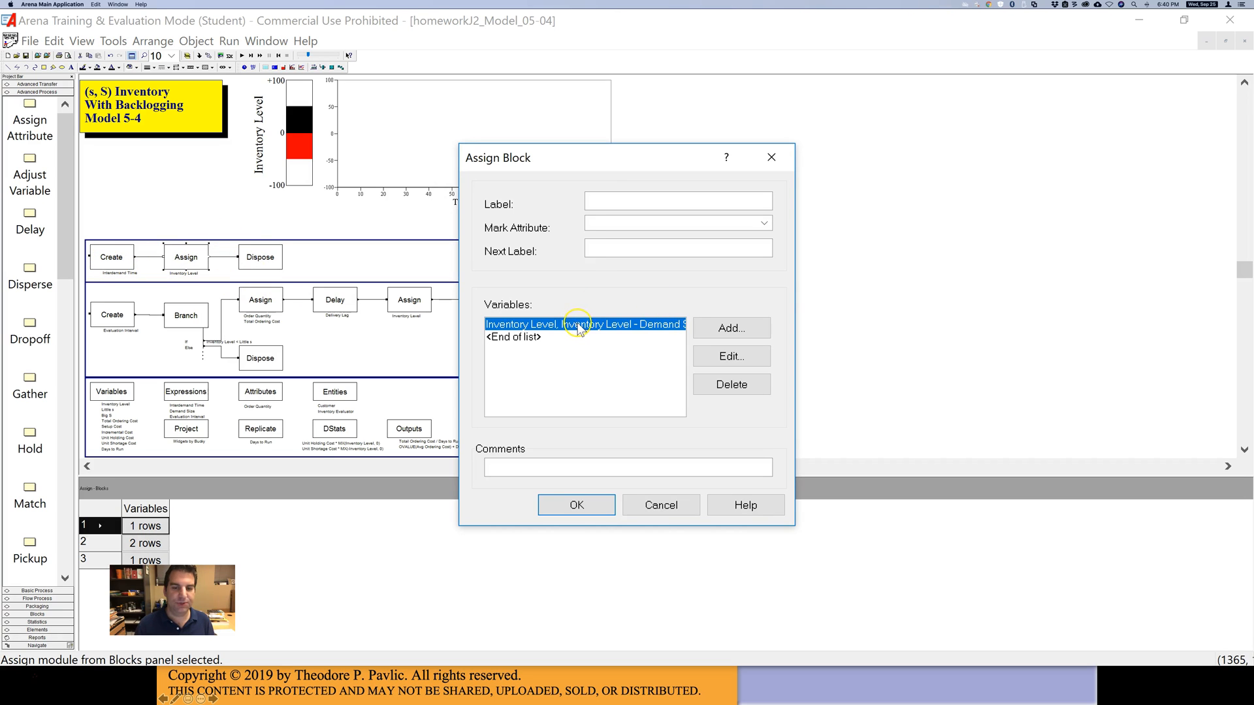
mouse_move(661, 504)
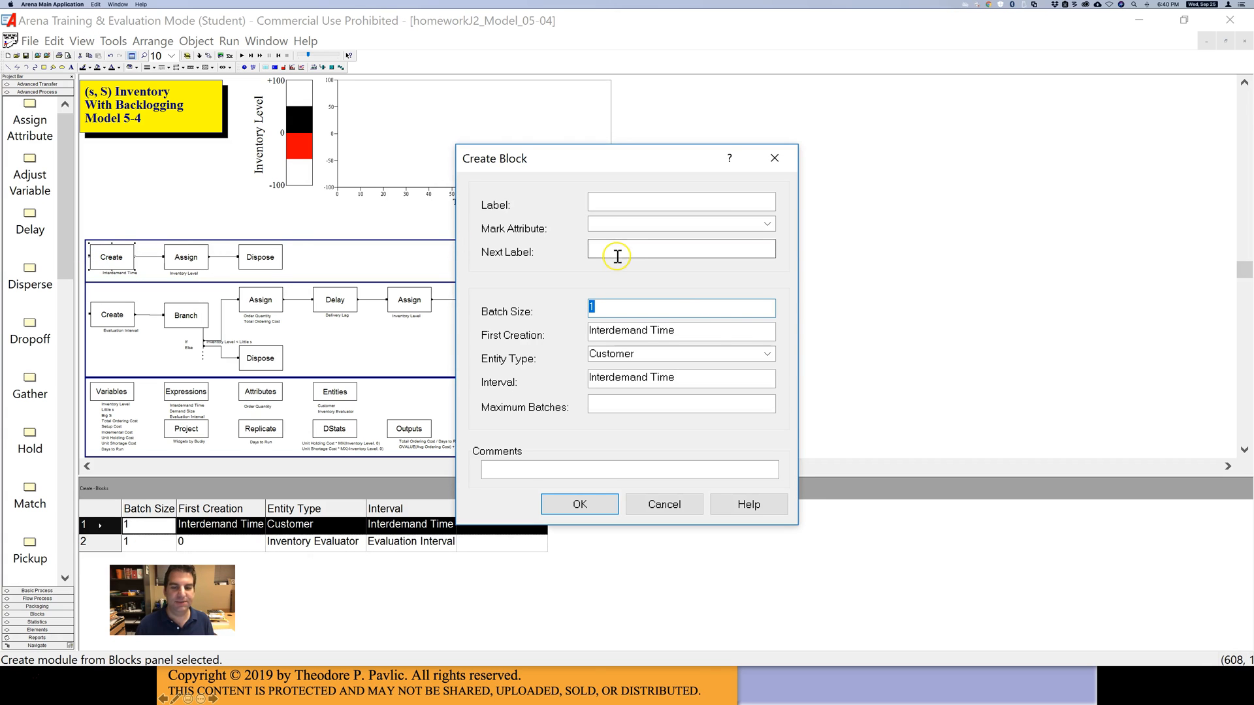
mouse_move(606, 303)
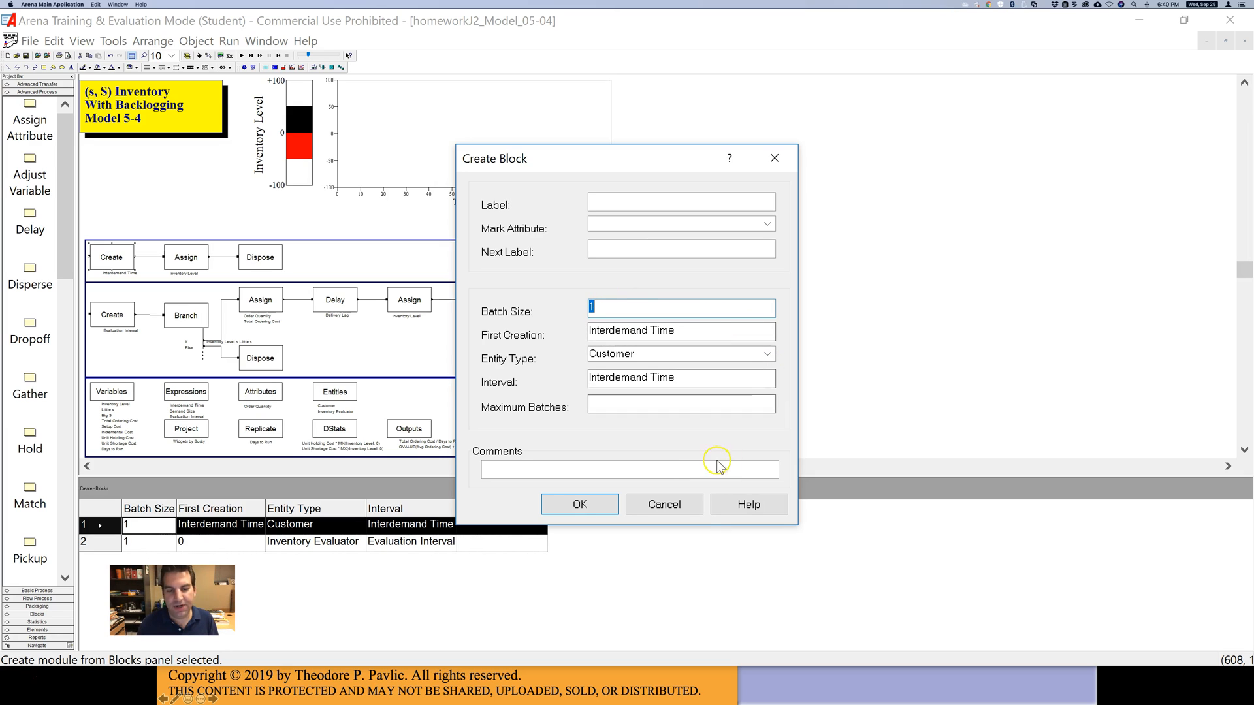
mouse_move(656, 345)
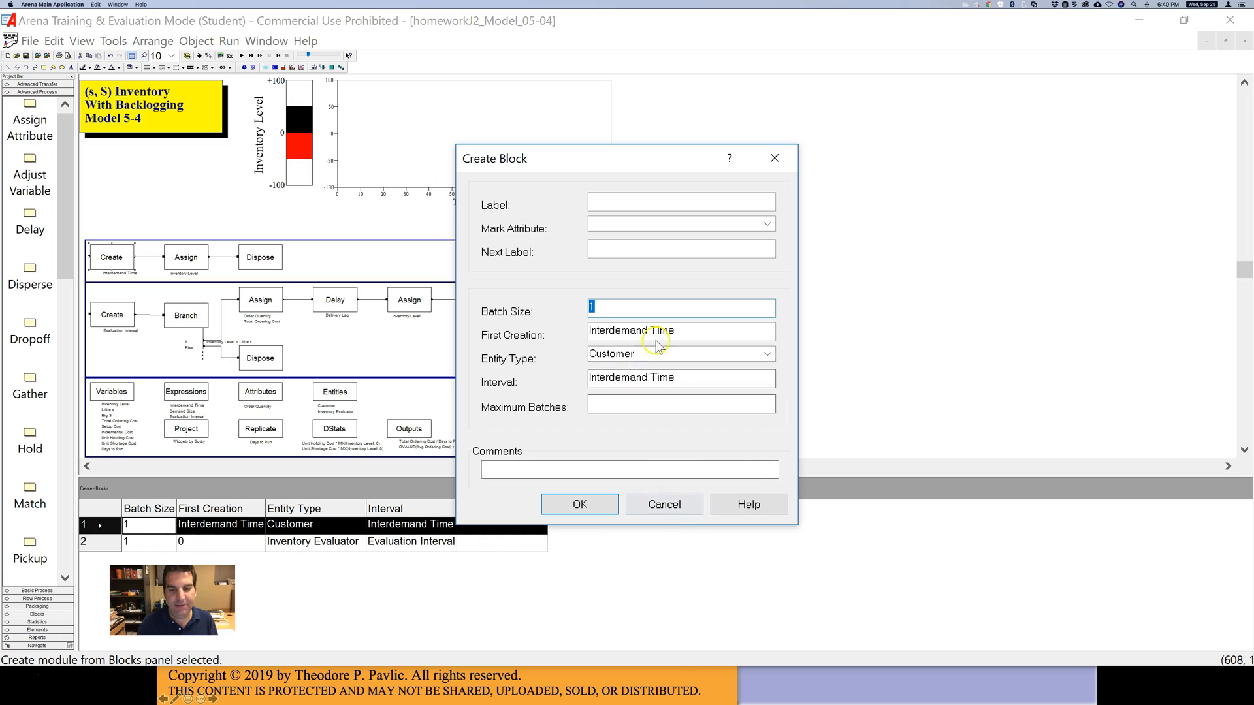
mouse_move(609, 470)
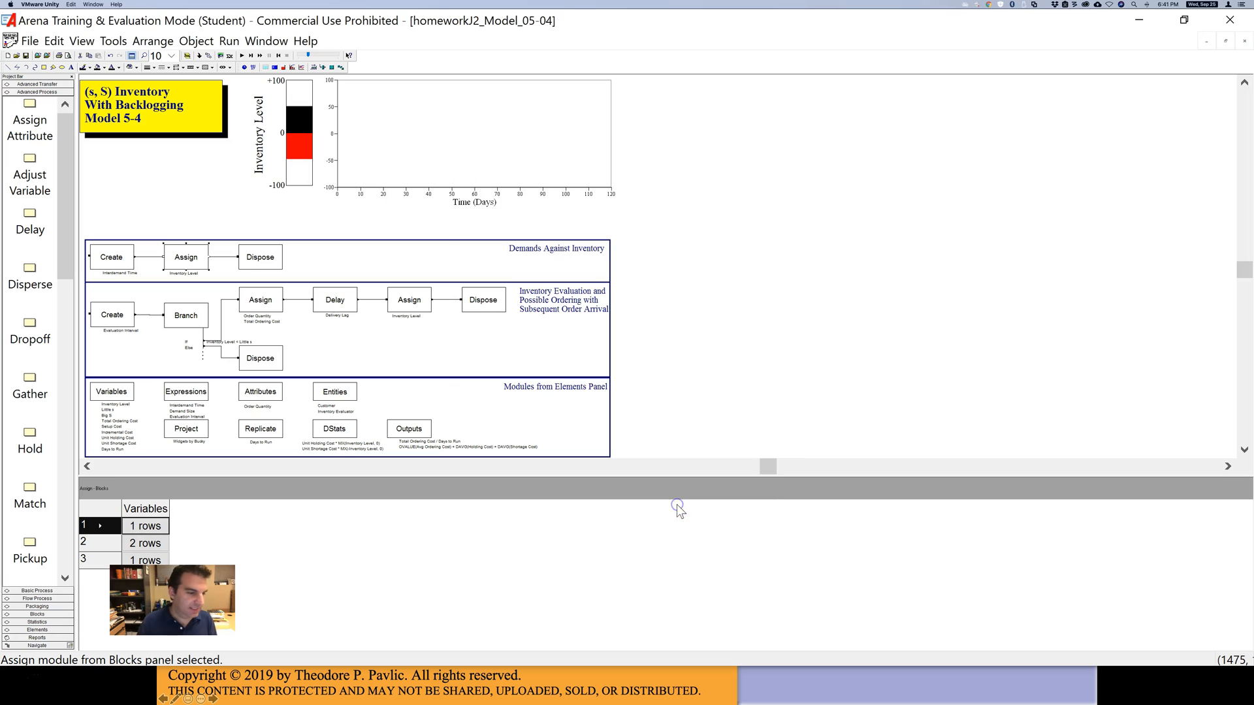
- Read the Demand Size DISC formula over demands 1 to 4, then cancel both expression dialogs
left_click(185, 391)
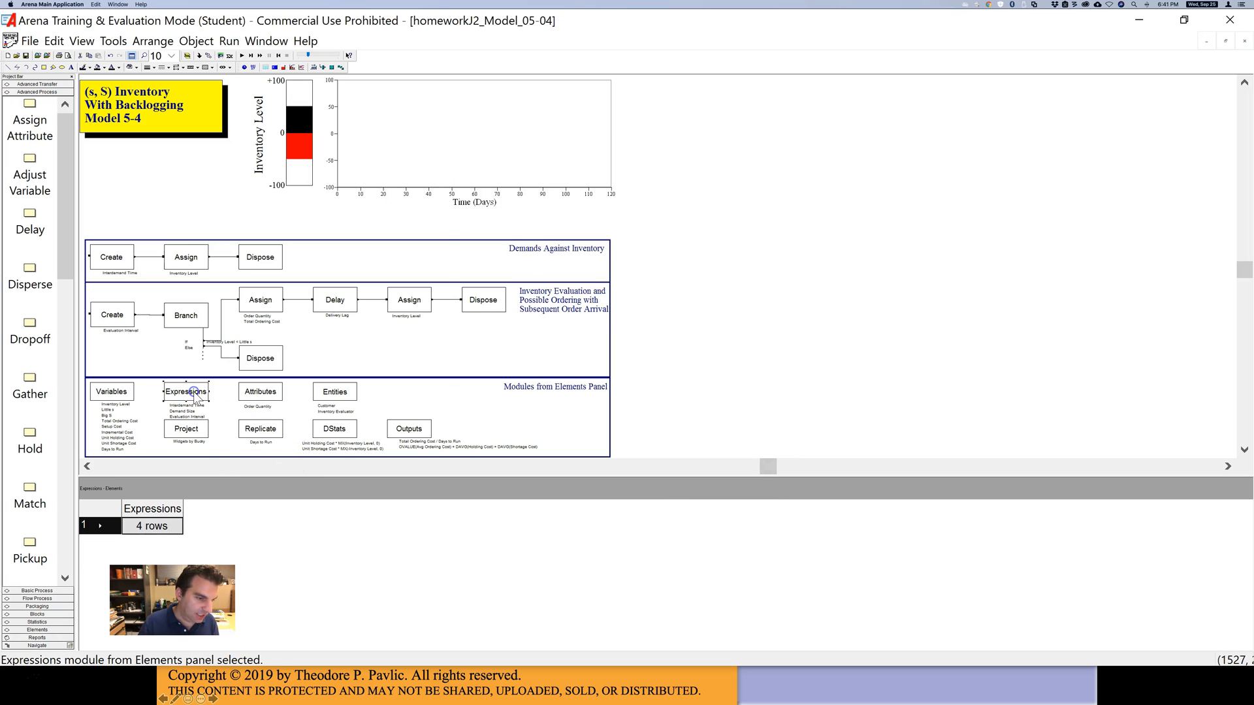
double_click(185, 392)
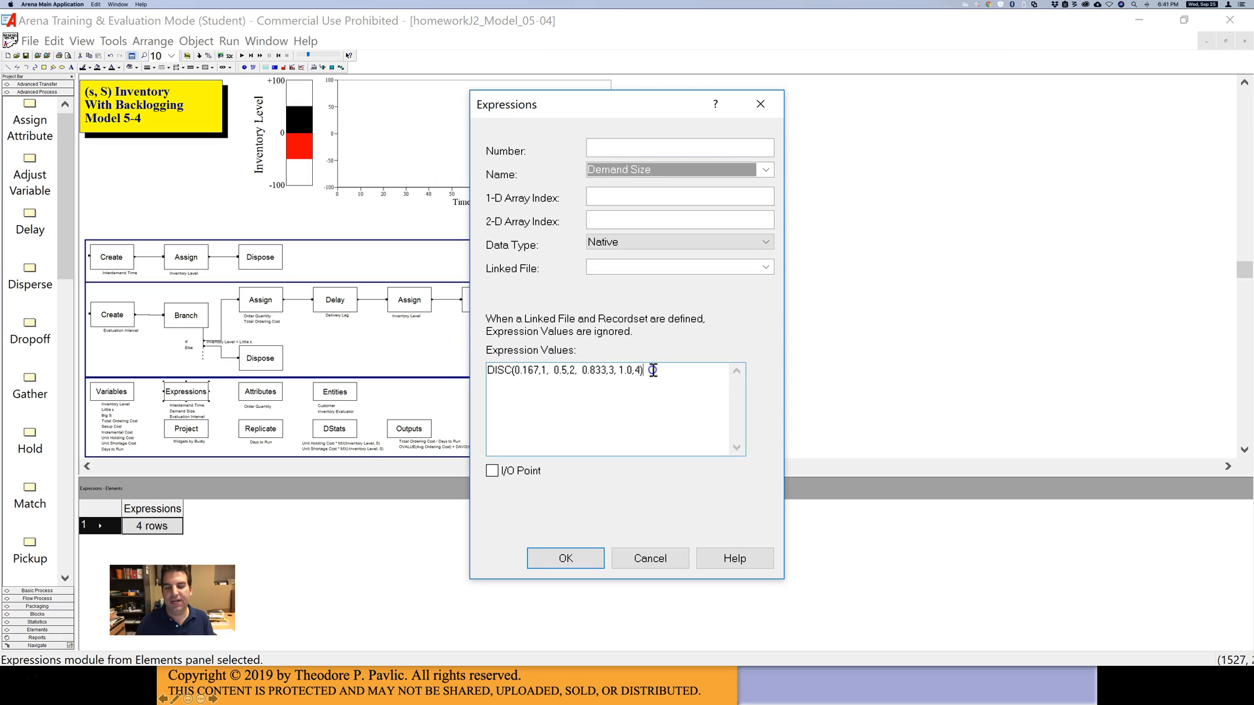
triple_click(564, 369)
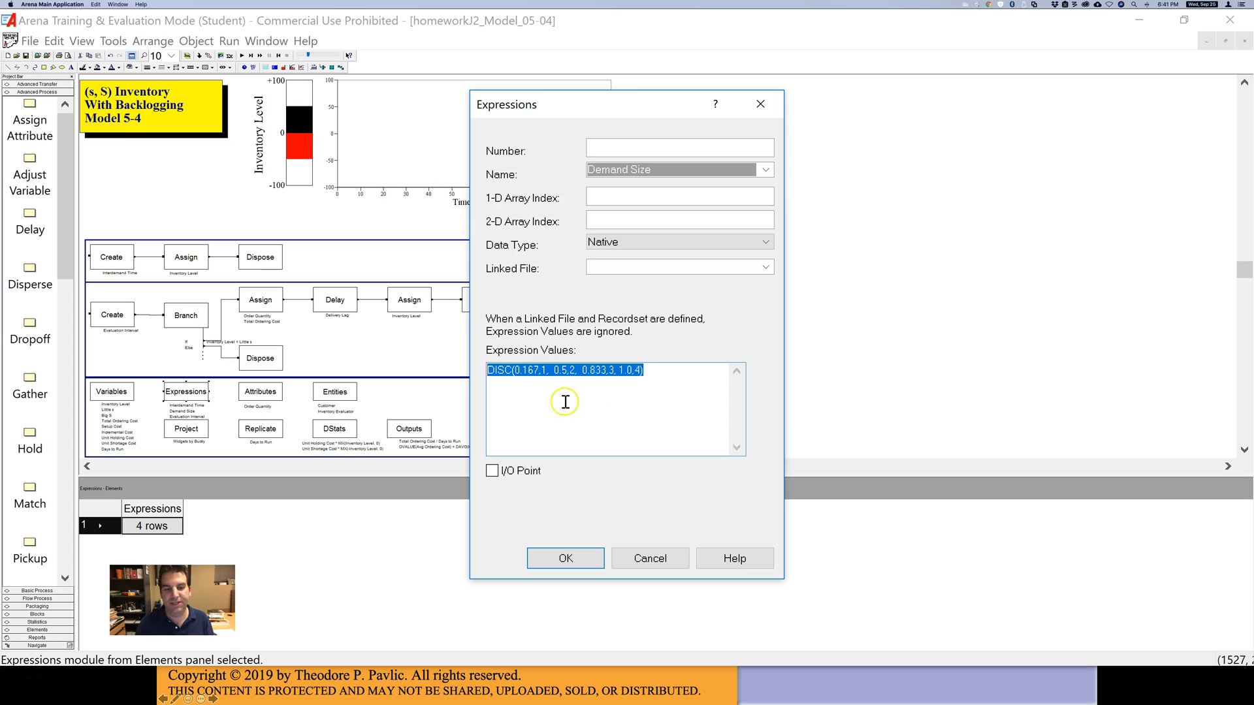
mouse_move(570, 373)
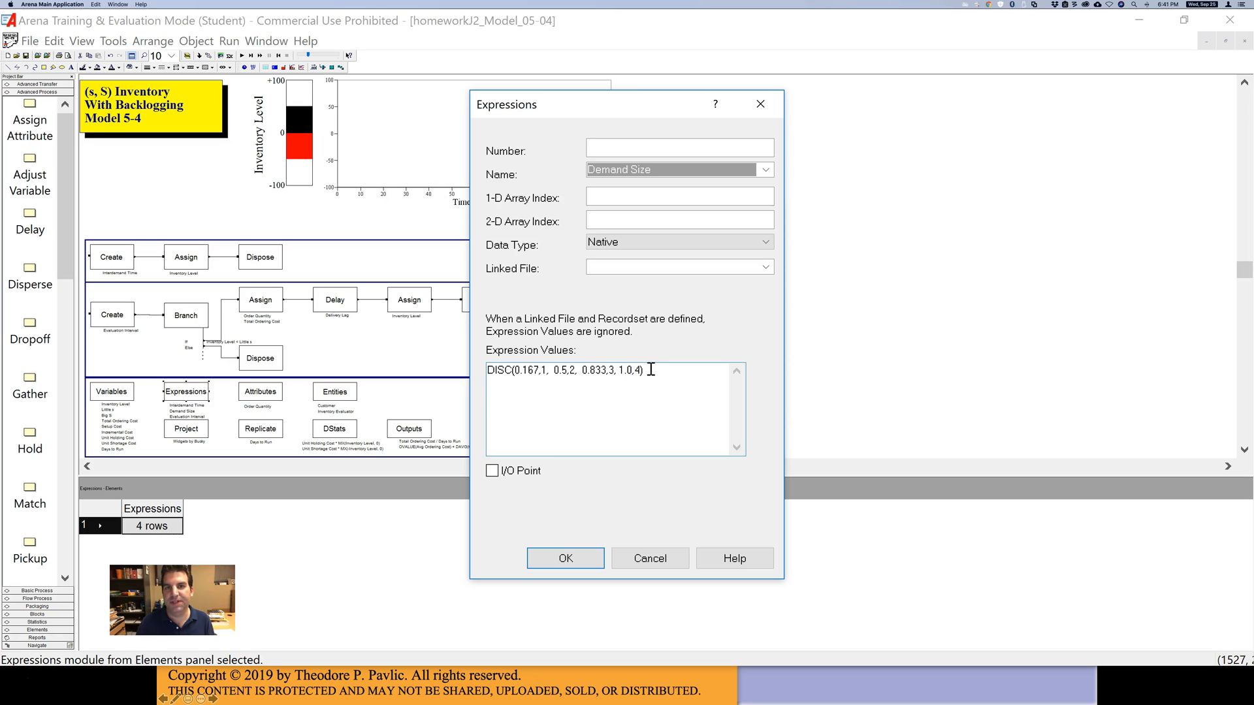
triple_click(576, 369)
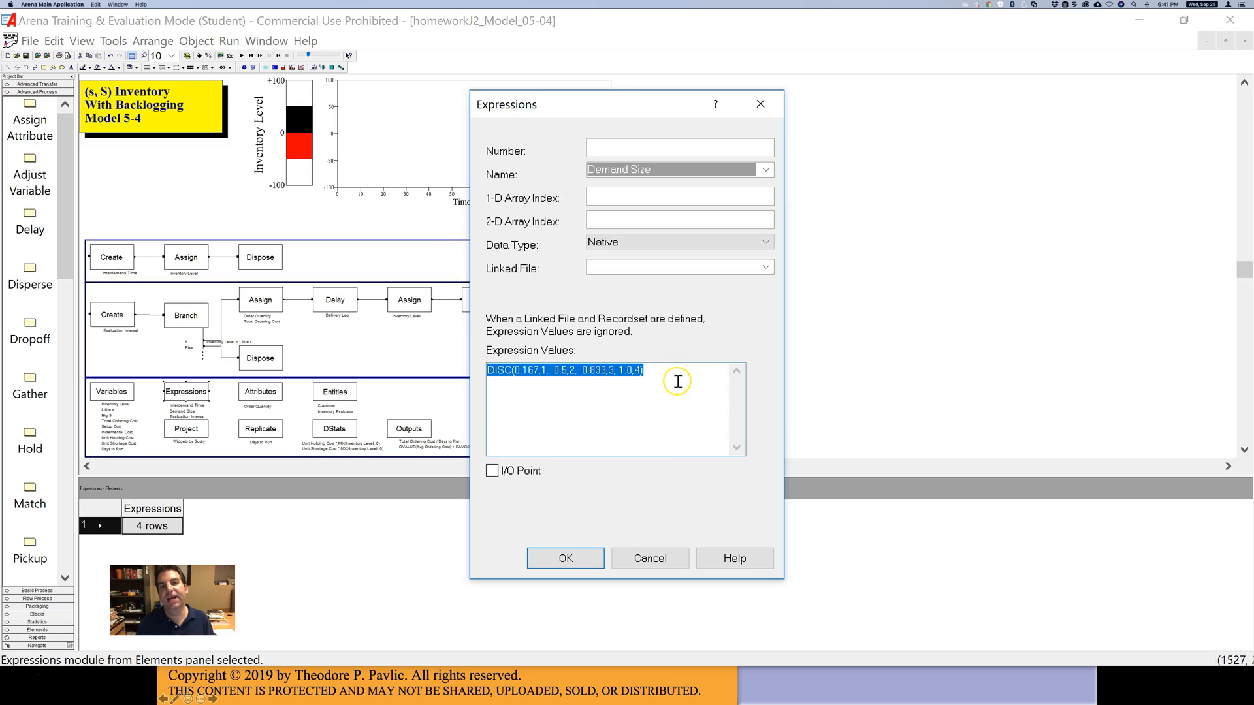
mouse_move(751, 356)
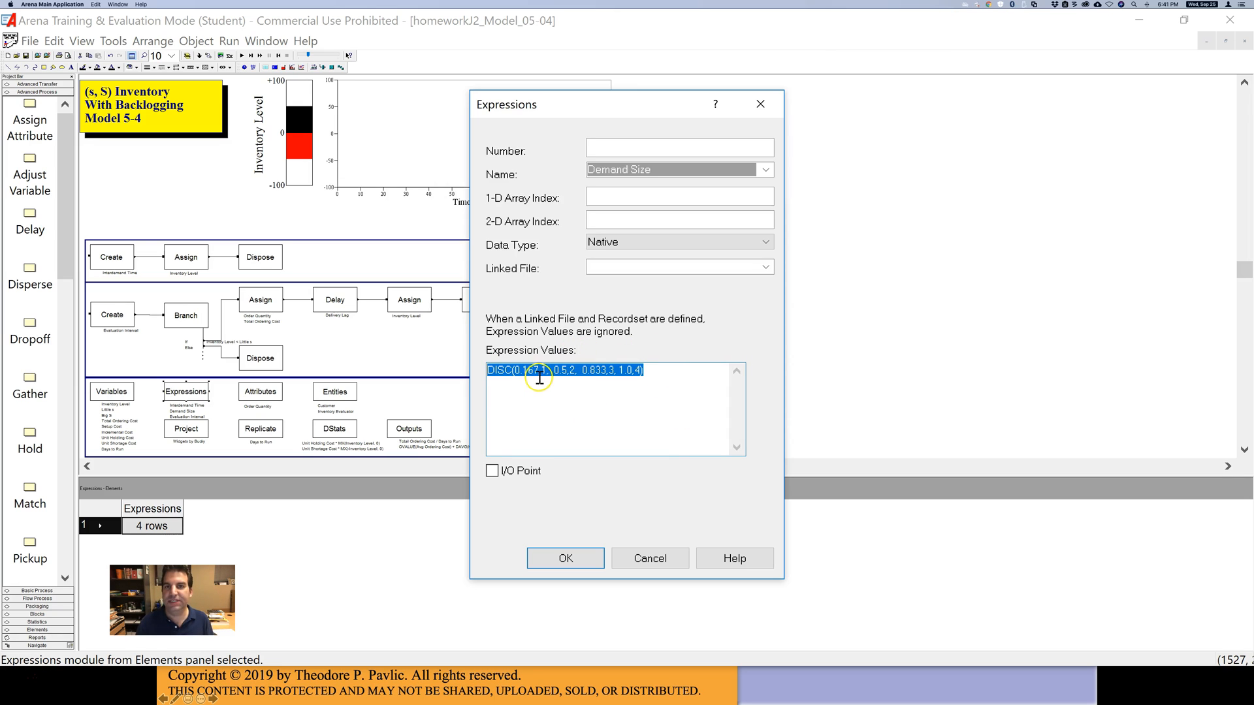
left_click(541, 371)
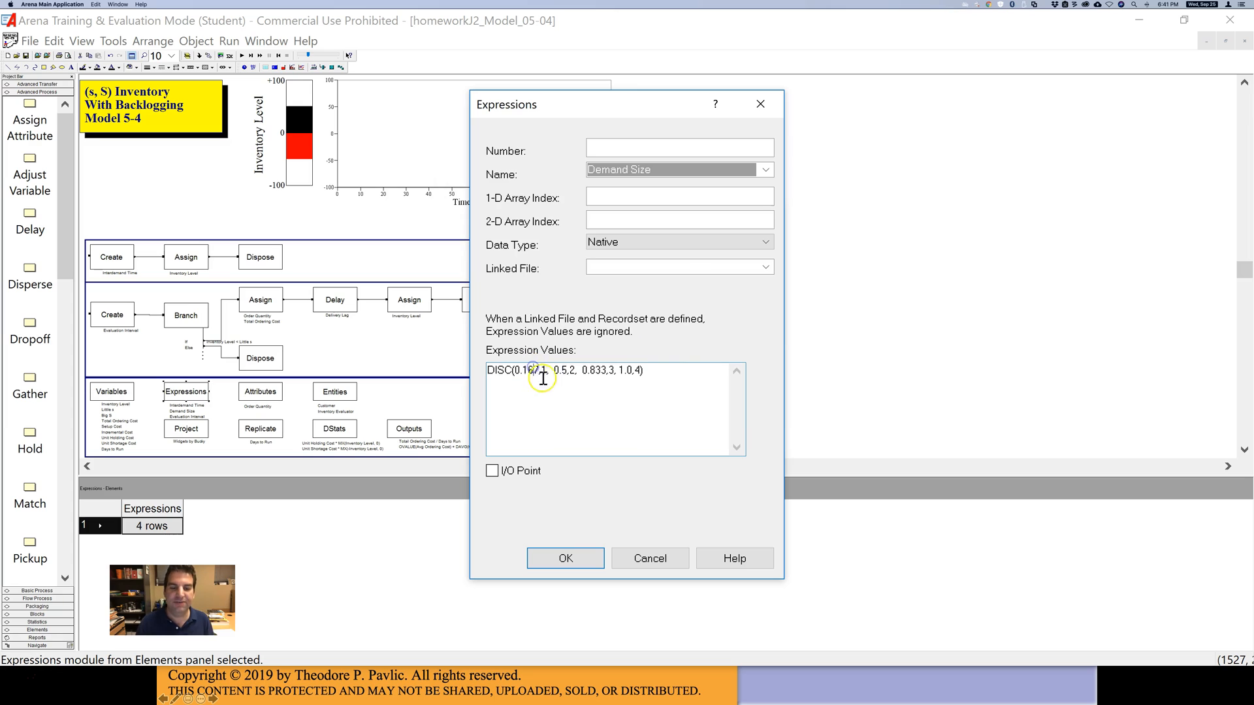
double_click(529, 371)
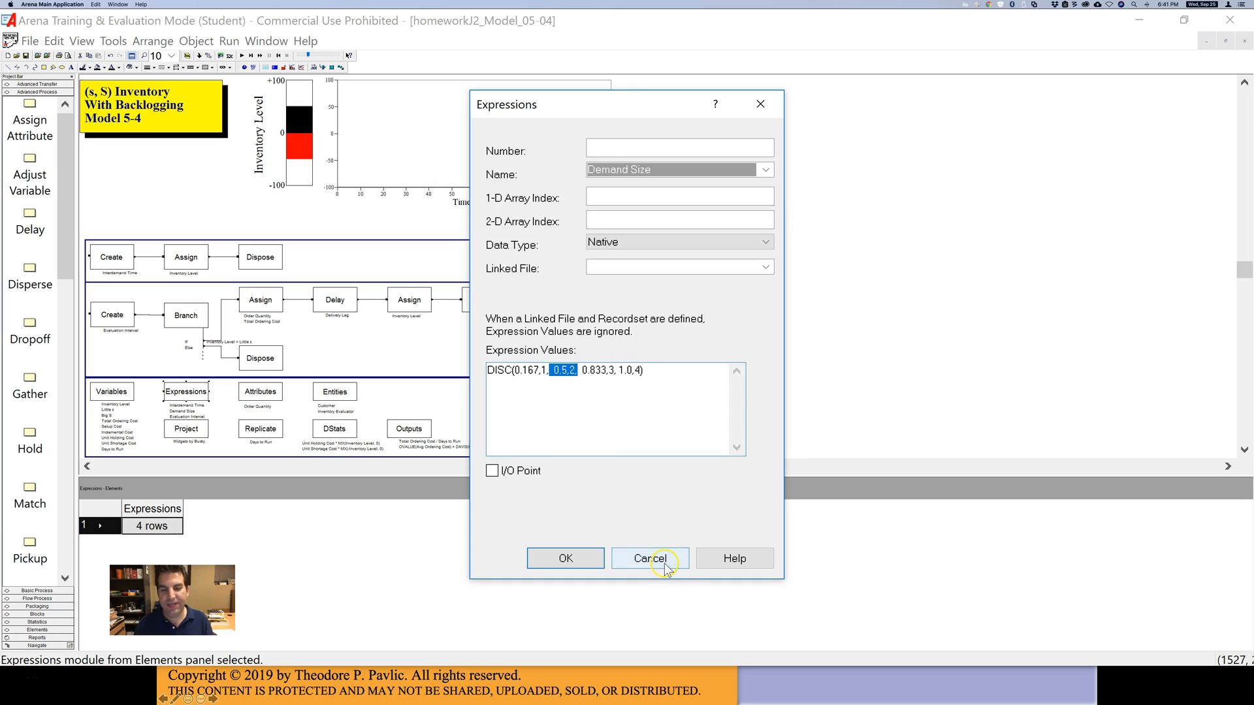
left_click(649, 558)
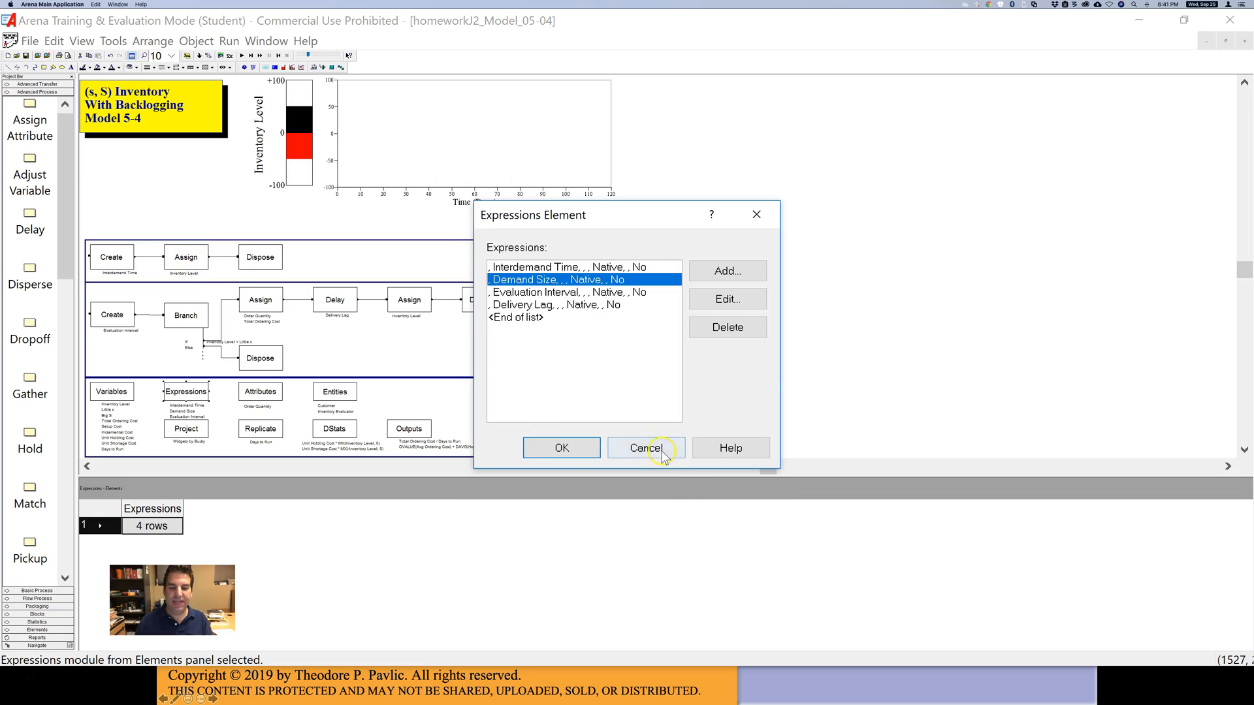
left_click(645, 448)
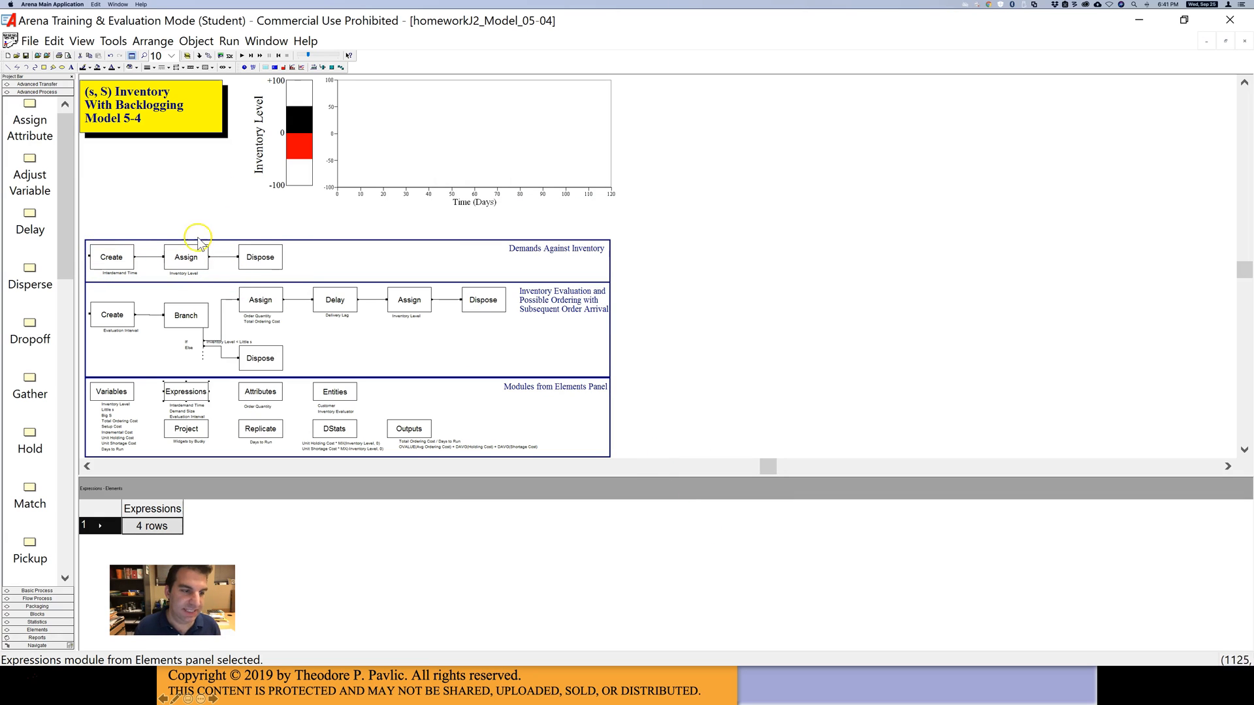
mouse_move(266, 264)
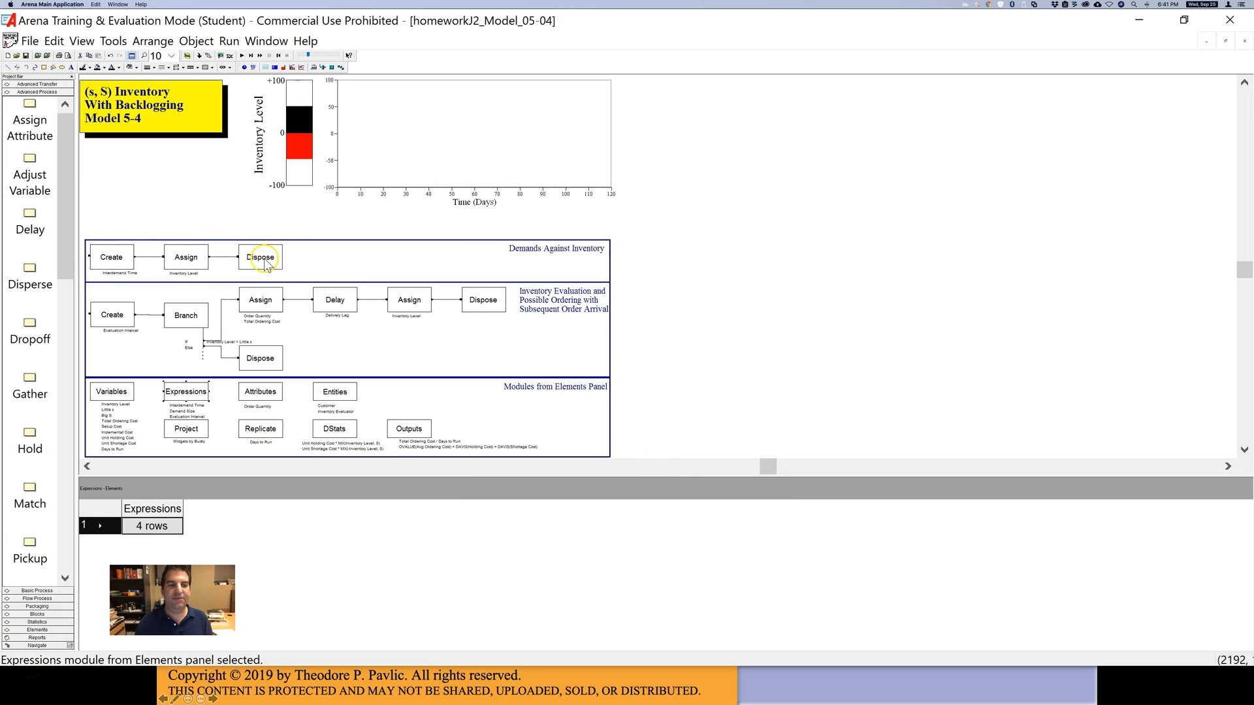
double_click(261, 256)
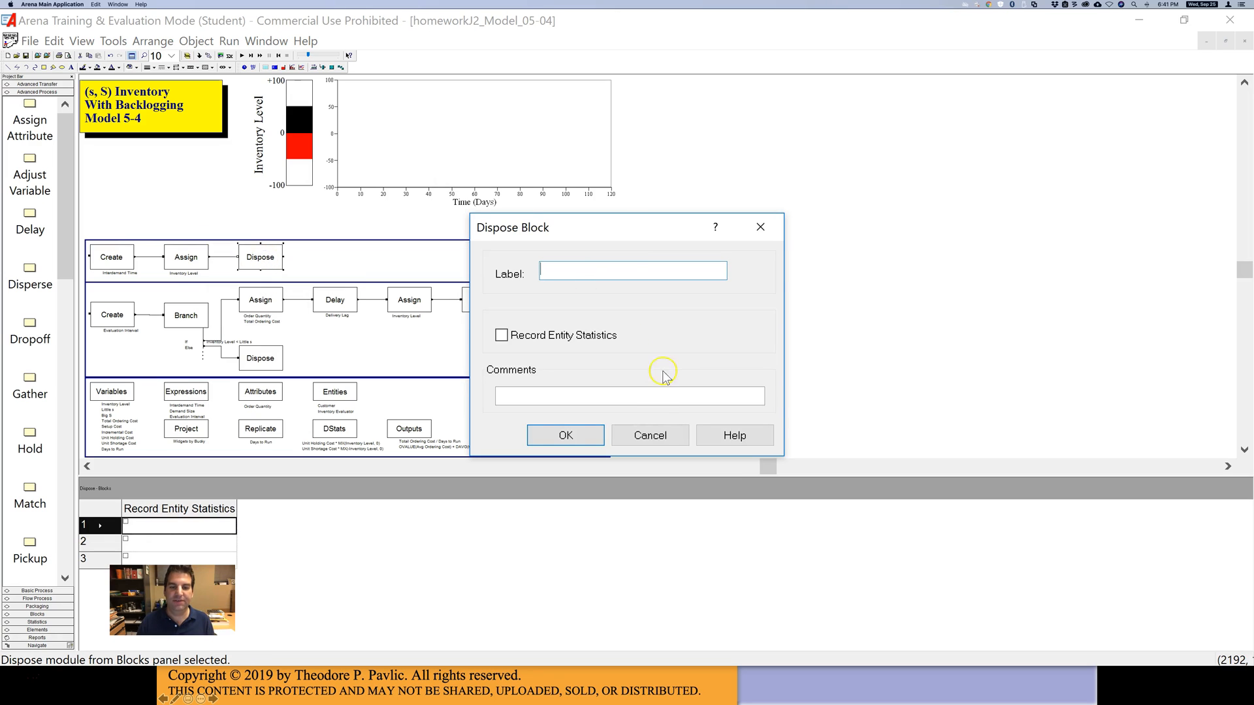
left_click(649, 435)
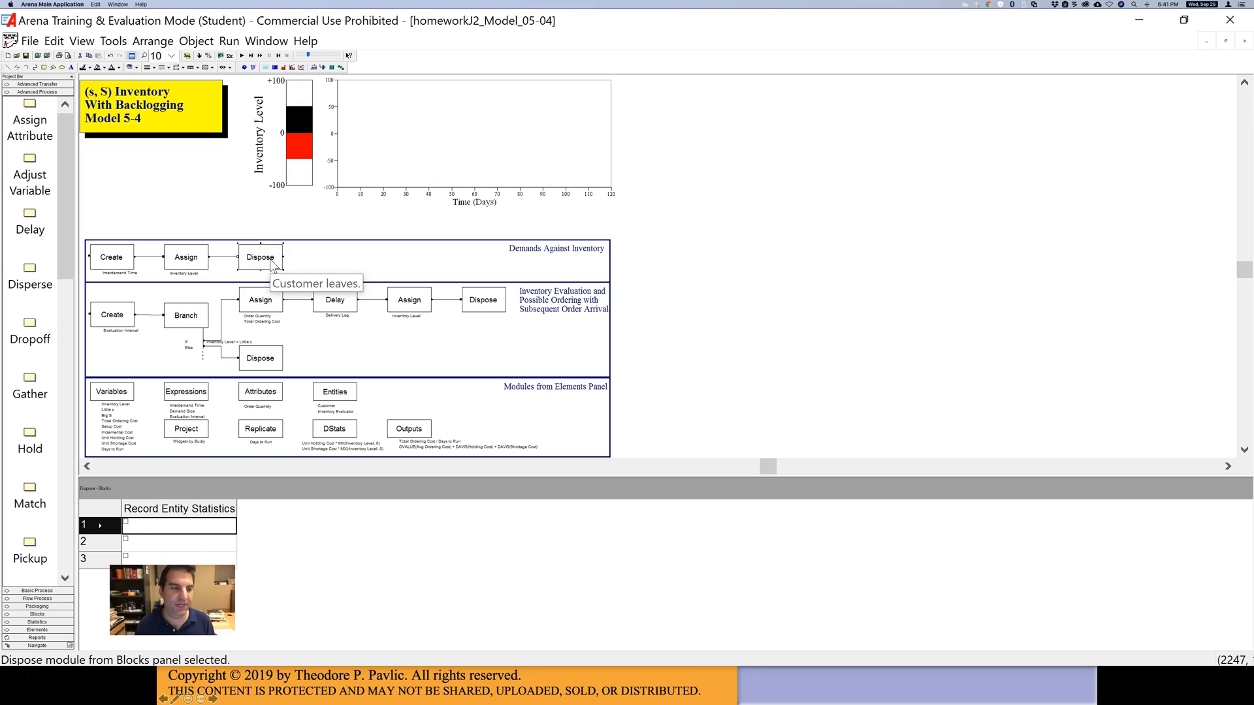
mouse_move(388, 277)
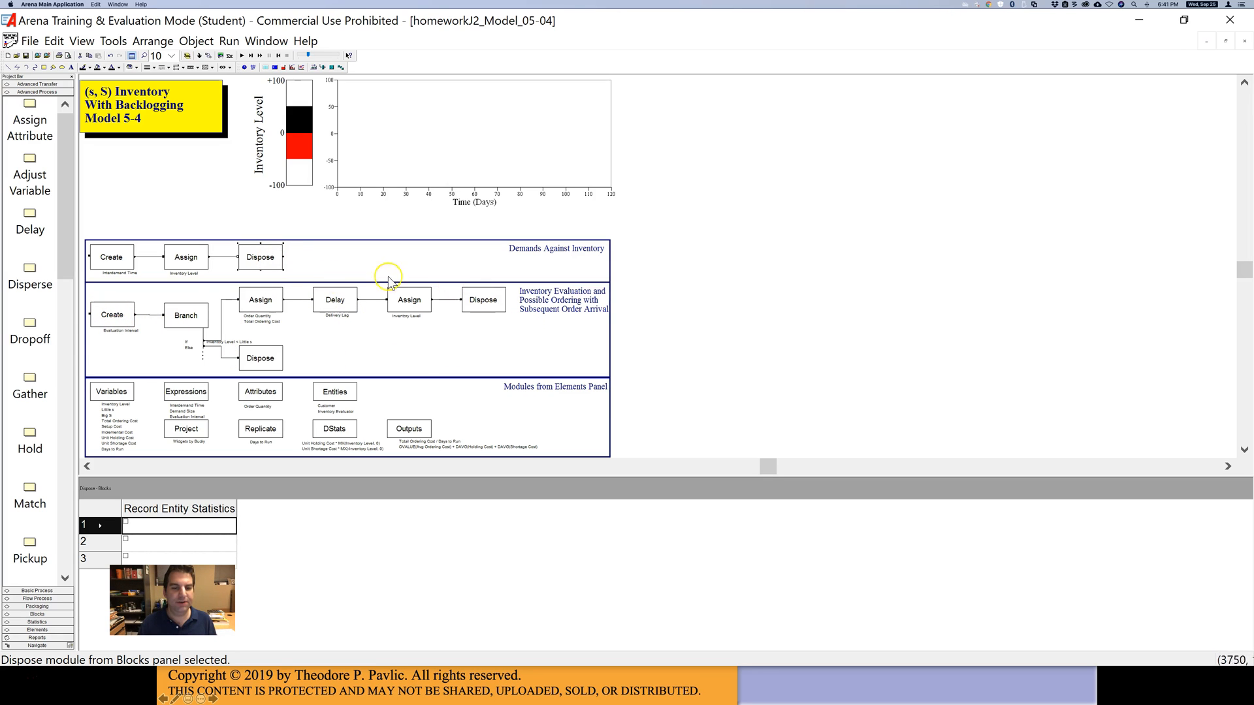
mouse_move(122, 318)
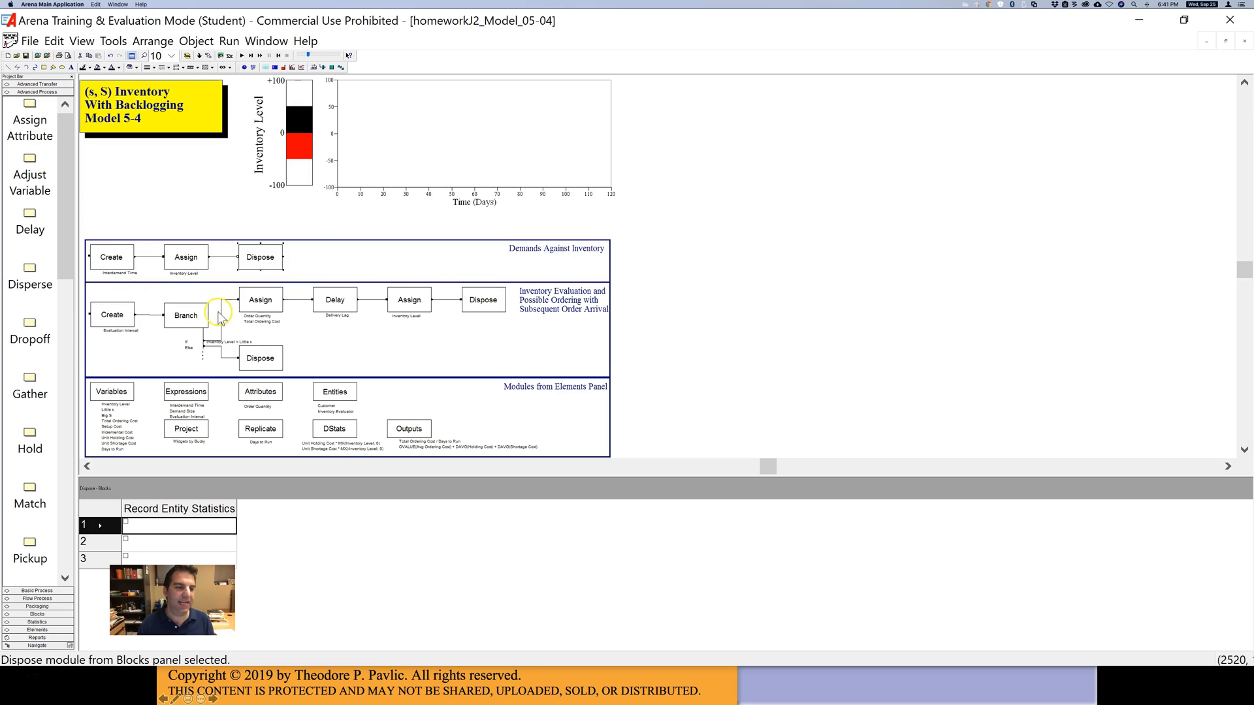
mouse_move(174, 230)
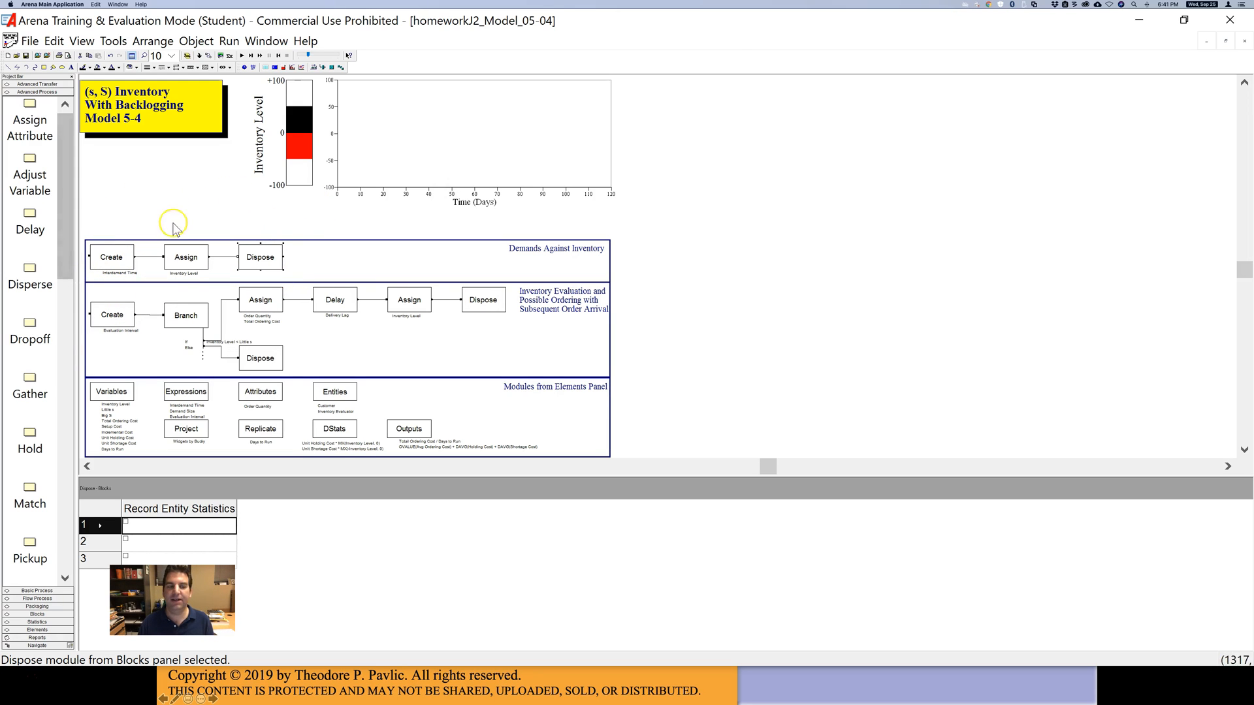
mouse_move(104, 324)
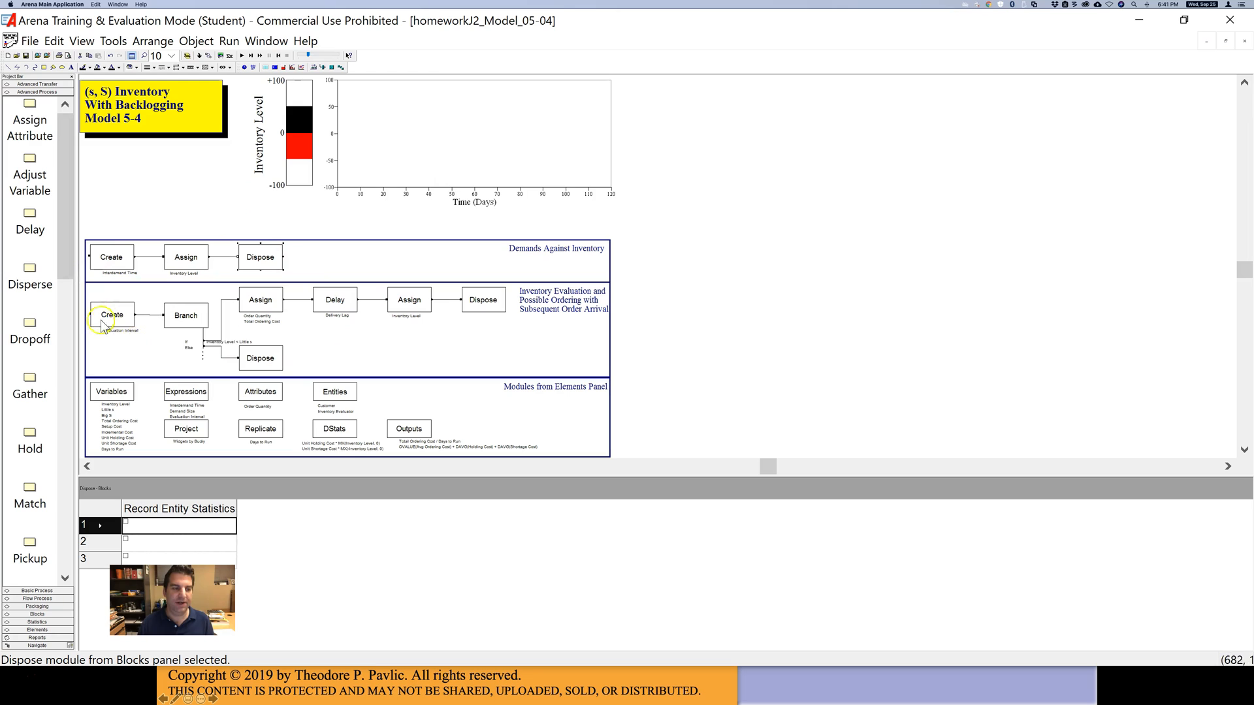
mouse_move(107, 320)
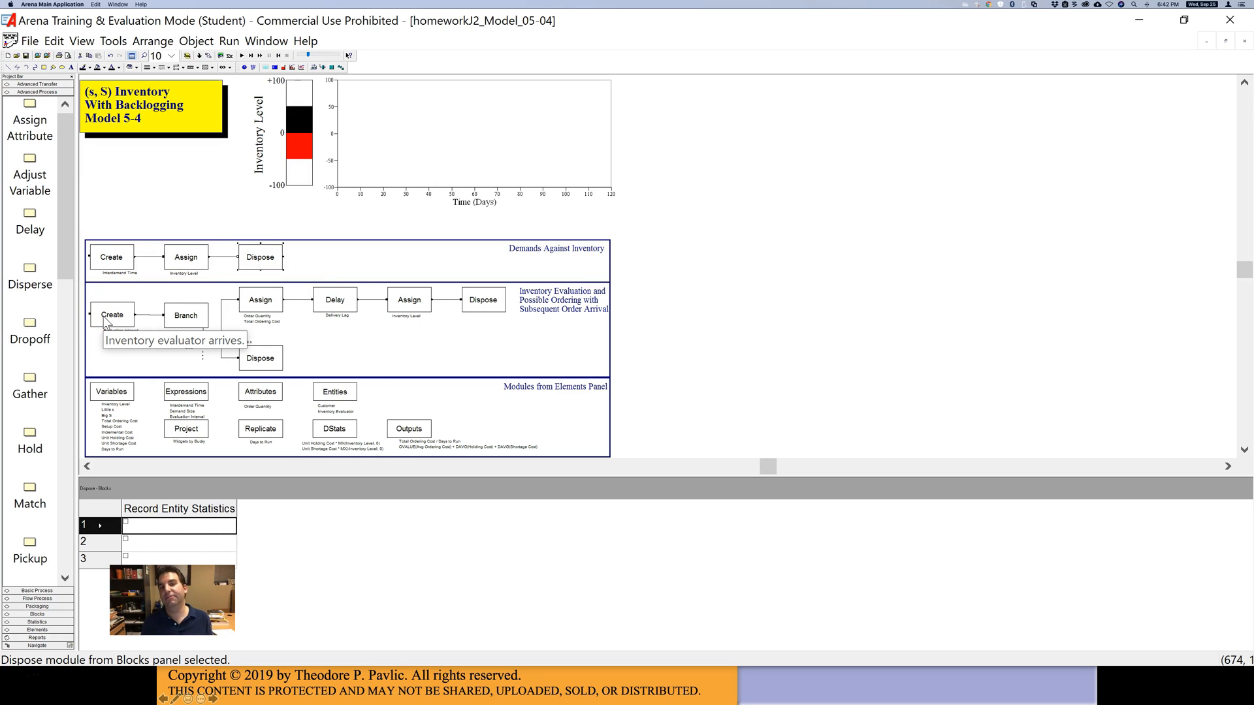
- Inspect the evaluator Create and delivery-lag Delay blocks, then open the order quantity Assign block
double_click(112, 314)
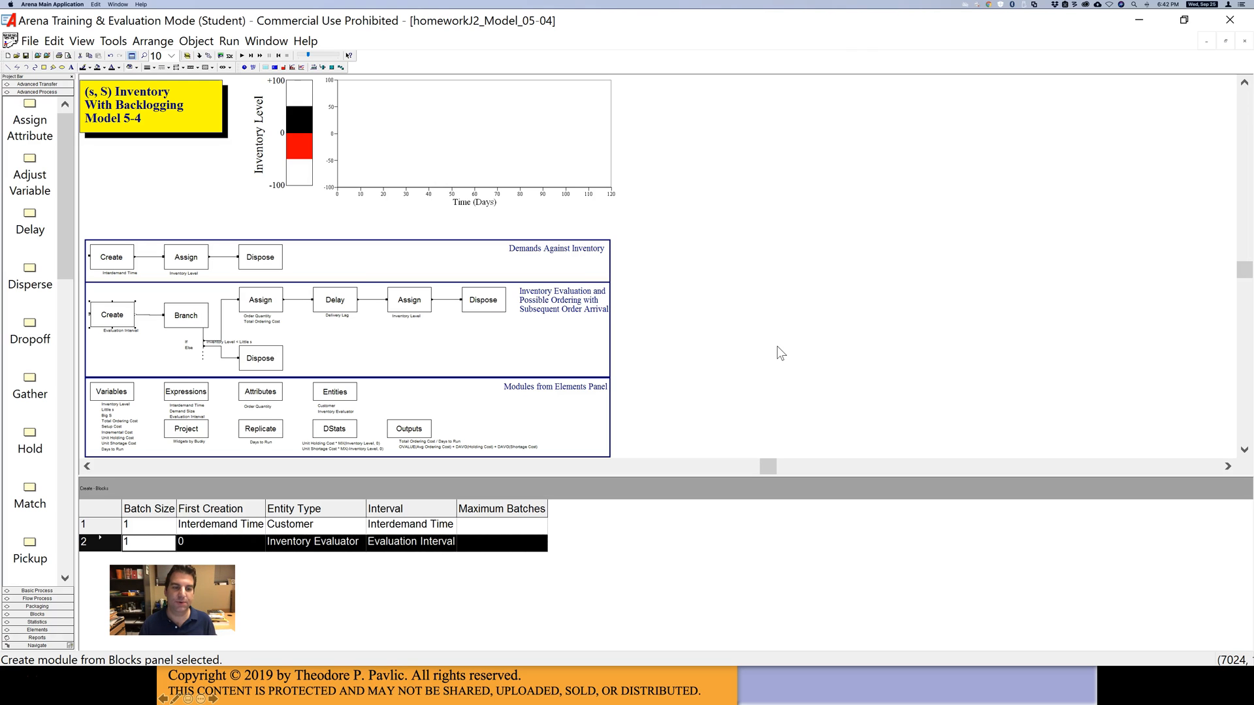
double_click(335, 300)
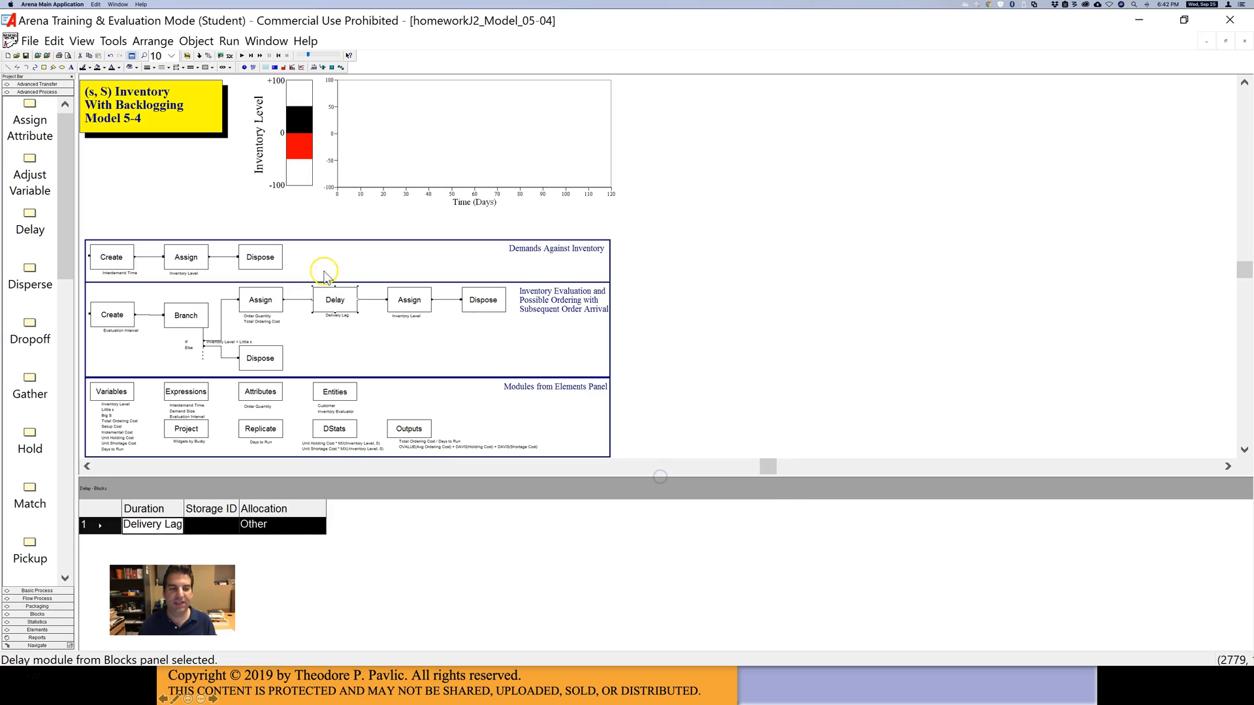
double_click(260, 299)
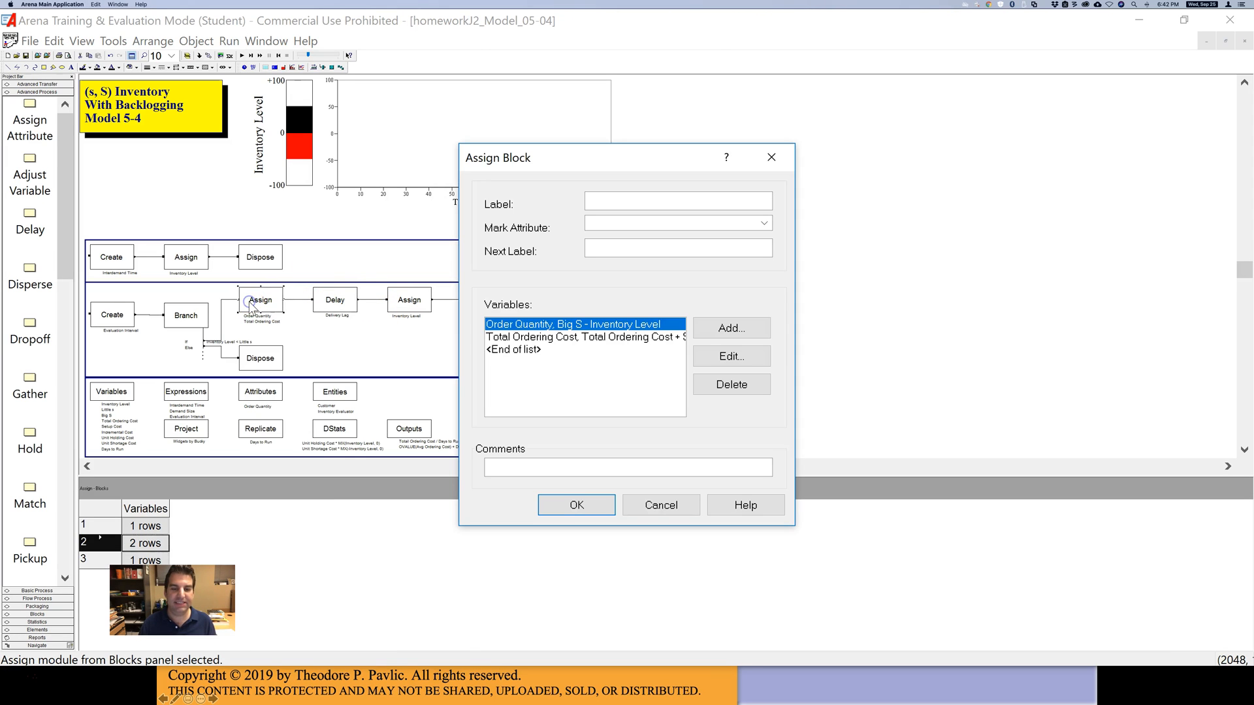
- Close the ordering Assign block dialog and switch to the Lab 7 assignment slides
left_click(659, 505)
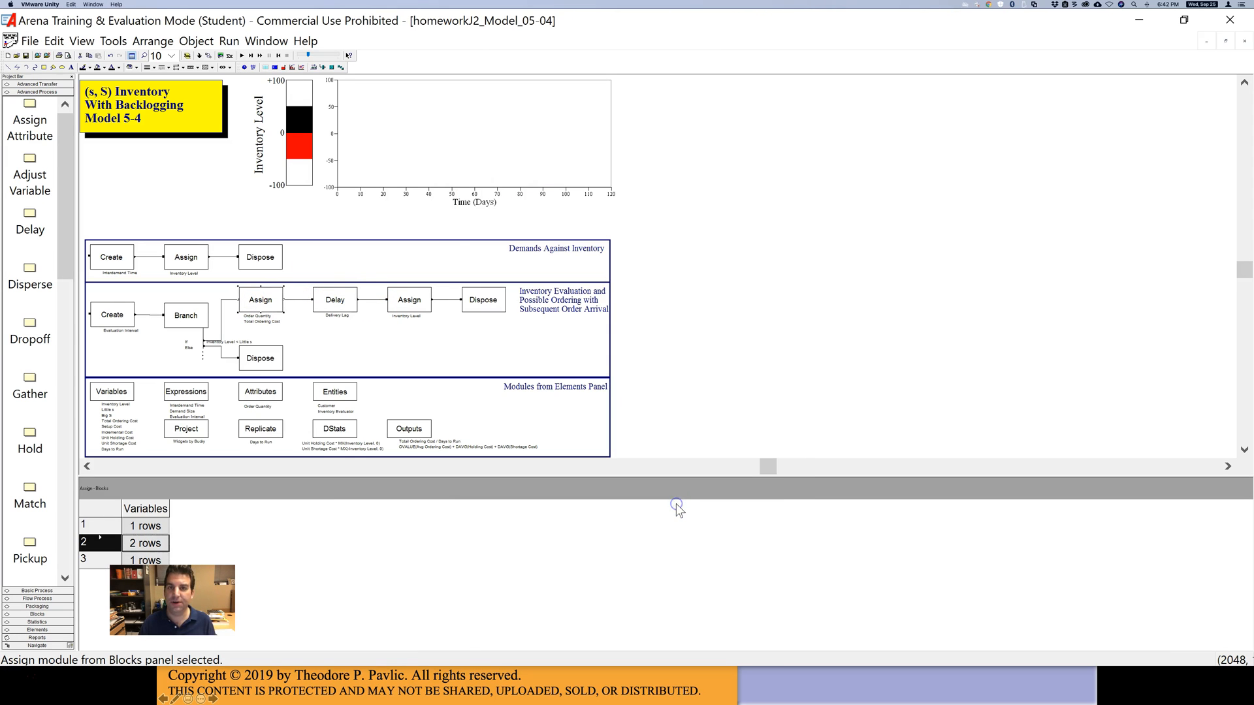
mouse_move(259, 299)
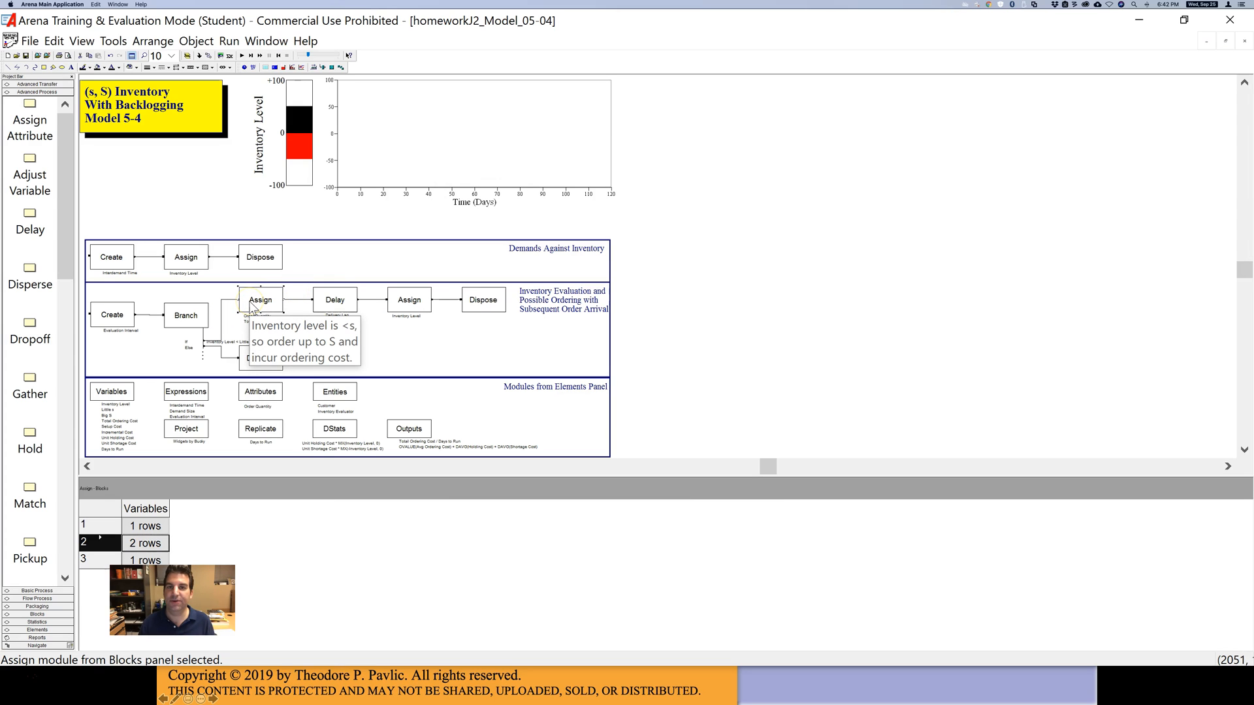
mouse_move(334, 300)
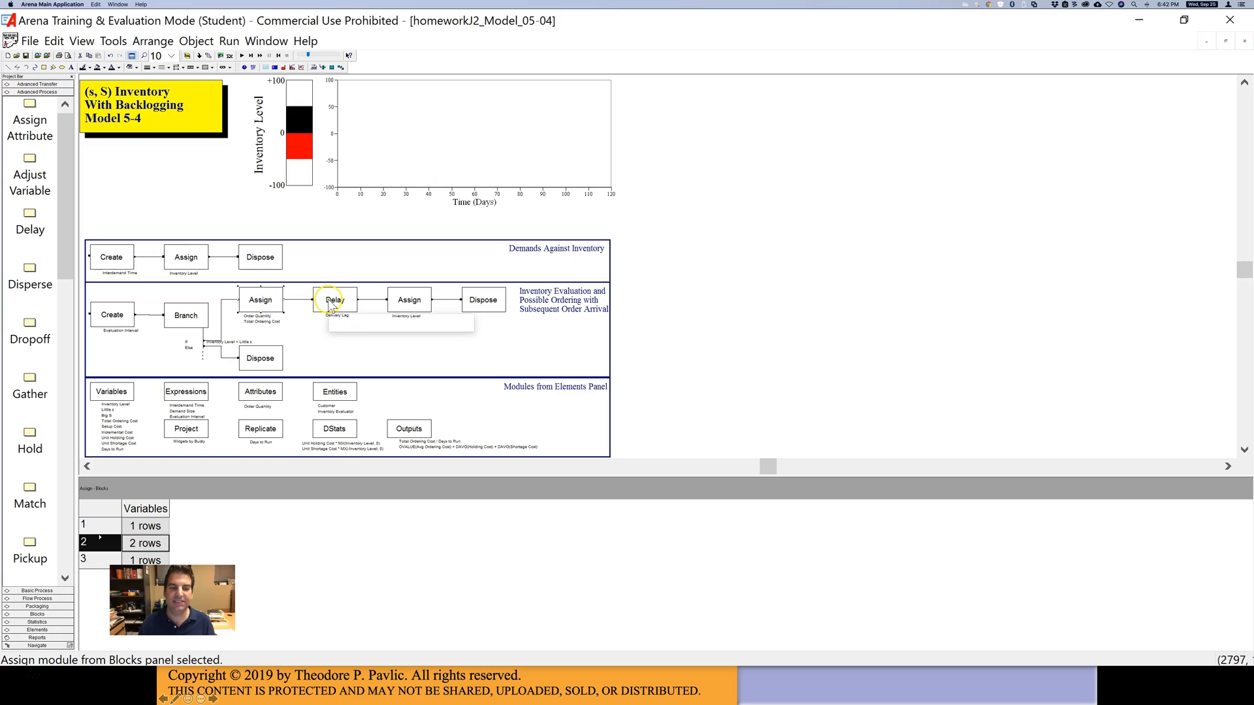
mouse_move(428, 302)
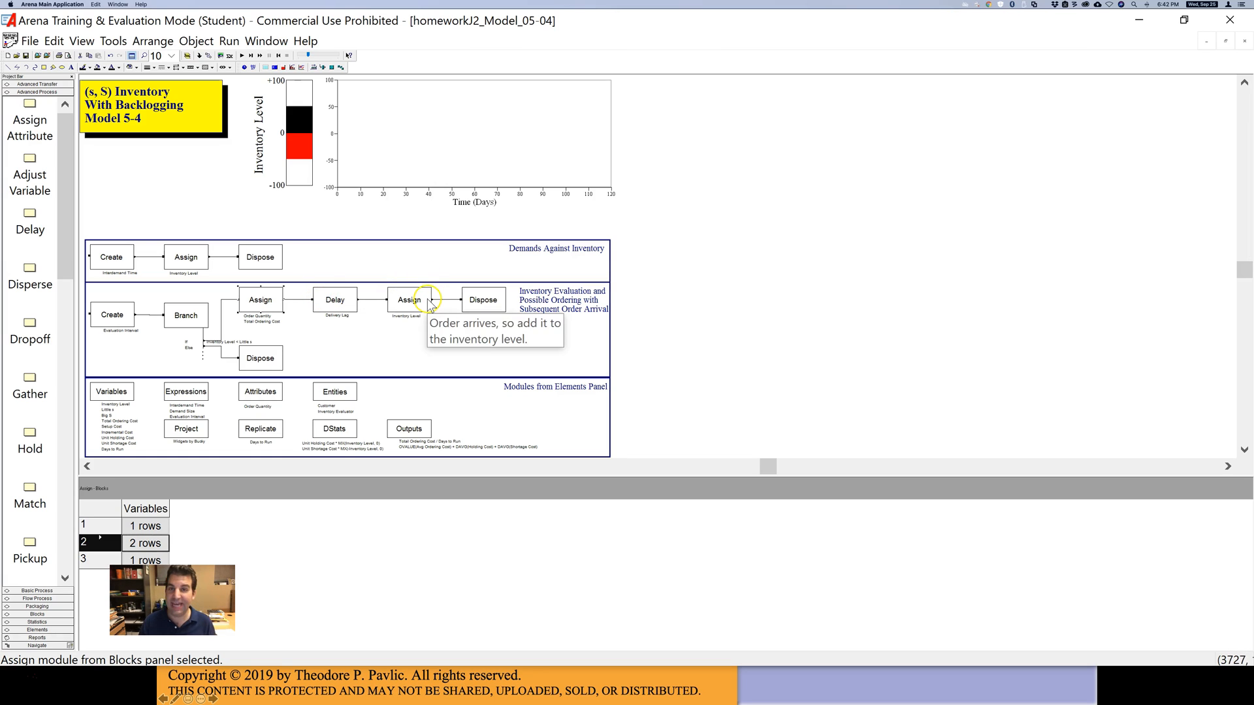
mouse_move(322, 298)
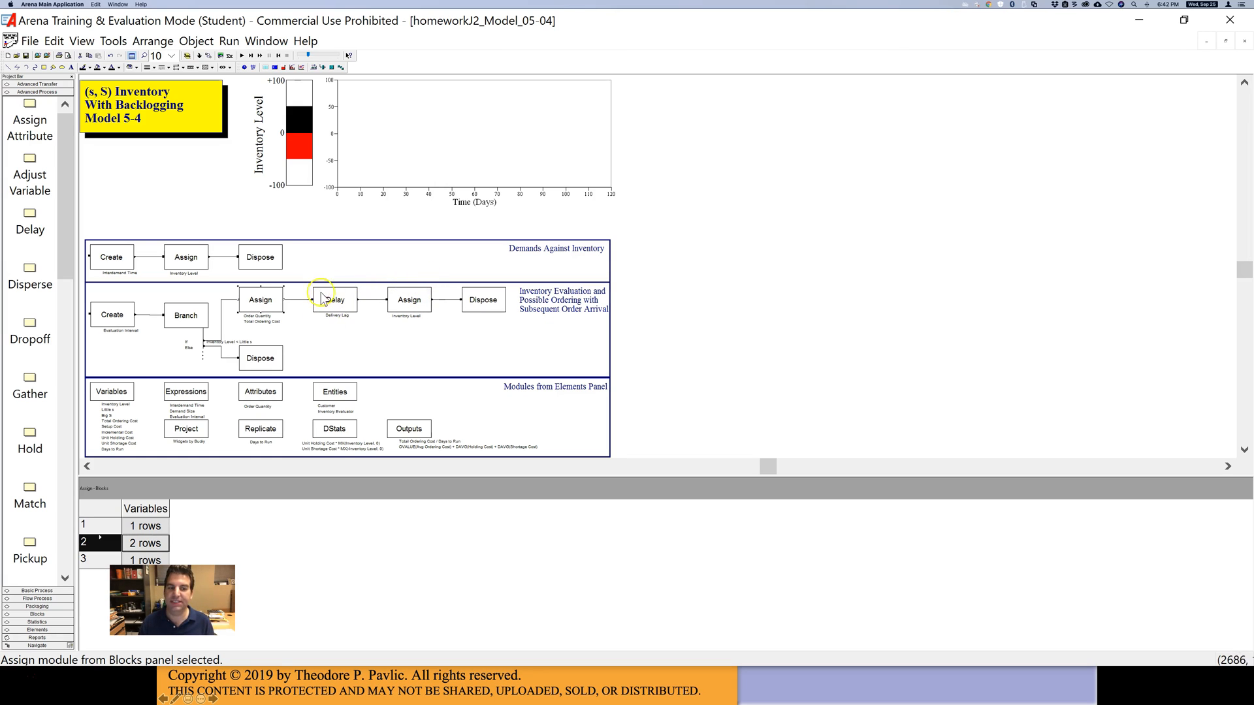
mouse_move(468, 258)
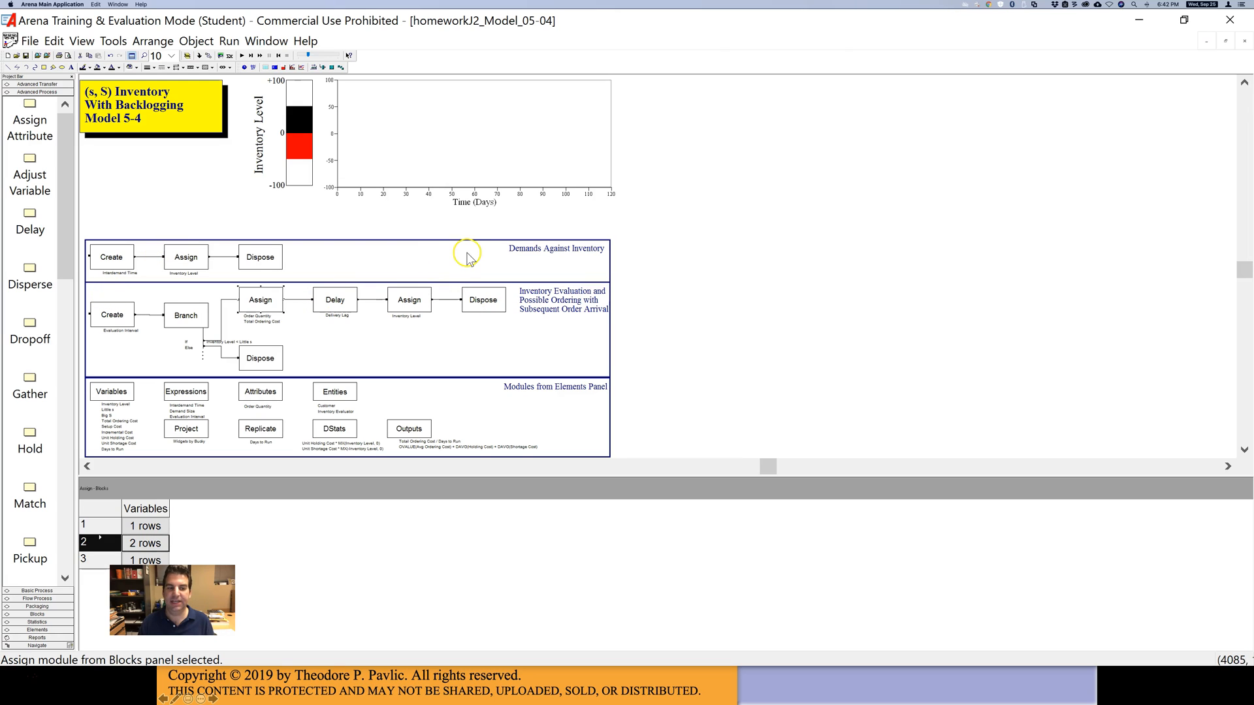
mouse_move(470, 258)
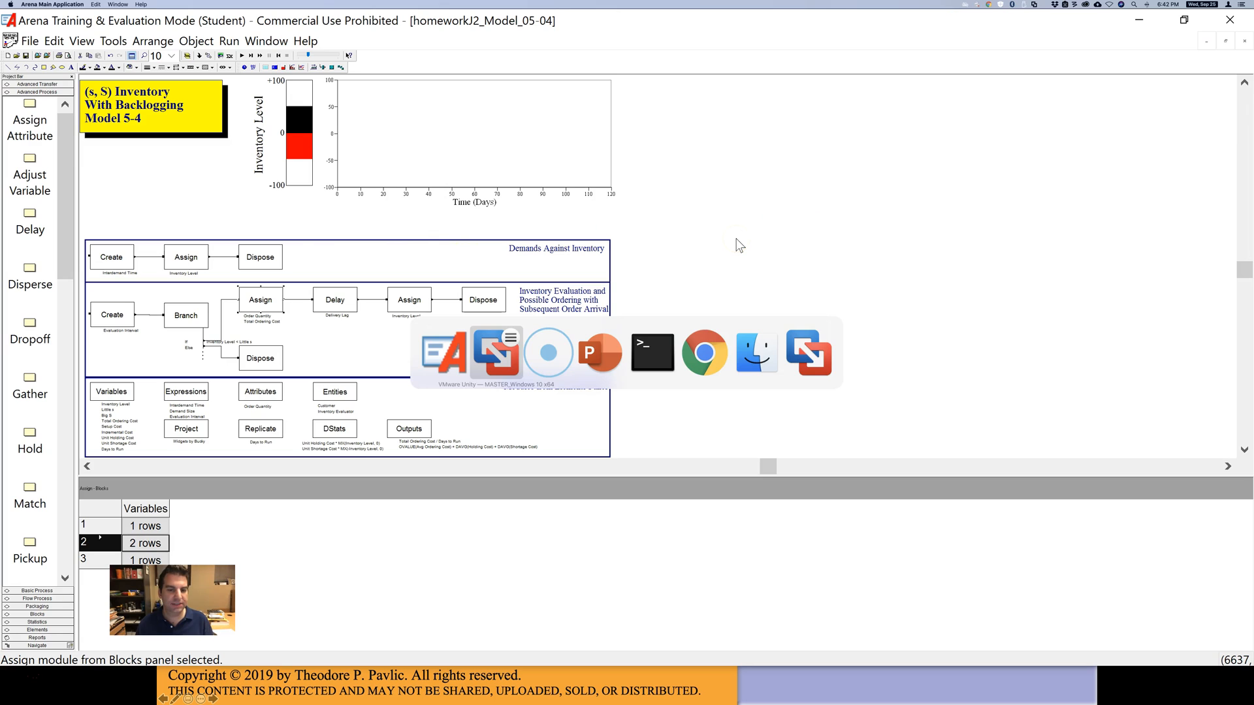
left_click(598, 352)
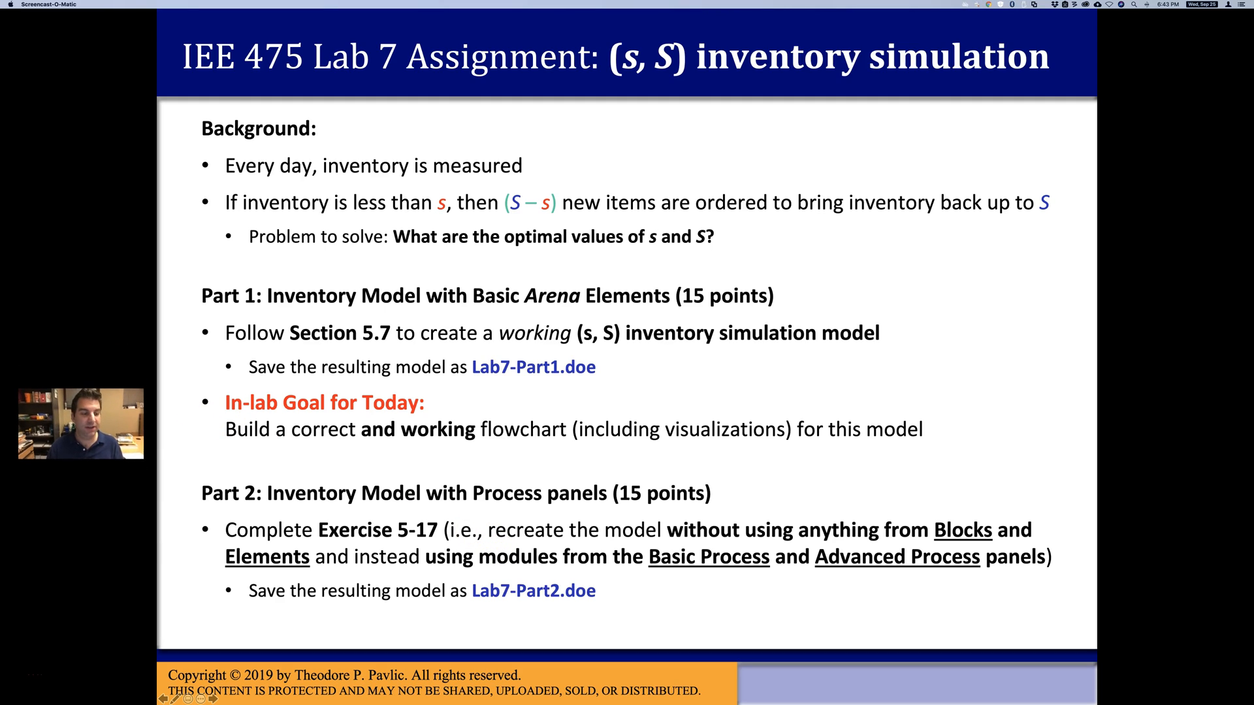
mouse_move(719, 545)
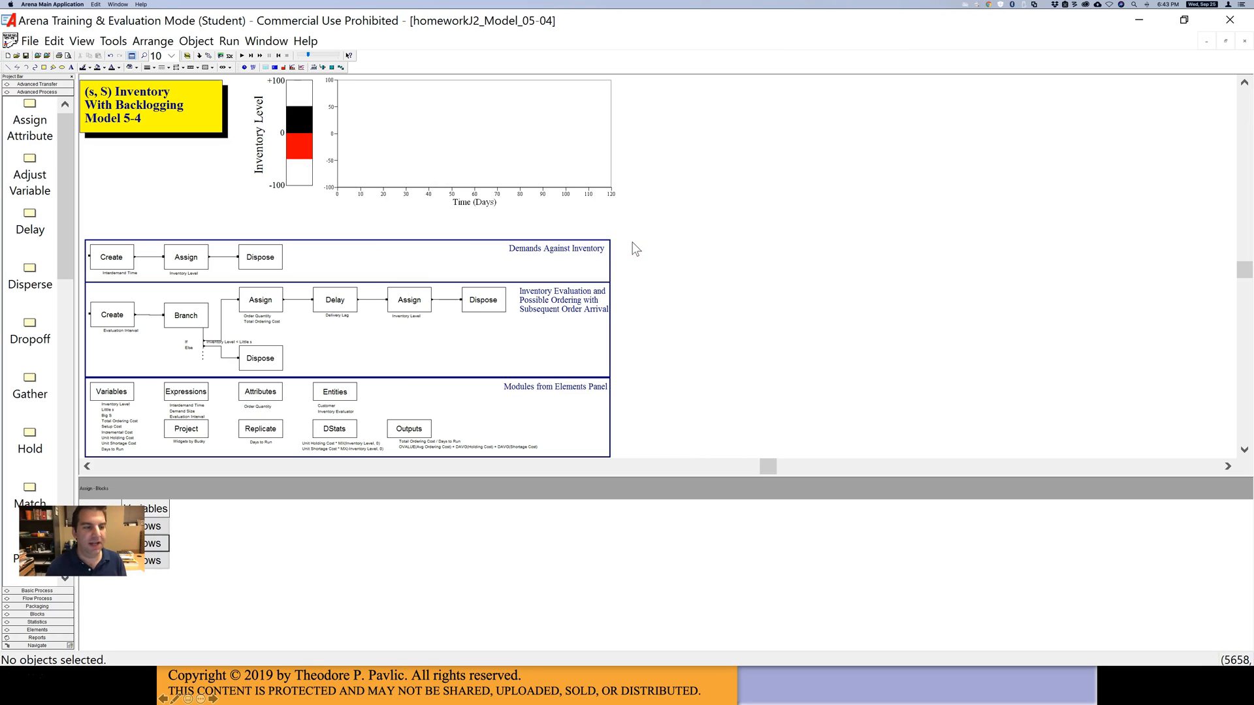
mouse_move(620, 243)
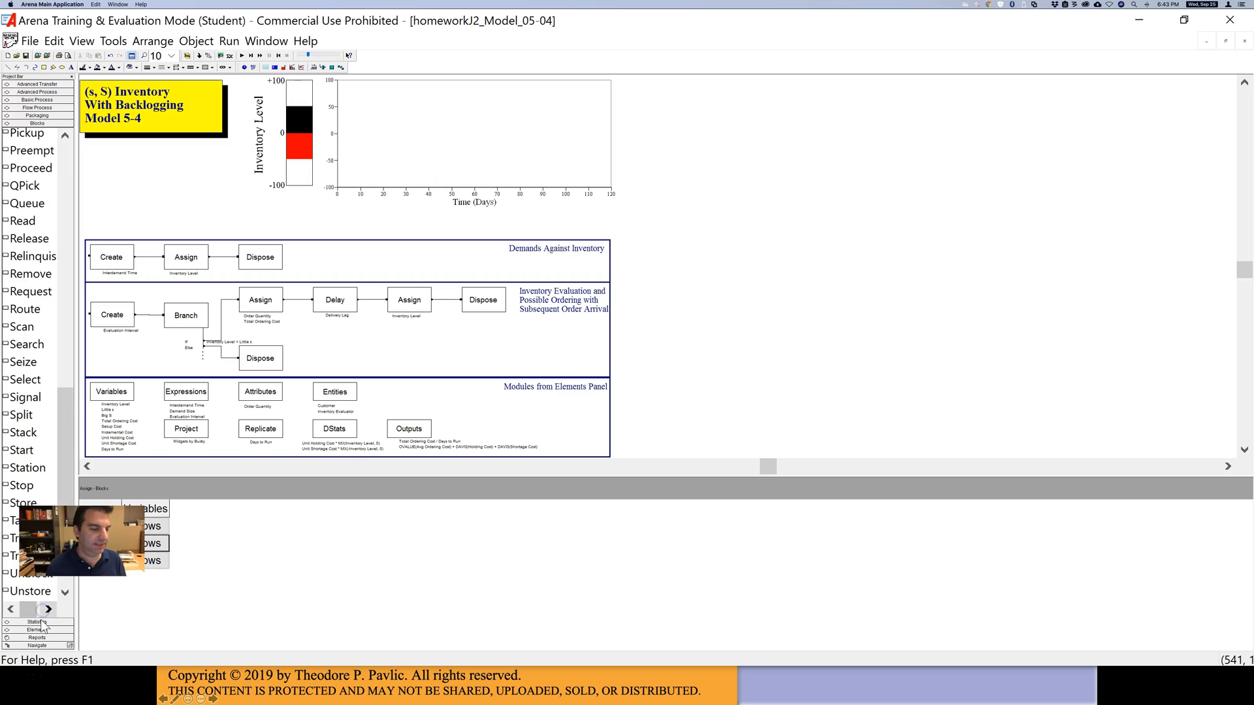
- Show the Elements modules, then the Basic Process modules like Create, Dispose, Process and Decide
left_click(37, 107)
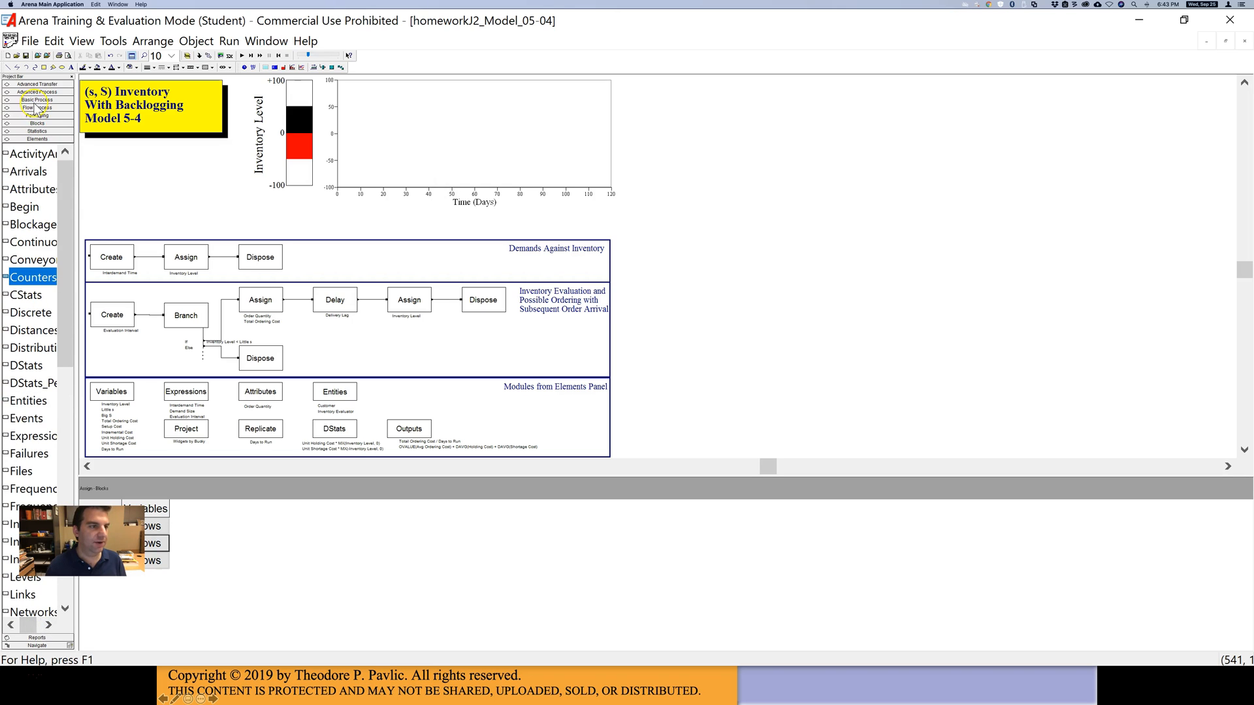
left_click(36, 92)
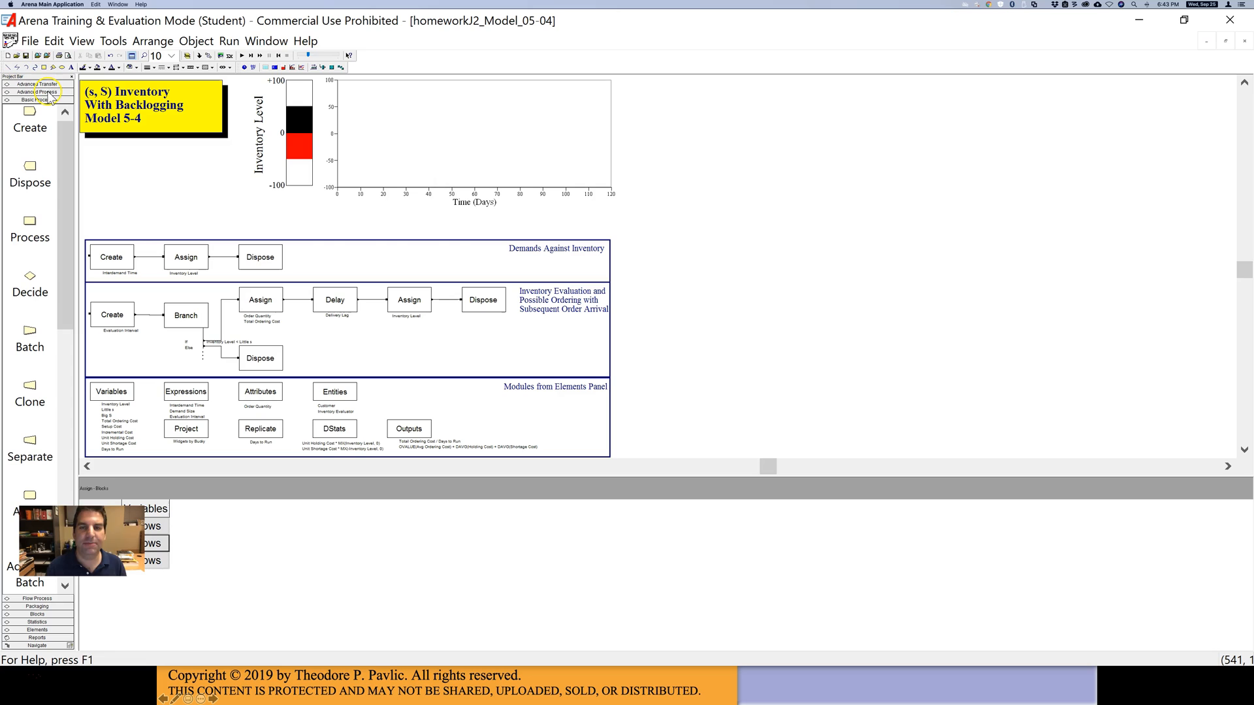
mouse_move(44, 222)
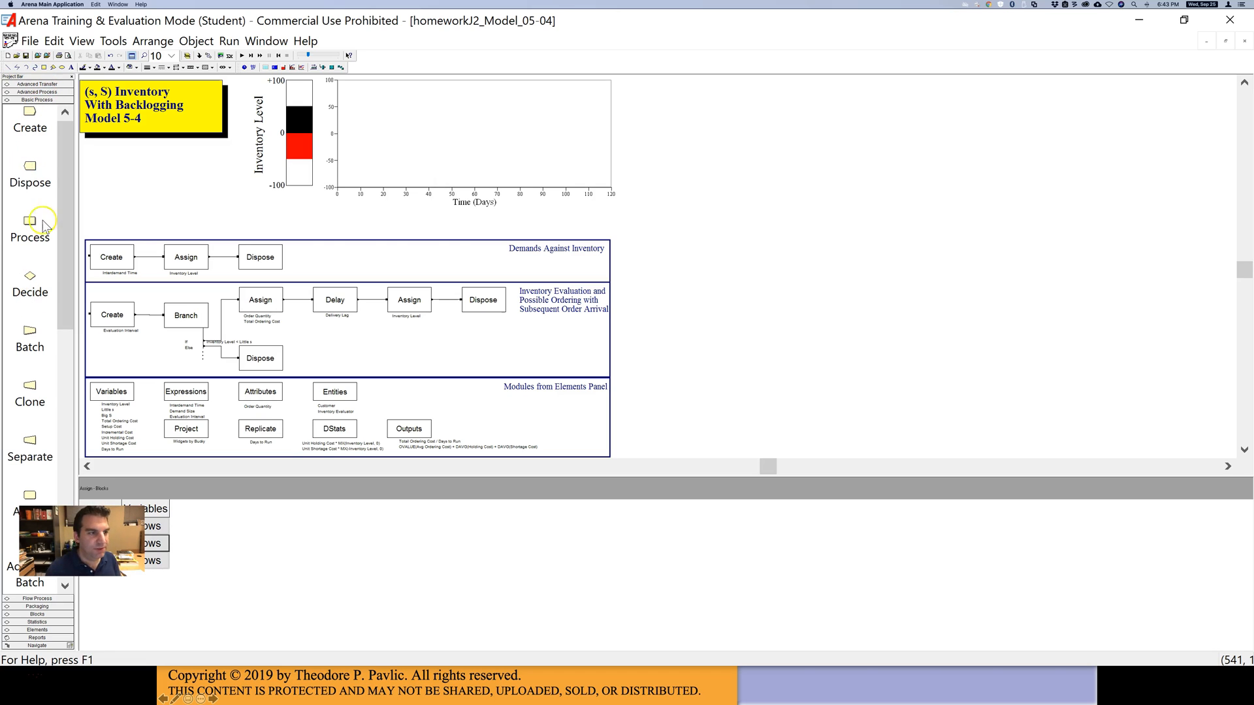
mouse_move(38, 167)
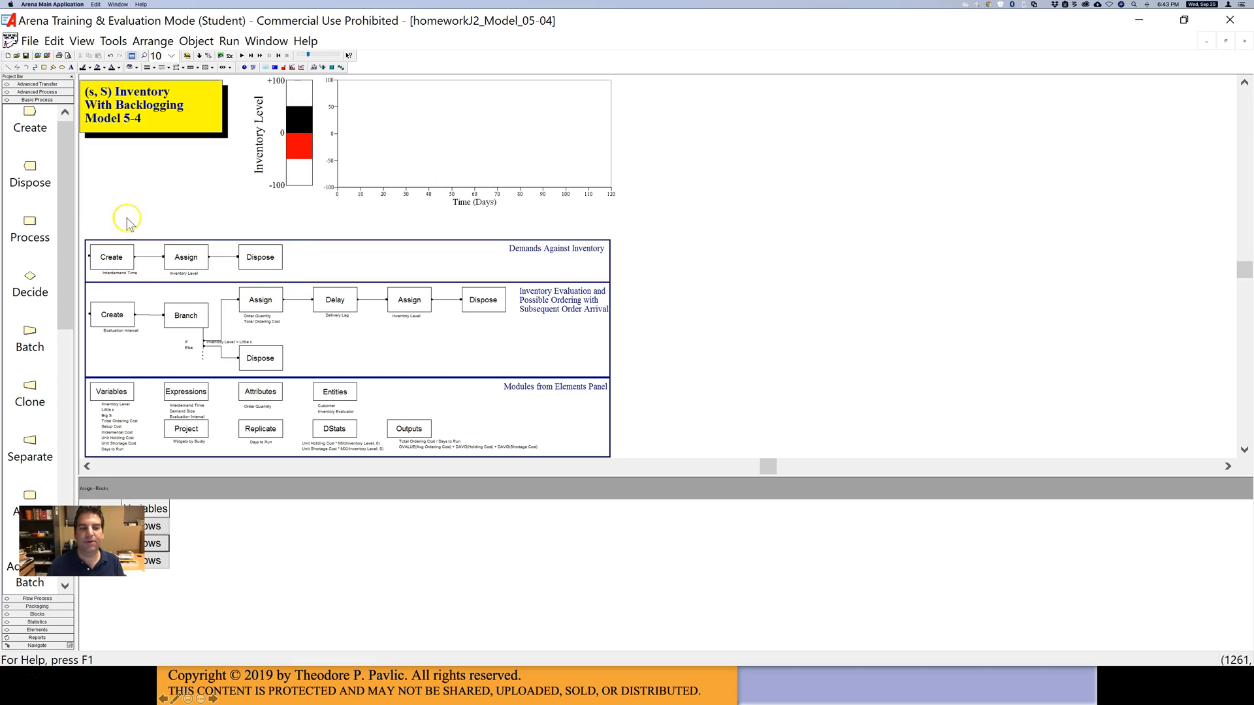
mouse_move(260, 257)
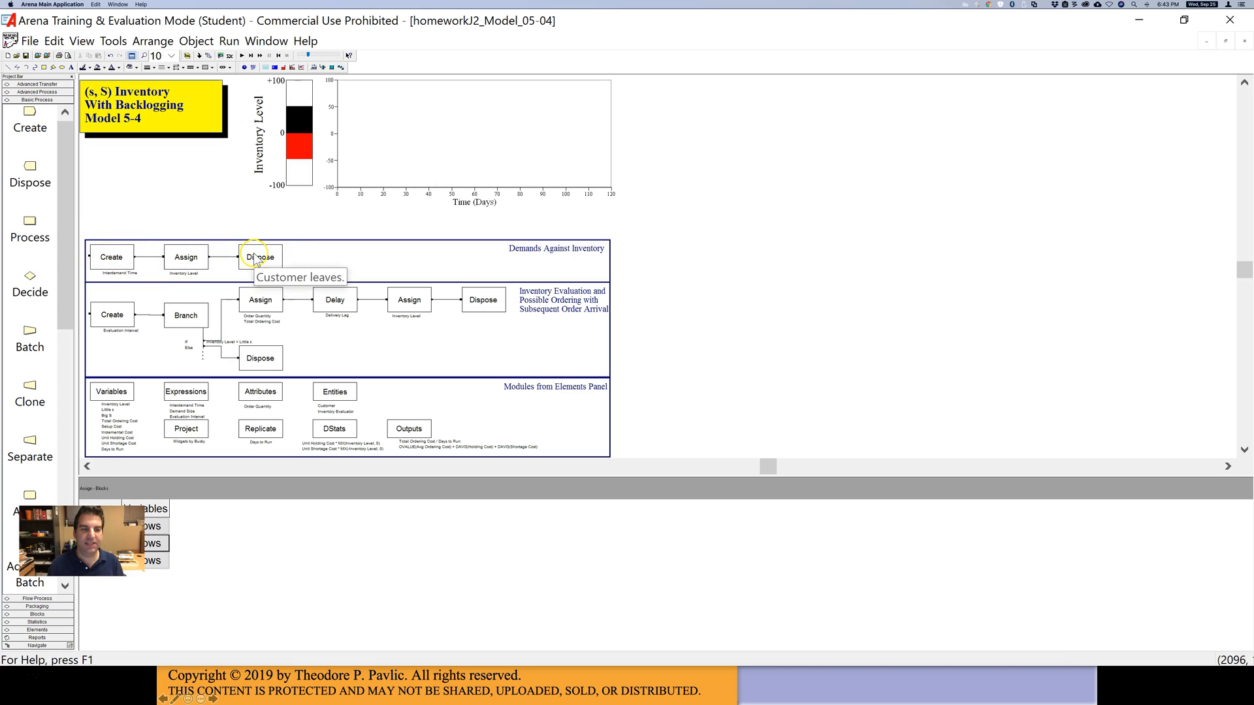
mouse_move(466, 330)
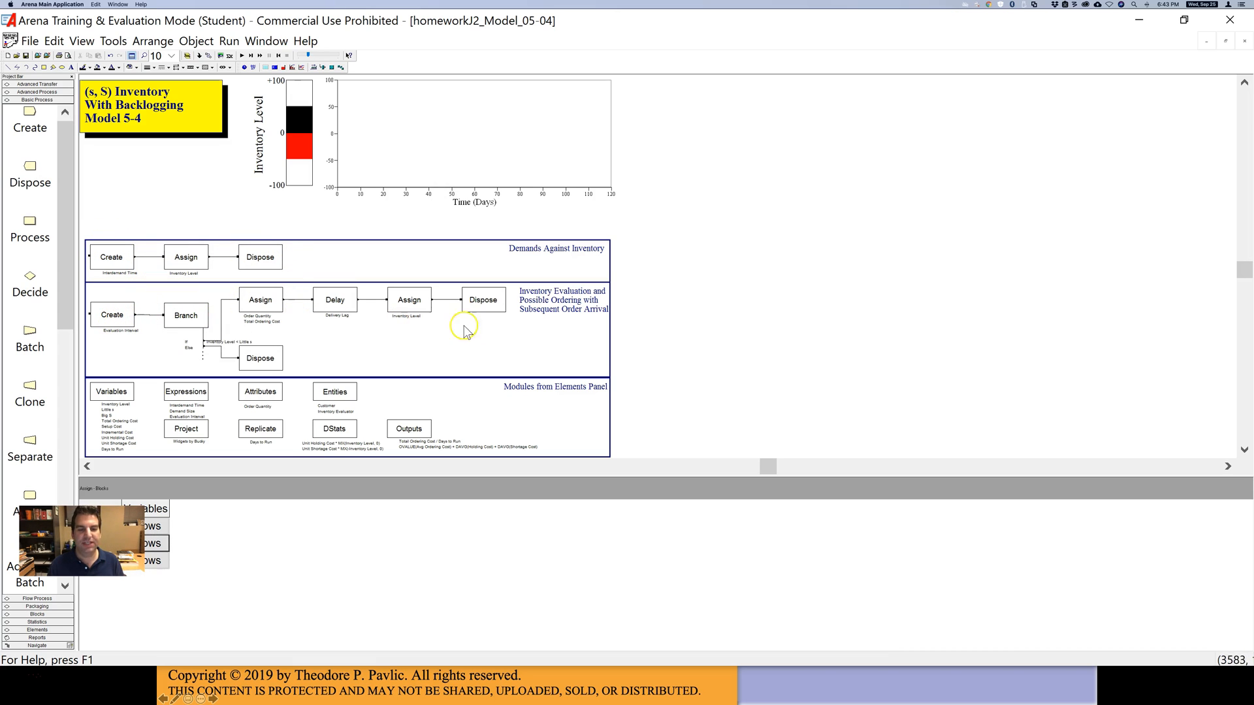
mouse_move(194, 471)
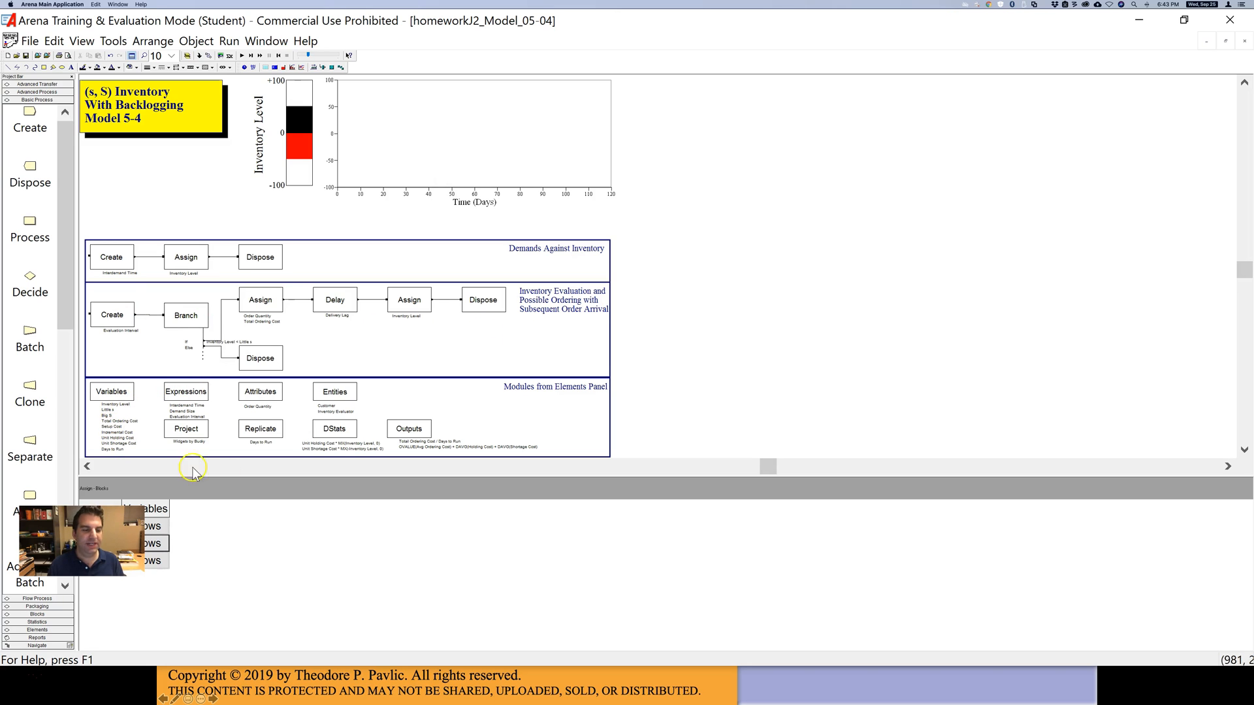
mouse_move(275, 413)
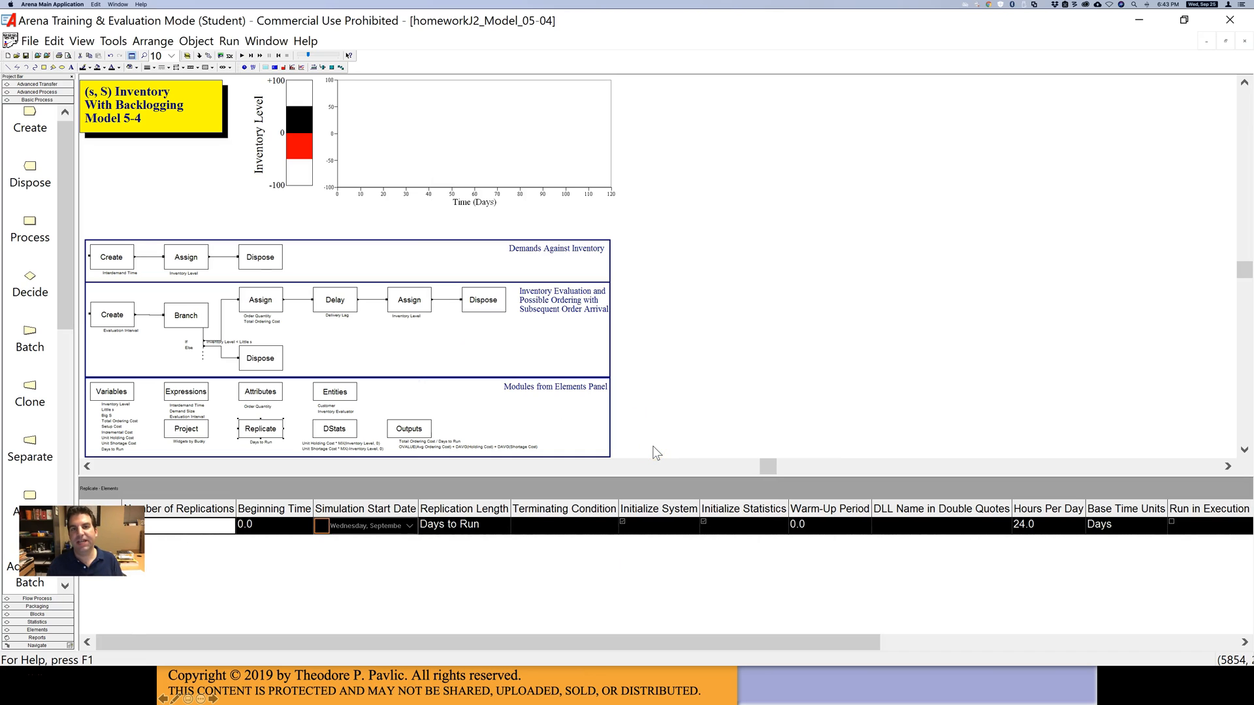
mouse_move(271, 149)
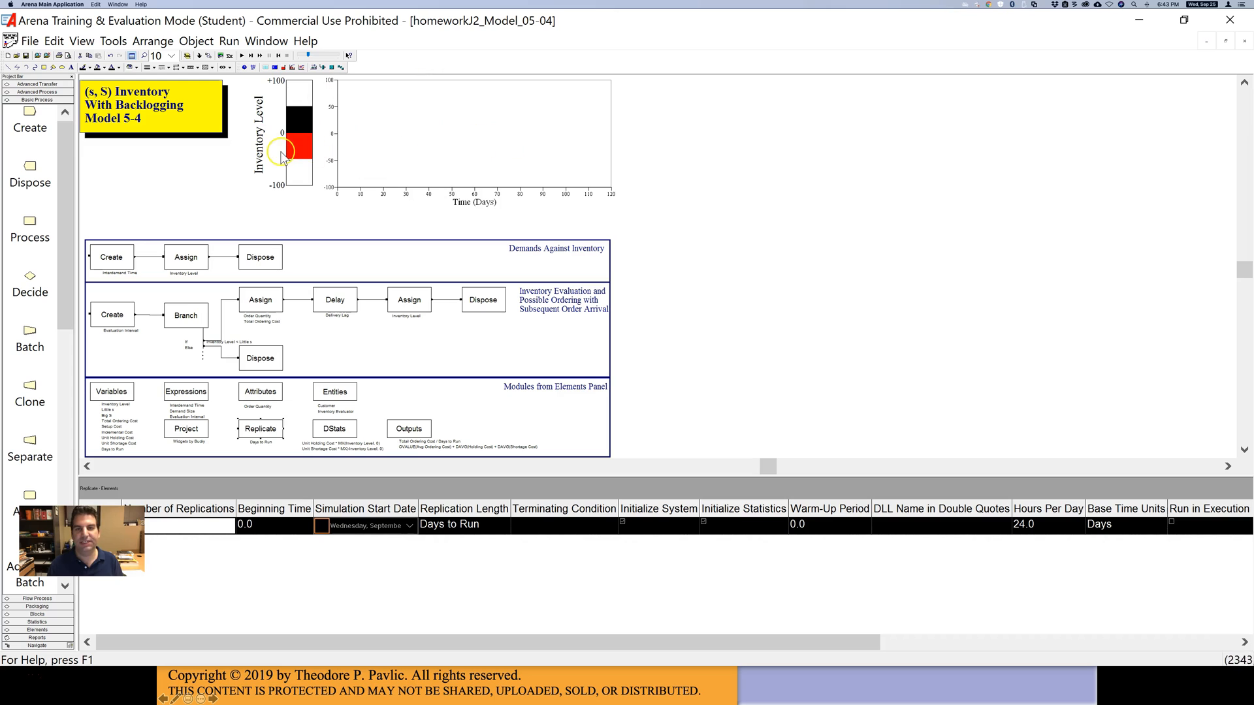
mouse_move(500, 165)
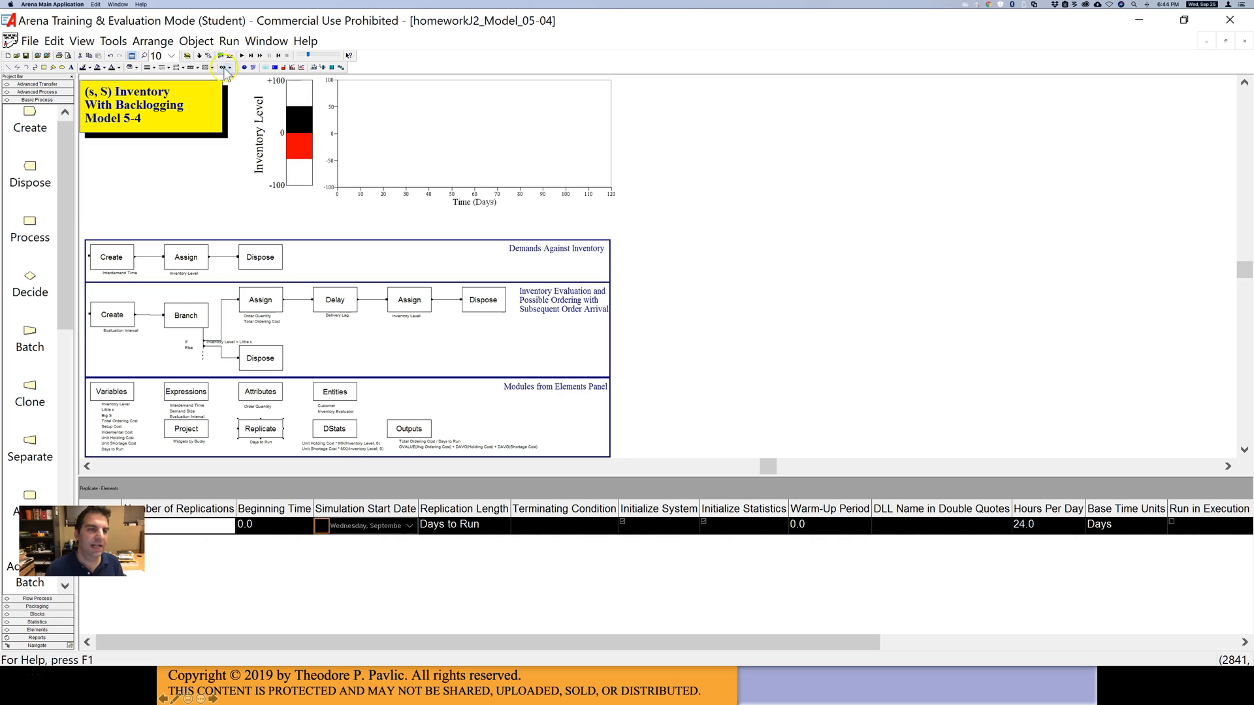
mouse_move(266, 71)
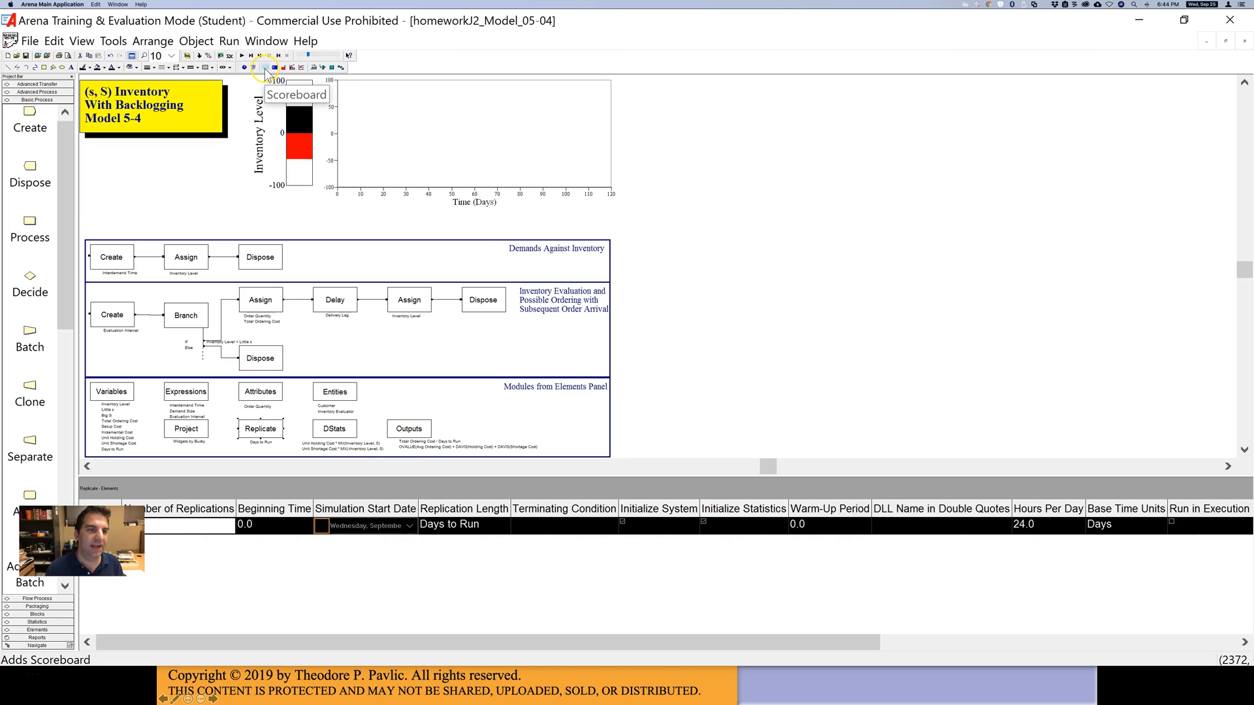
mouse_move(275, 67)
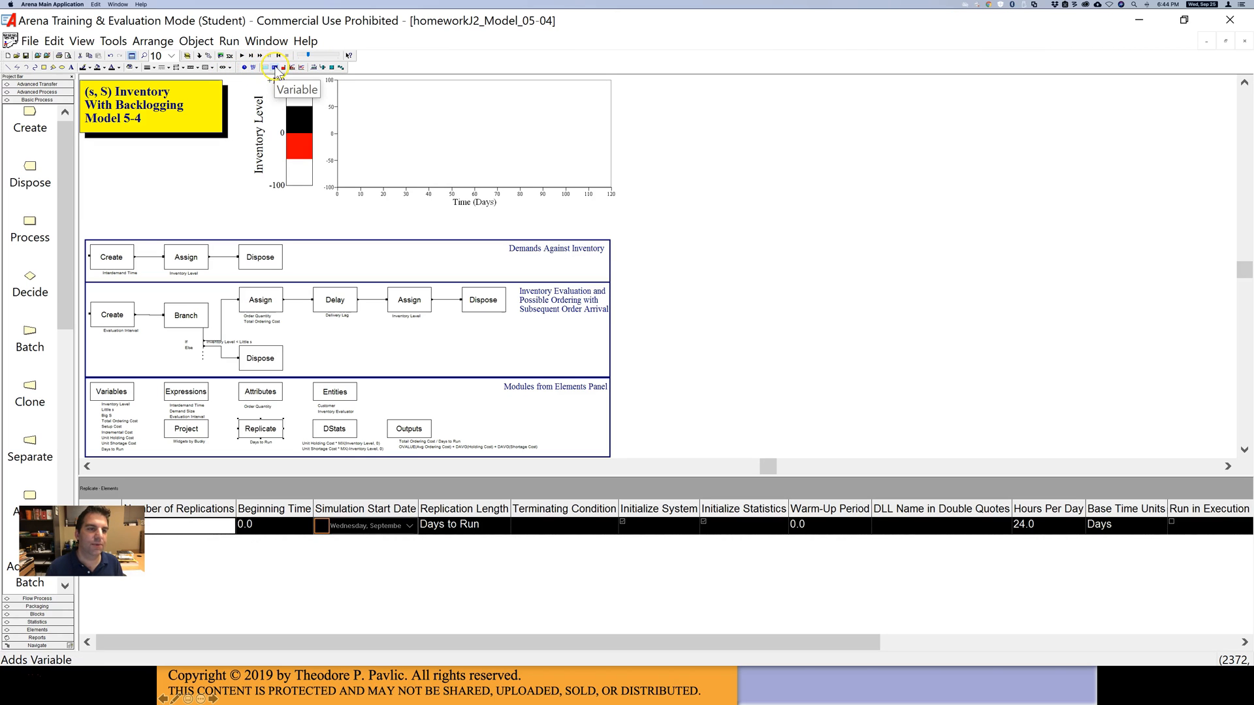
mouse_move(292, 96)
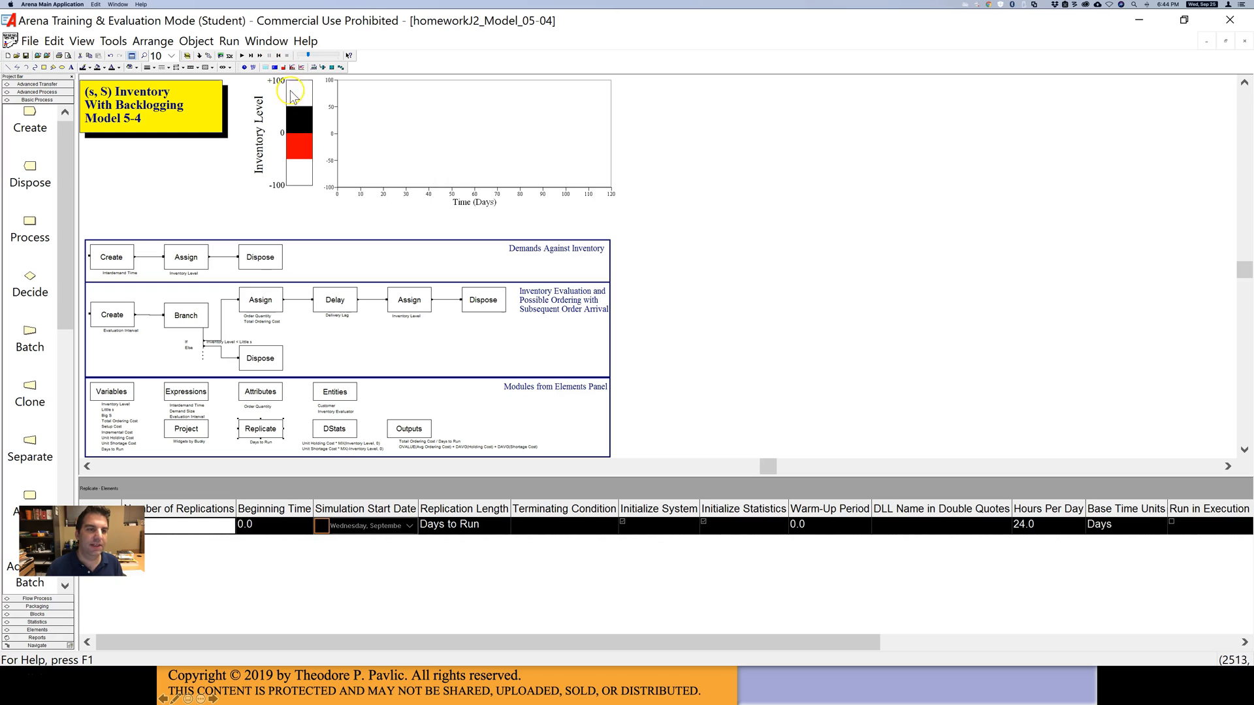
mouse_move(299, 89)
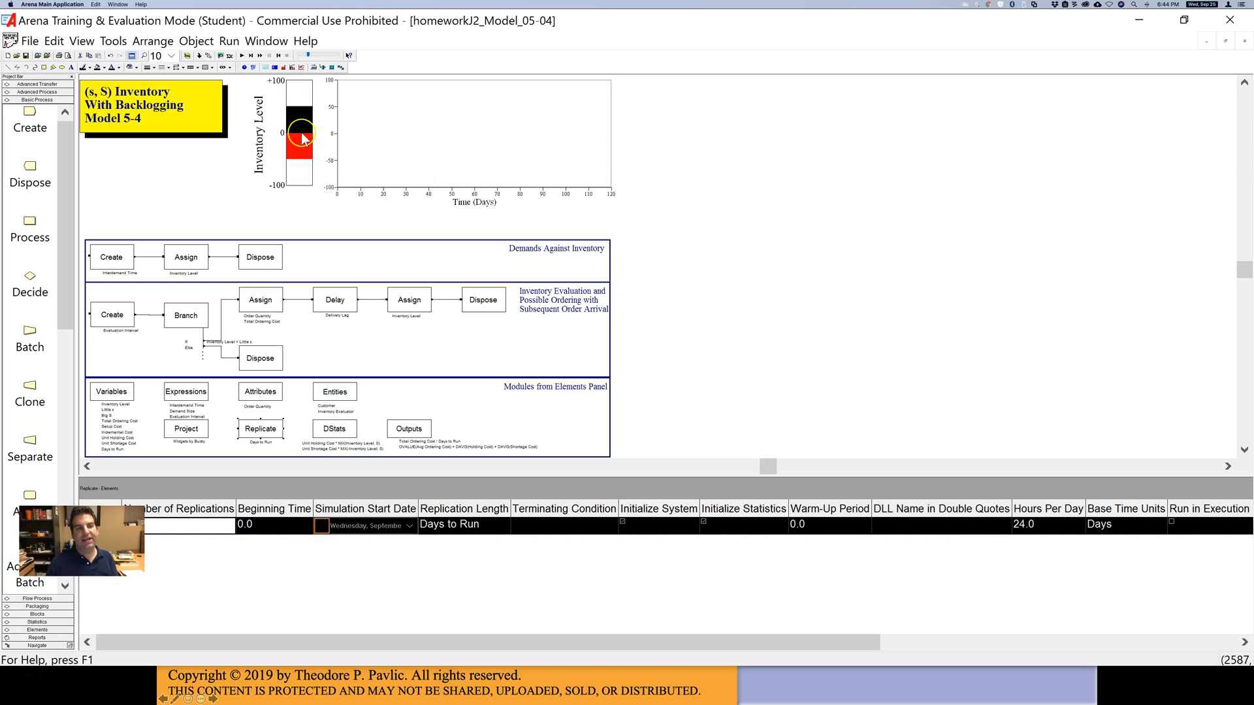
mouse_move(298, 118)
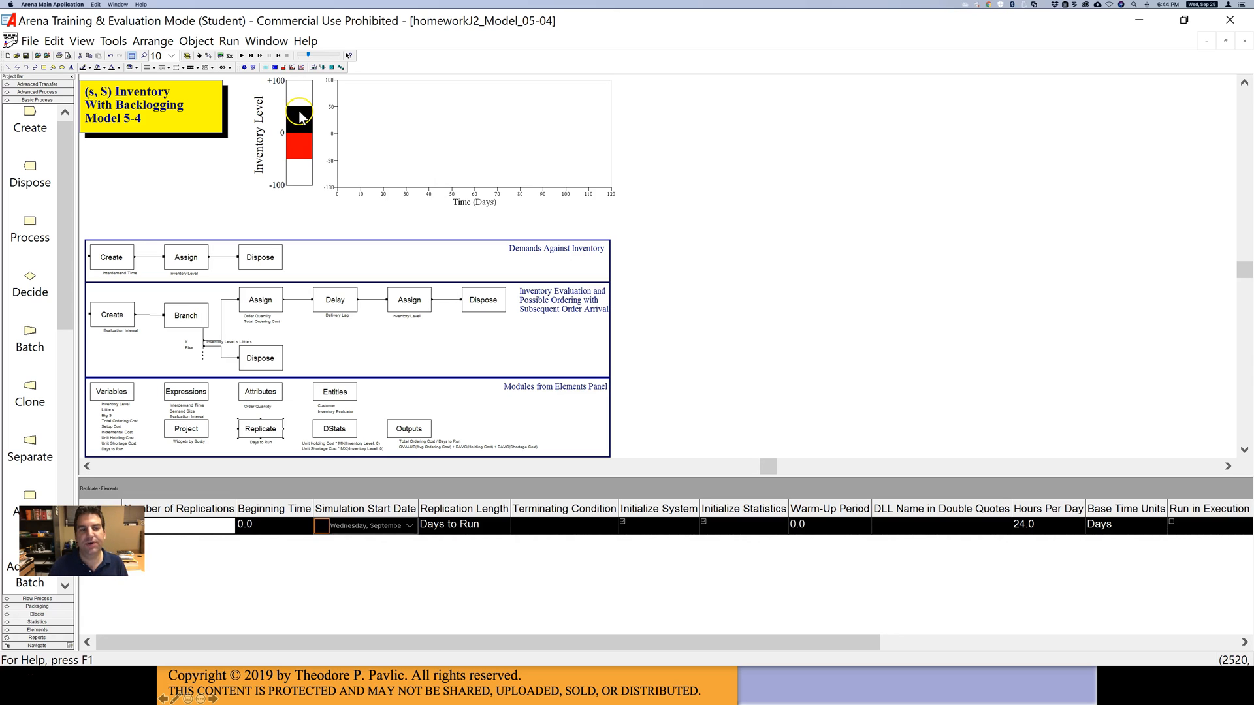
mouse_move(299, 164)
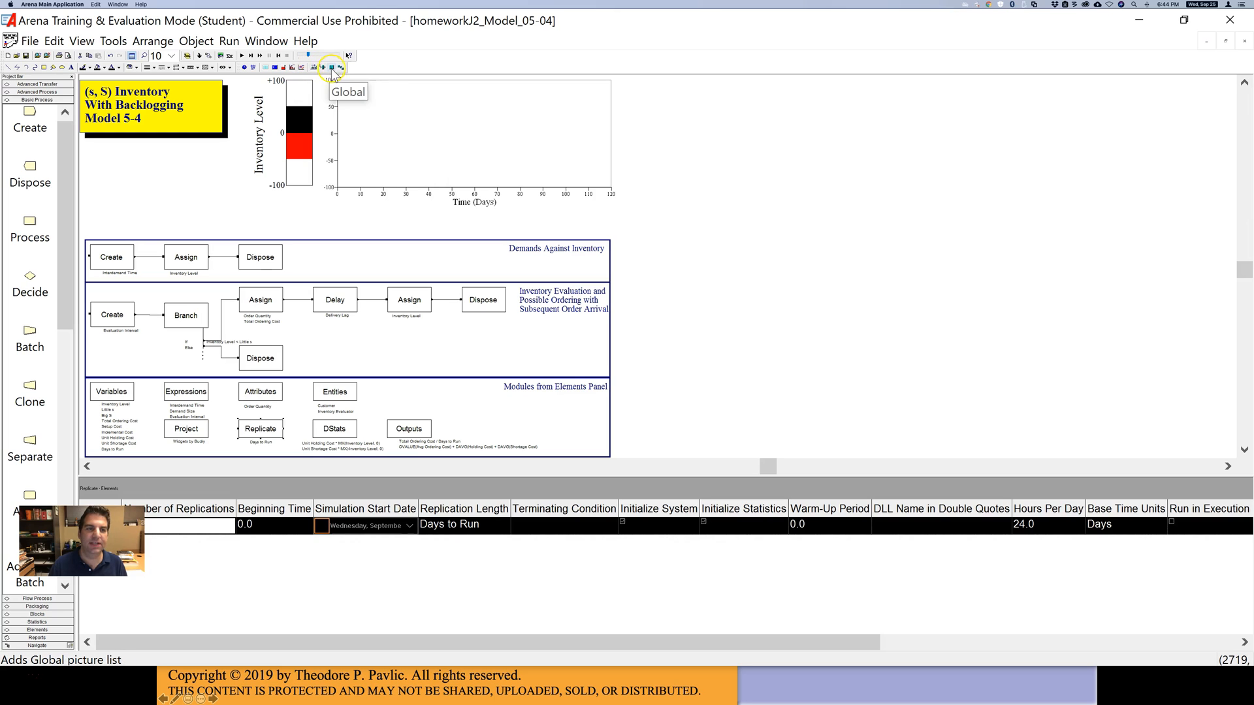
mouse_move(339, 67)
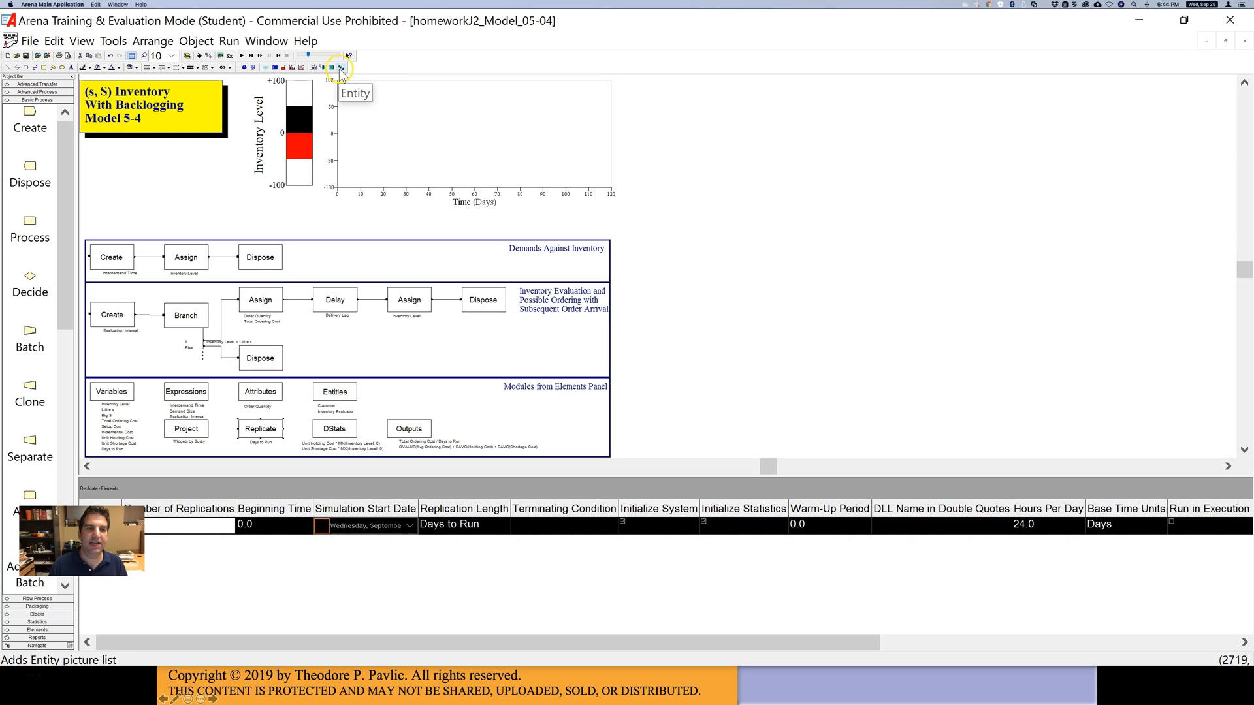
mouse_move(452, 143)
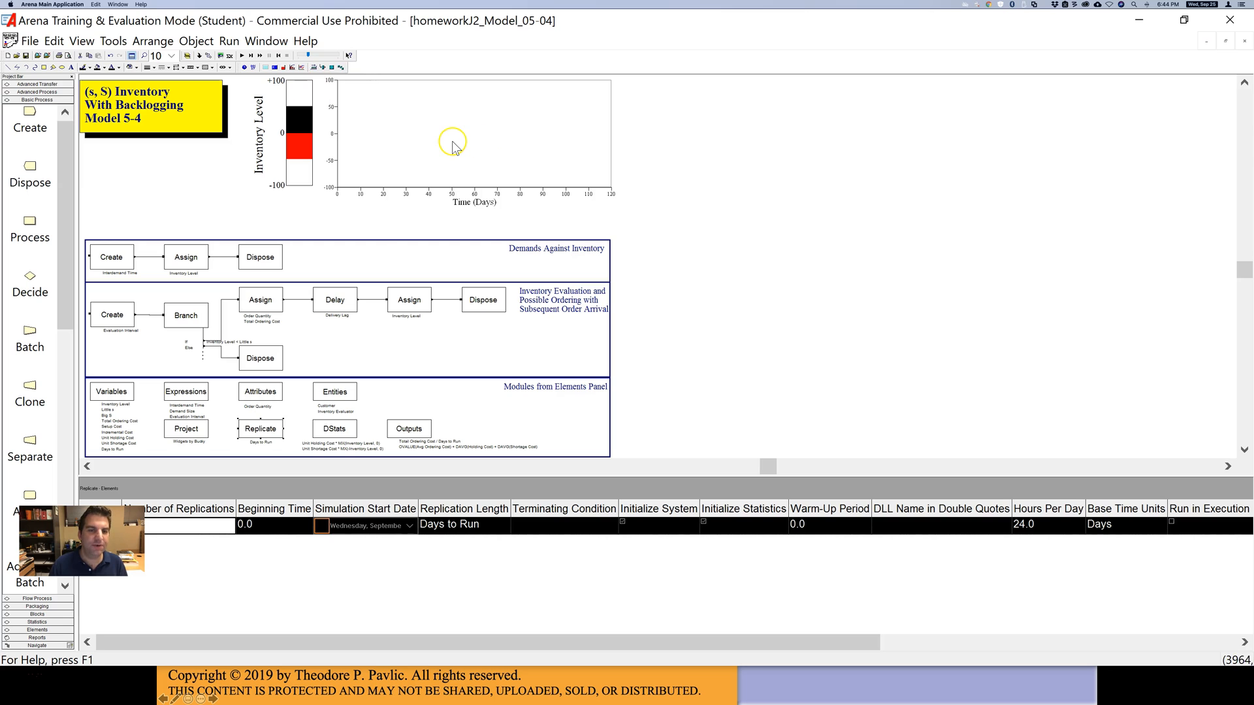
double_click(452, 140)
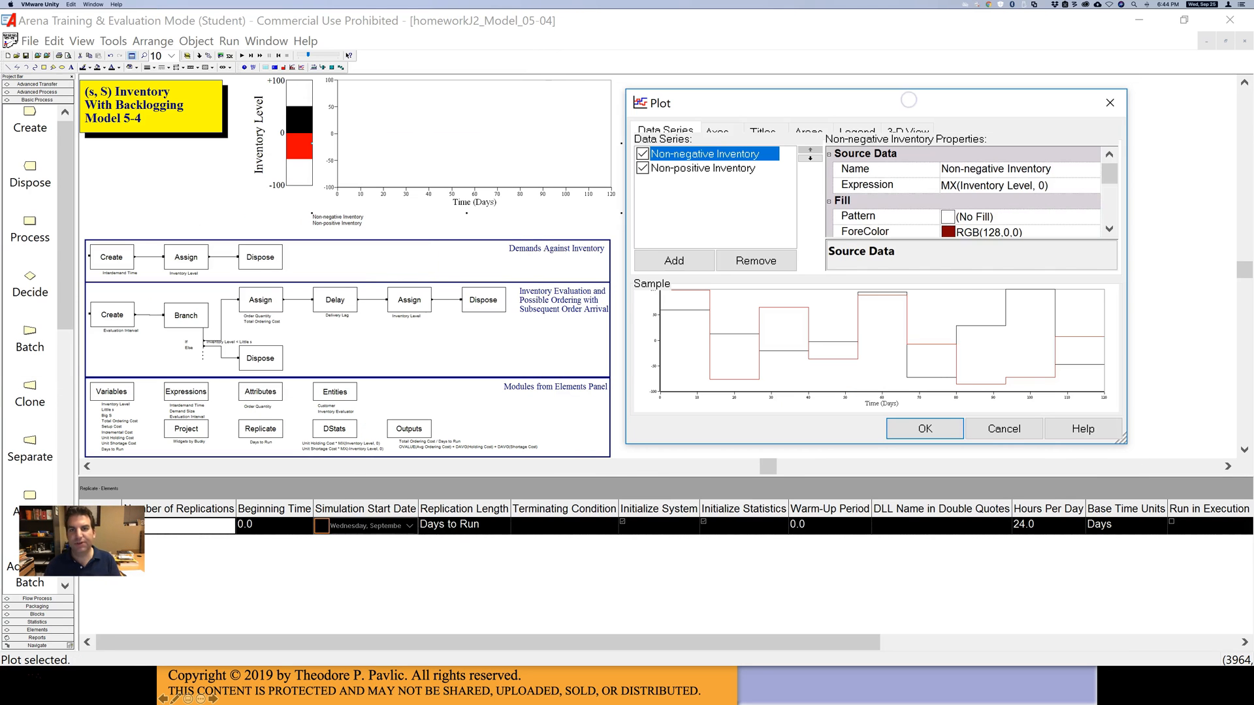
mouse_move(804, 152)
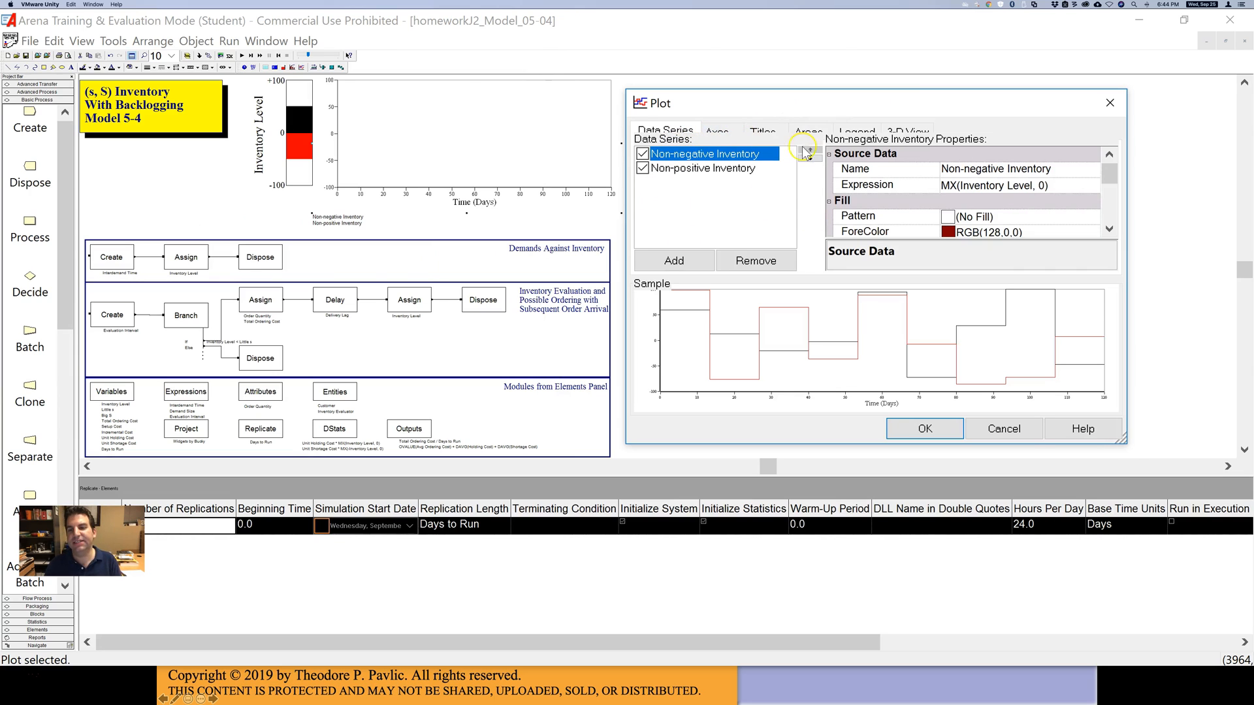
mouse_move(684, 156)
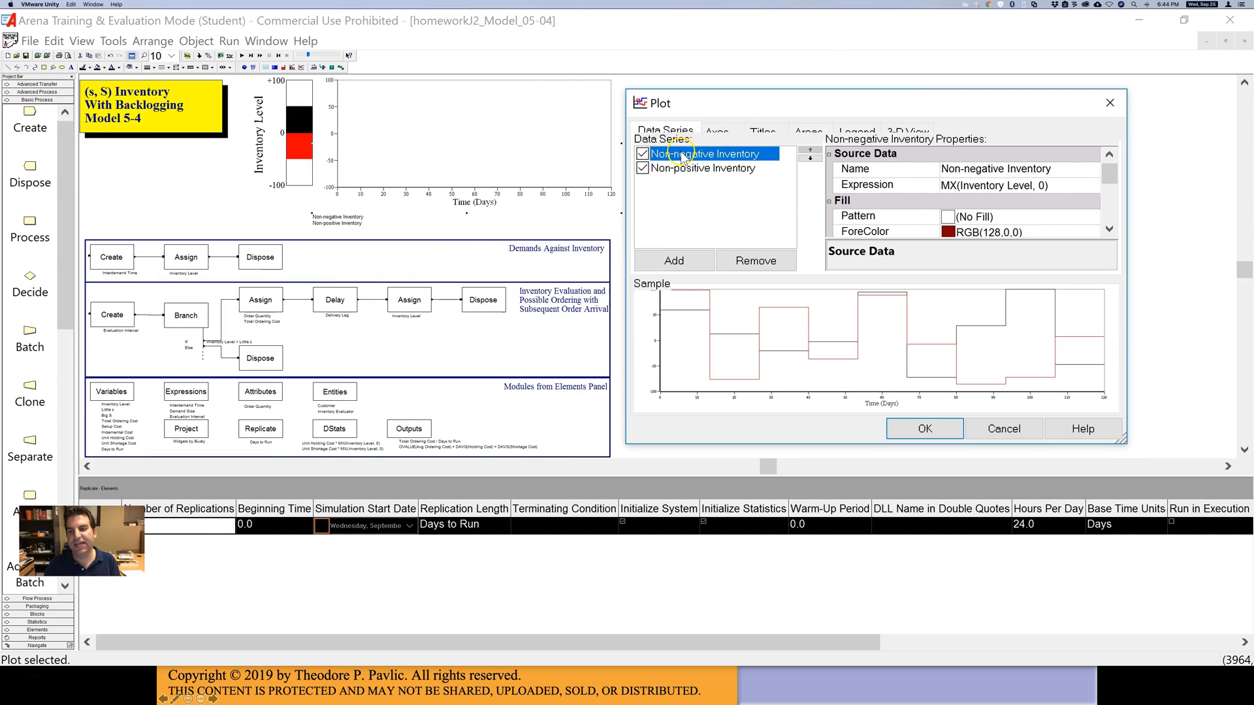
- Compare the Non-positive and Non-negative Inventory plot series, cancel, and open the level bar settings
left_click(704, 167)
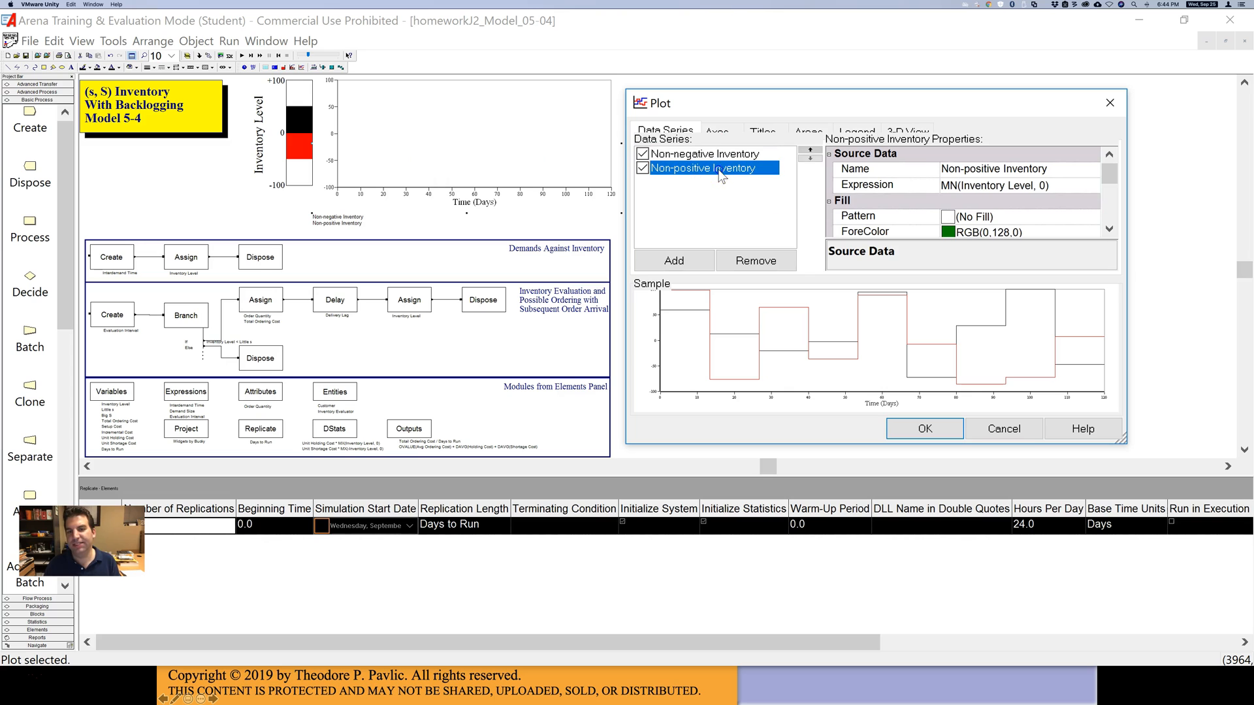
left_click(704, 153)
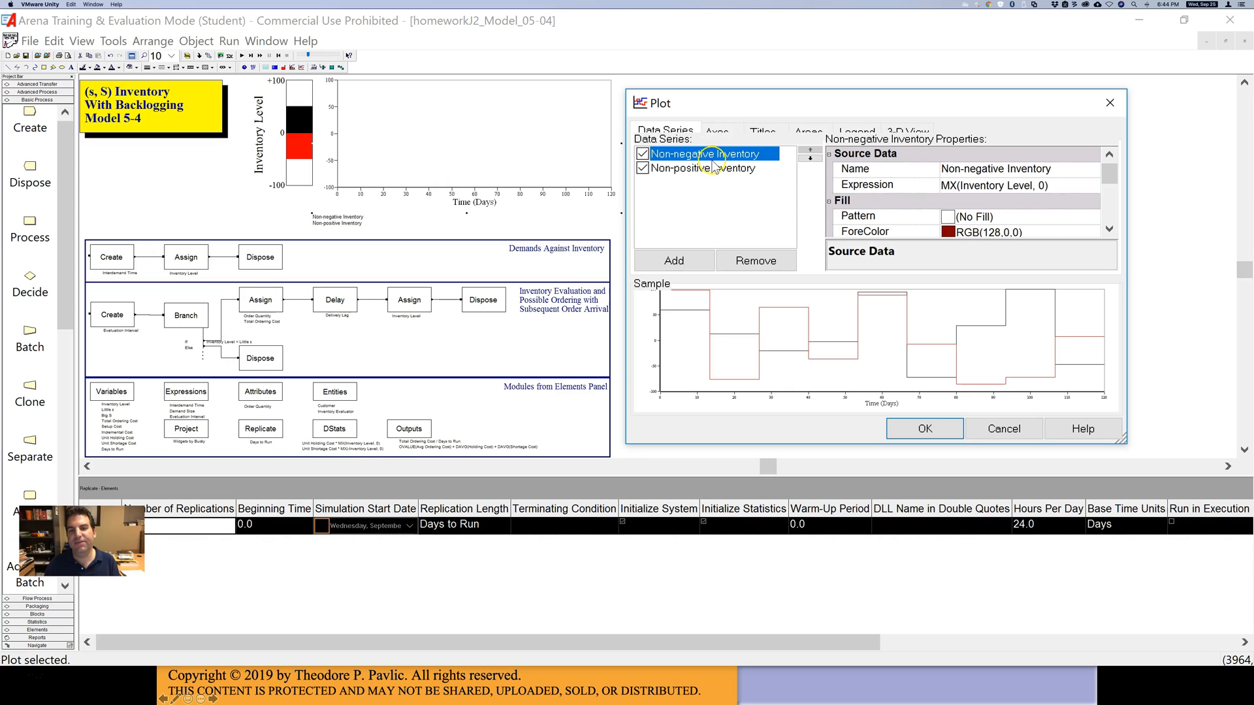
left_click(702, 168)
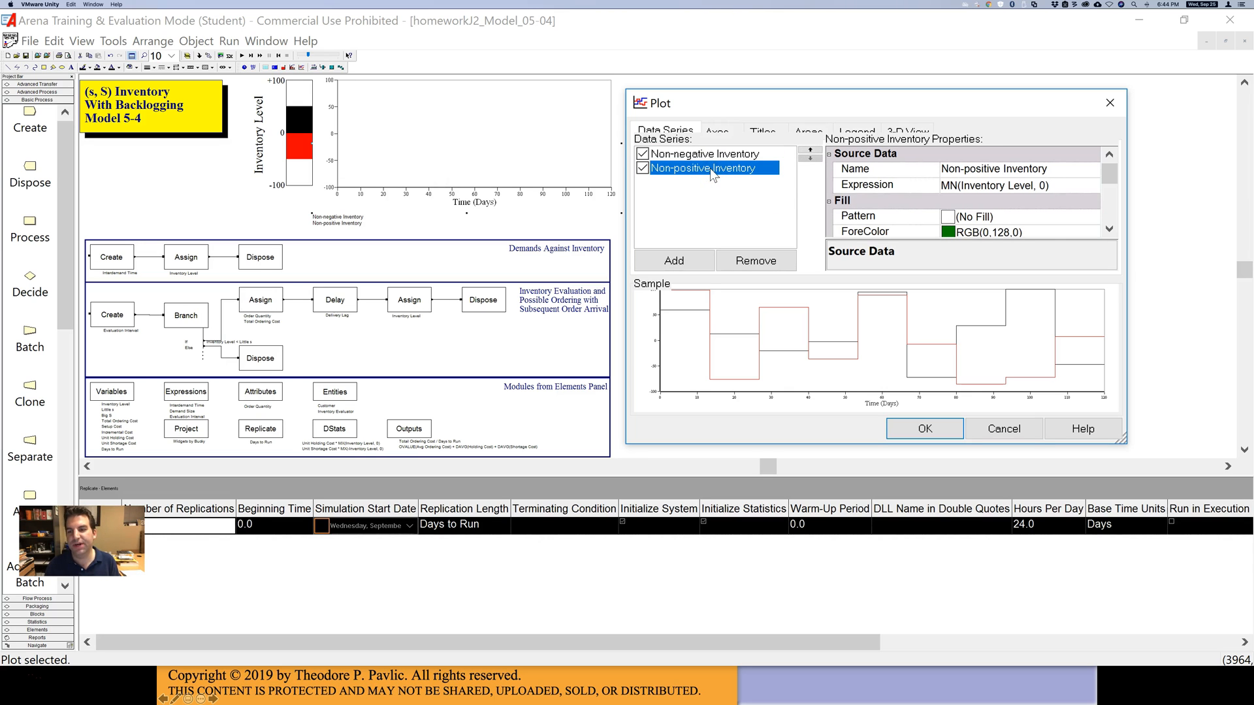
mouse_move(868, 193)
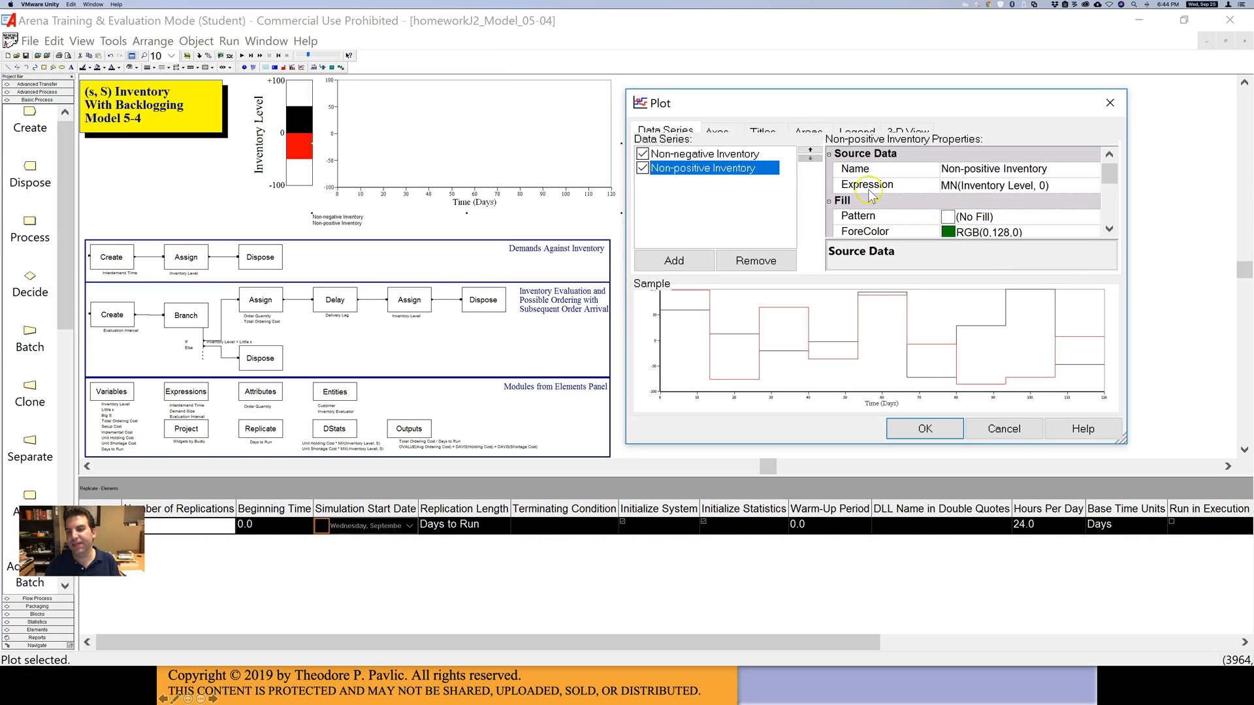
left_click(701, 153)
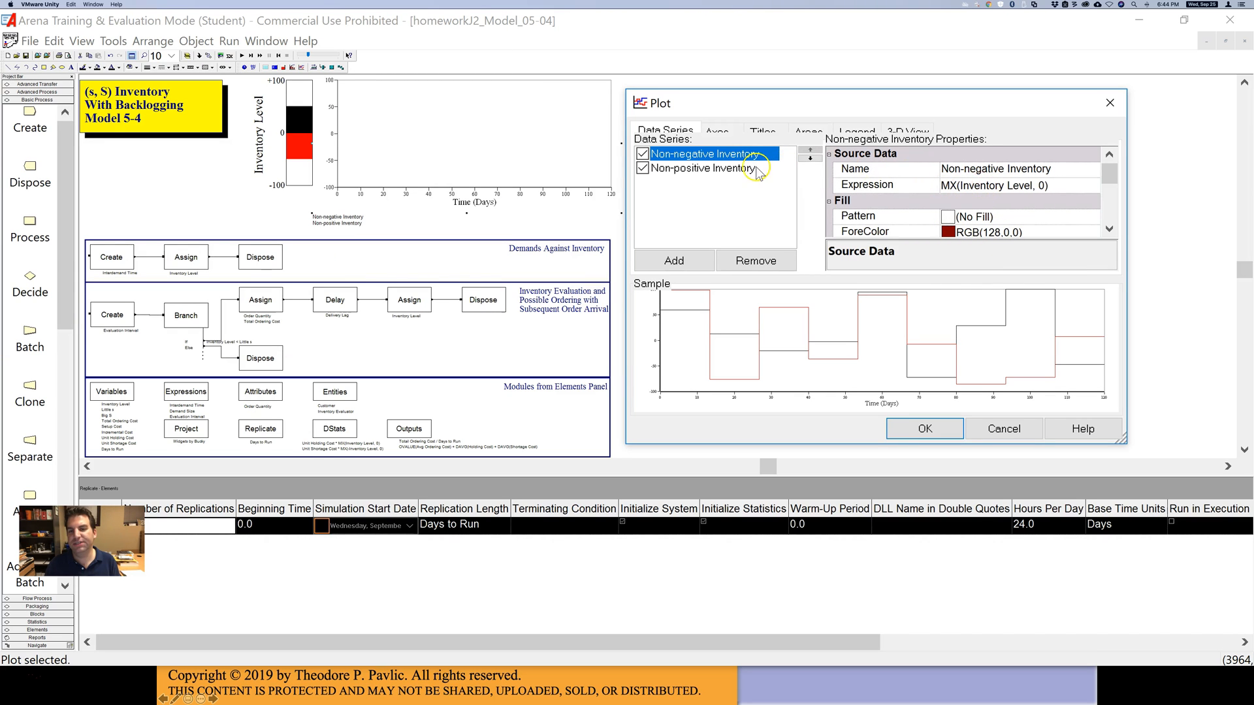
mouse_move(932, 185)
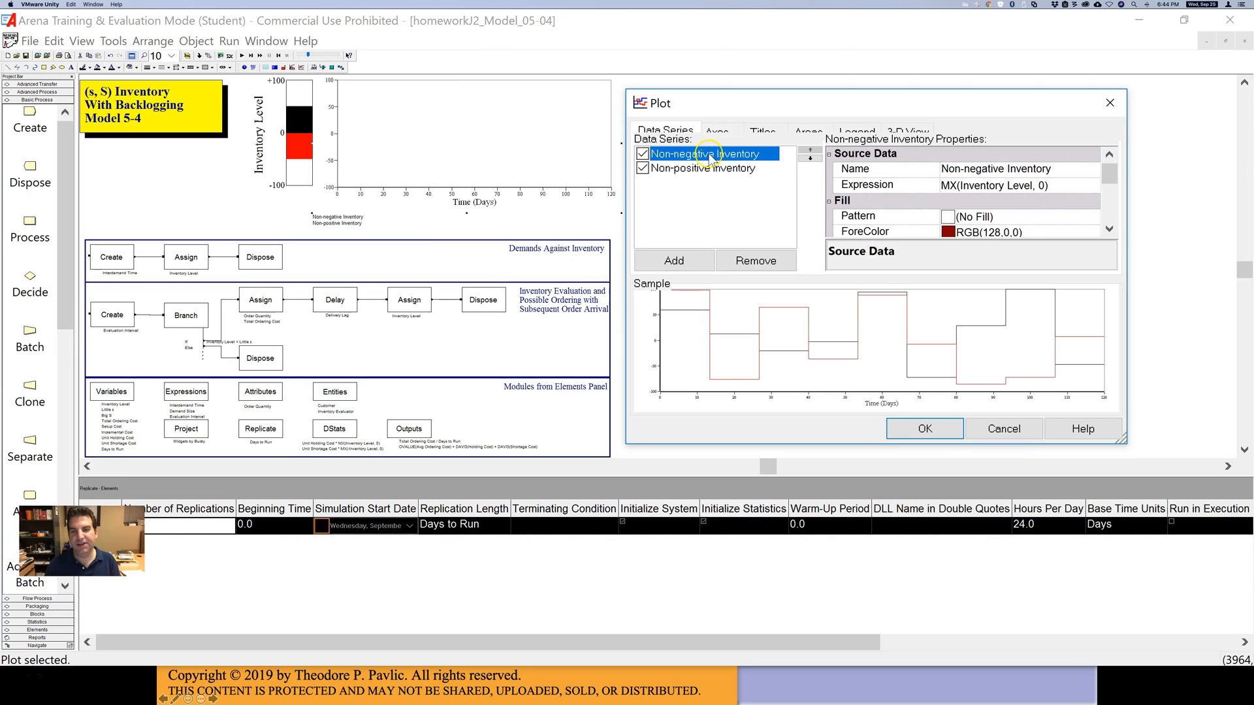
mouse_move(948, 192)
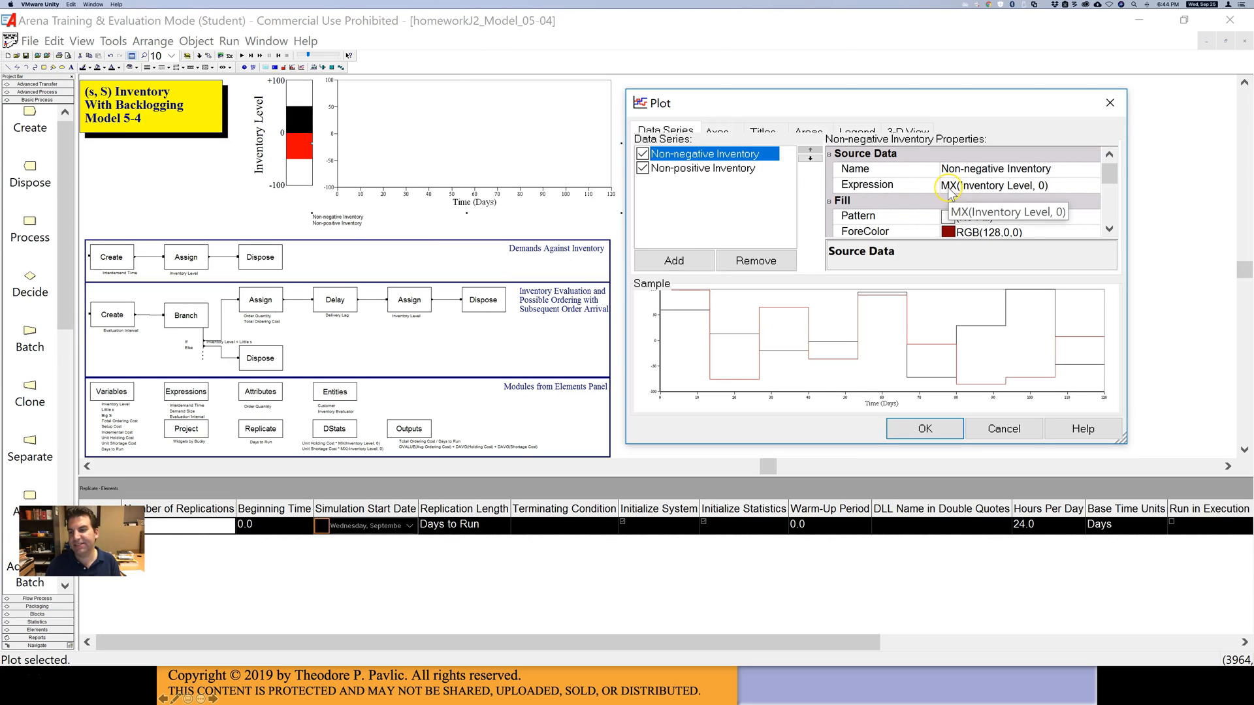
mouse_move(1043, 189)
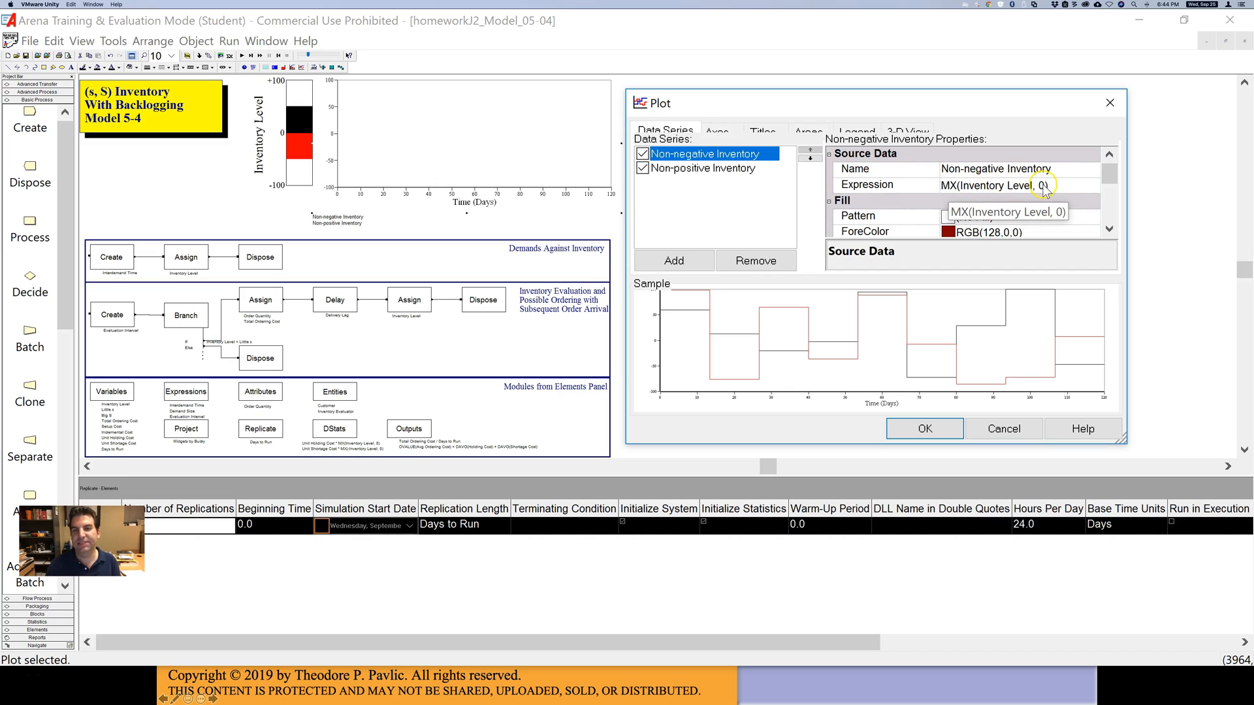
left_click(701, 168)
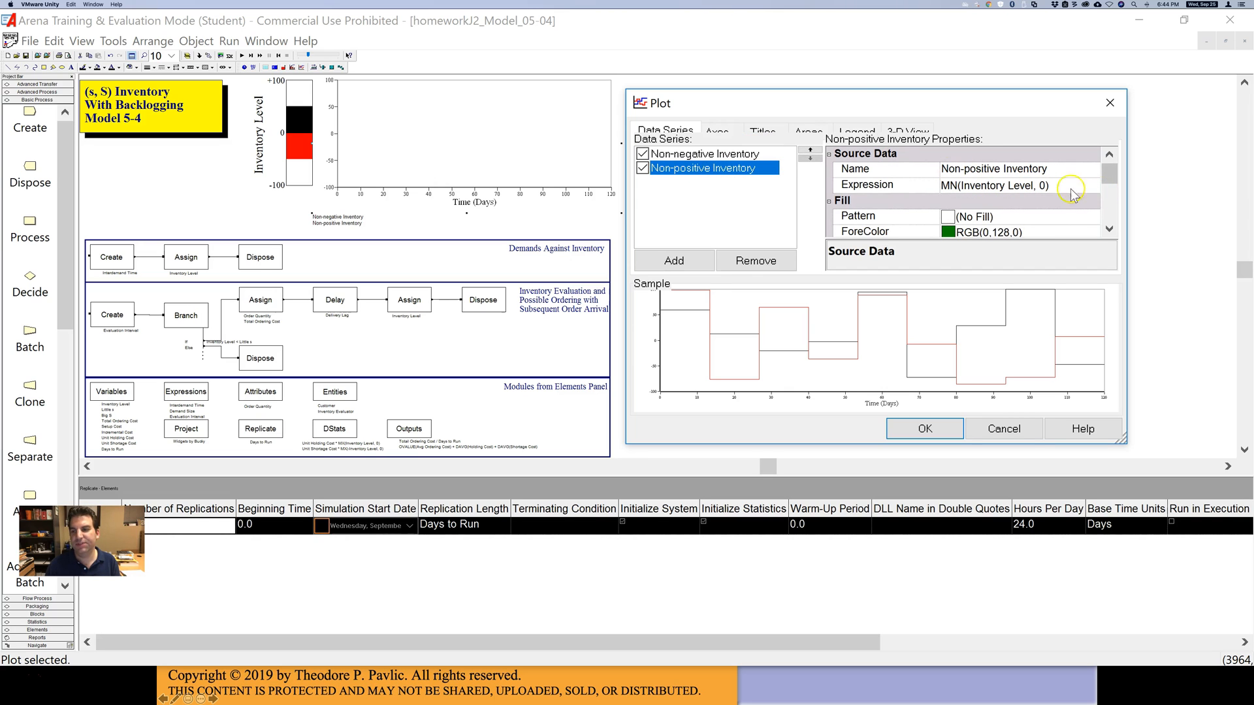
mouse_move(1000, 192)
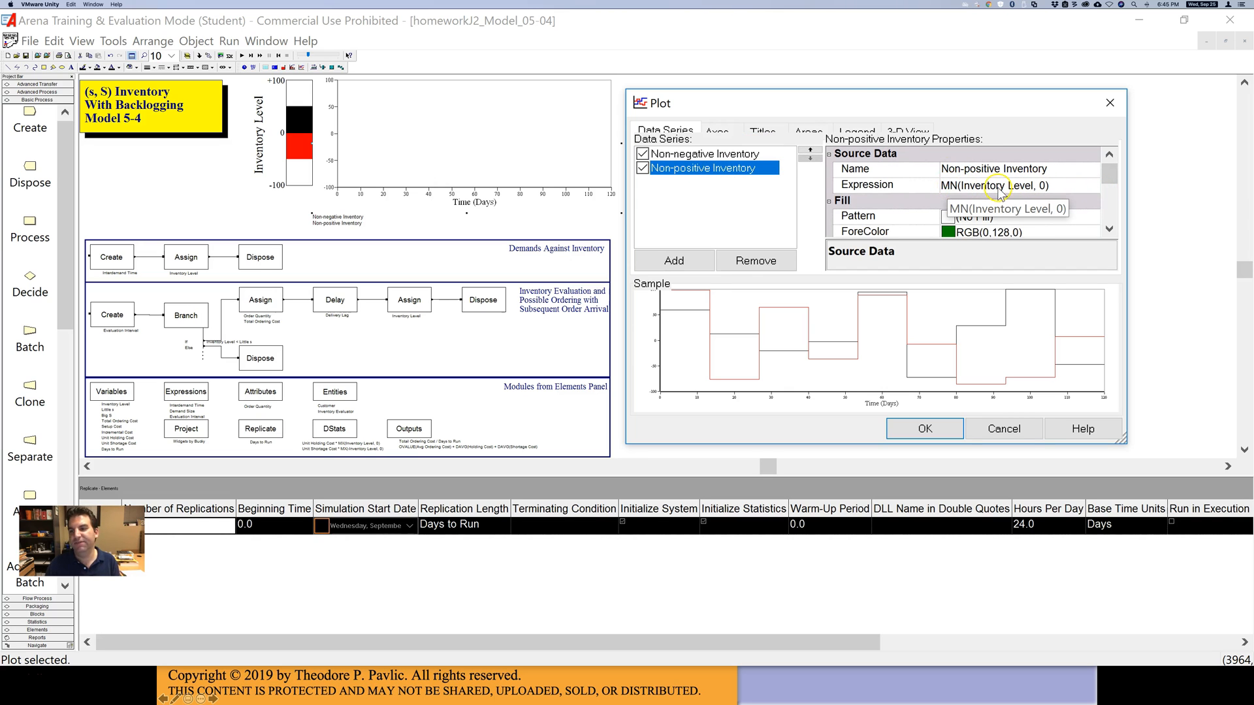
left_click(704, 154)
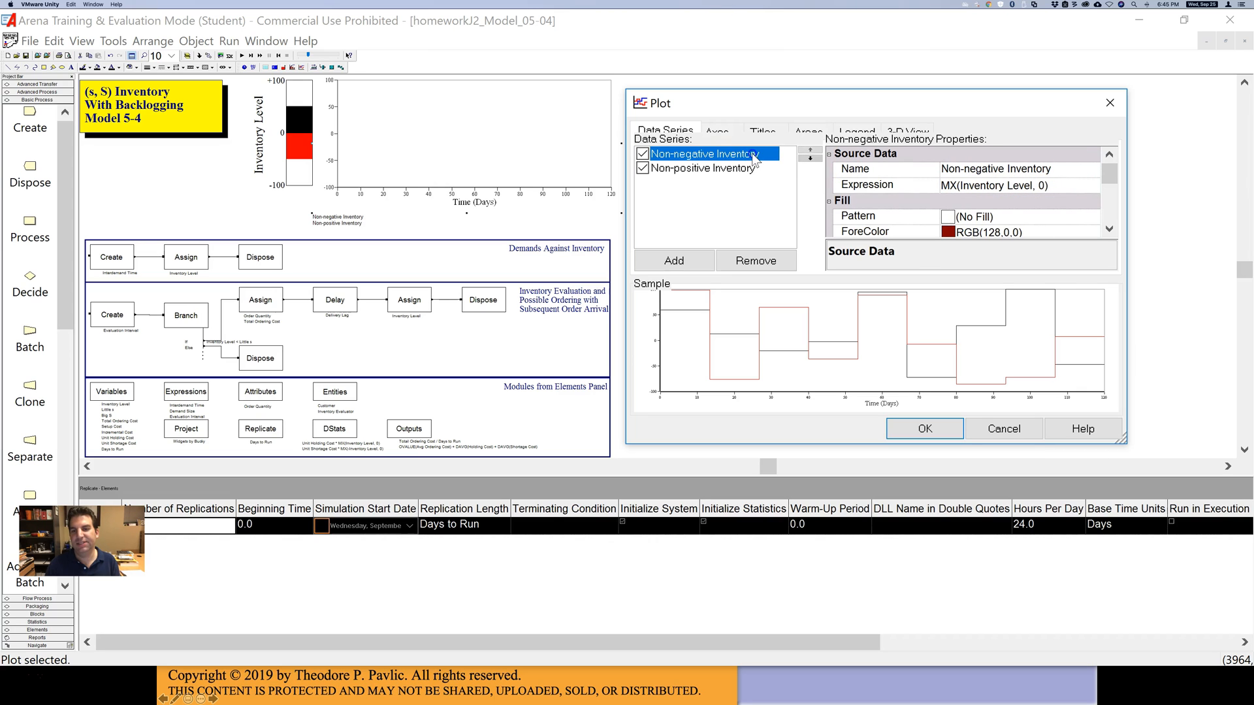
mouse_move(338, 106)
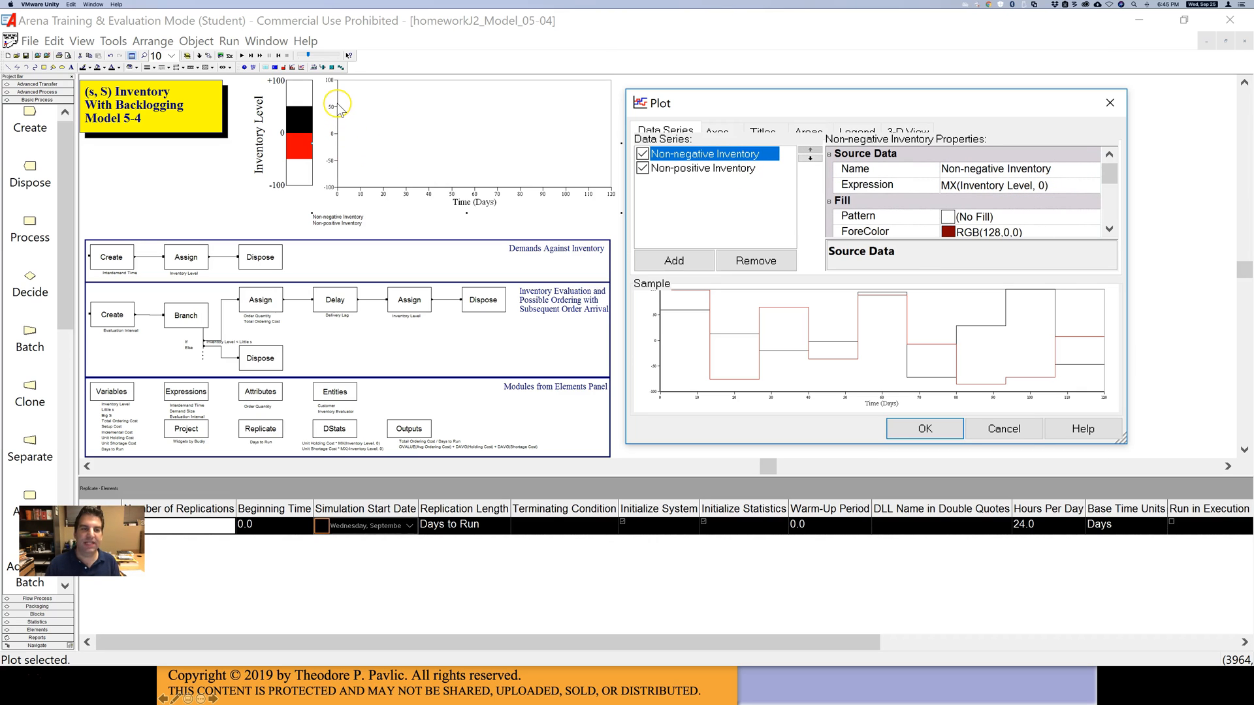
mouse_move(345, 128)
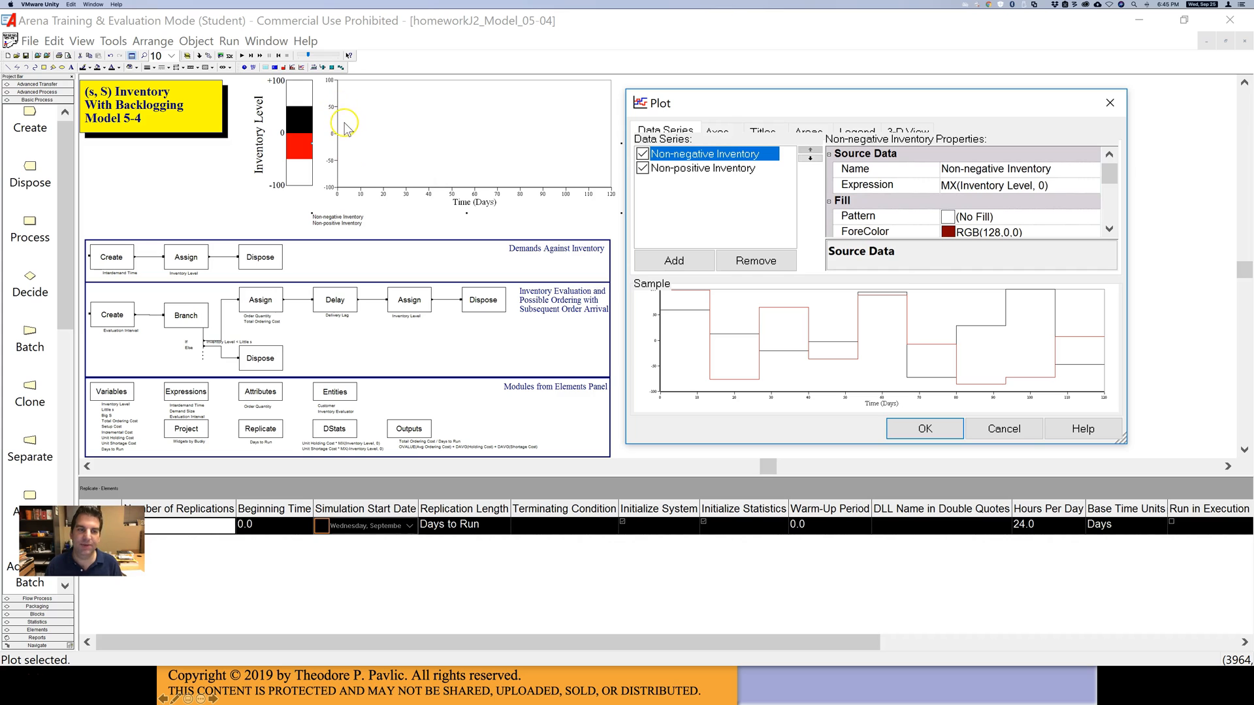
mouse_move(381, 133)
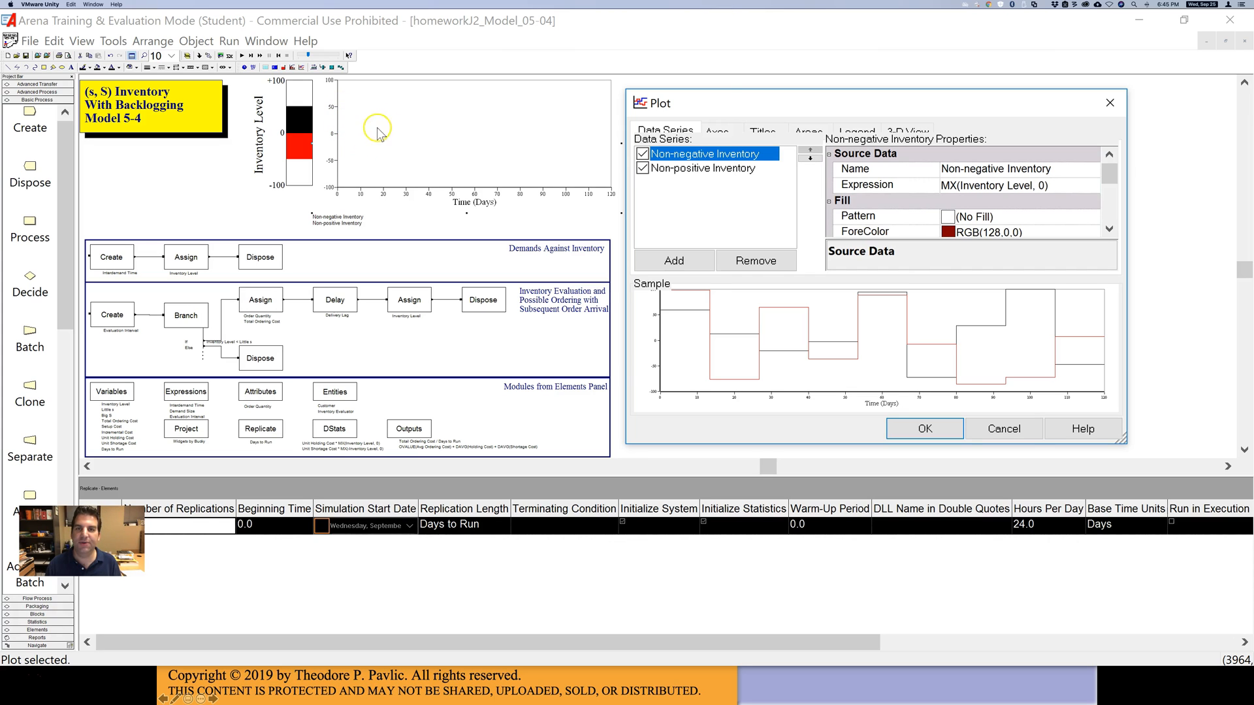
mouse_move(982, 445)
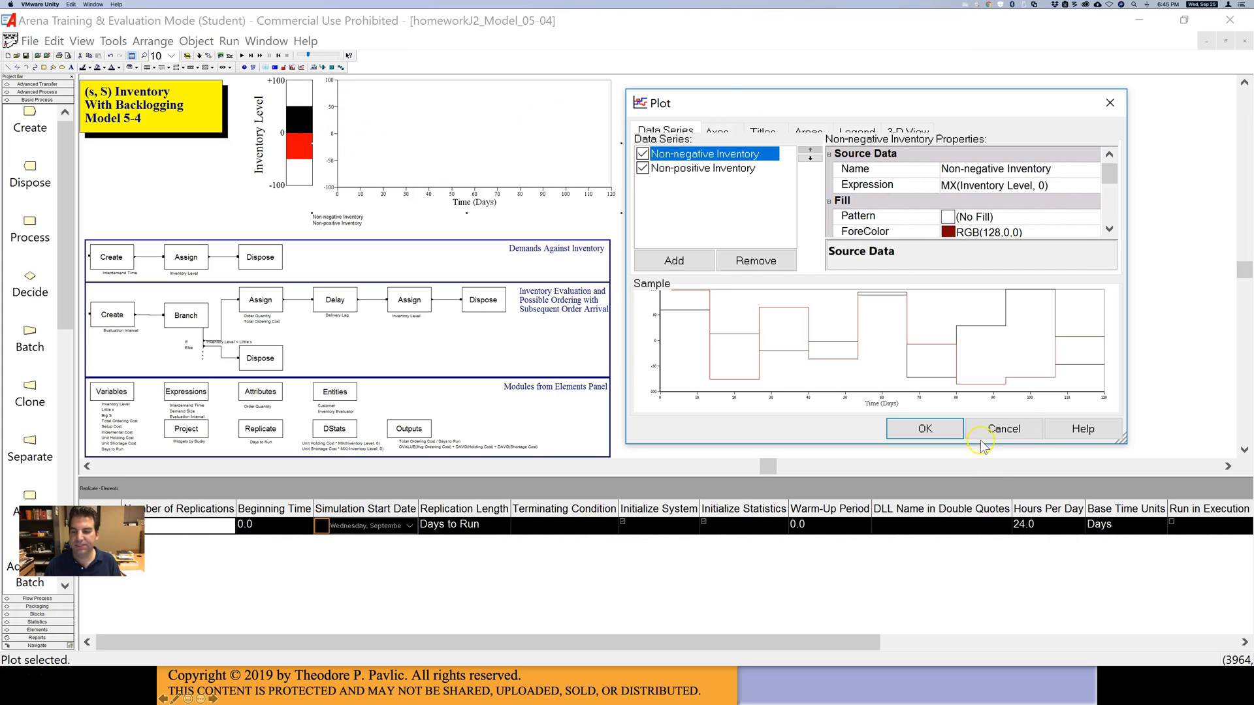
left_click(1004, 429)
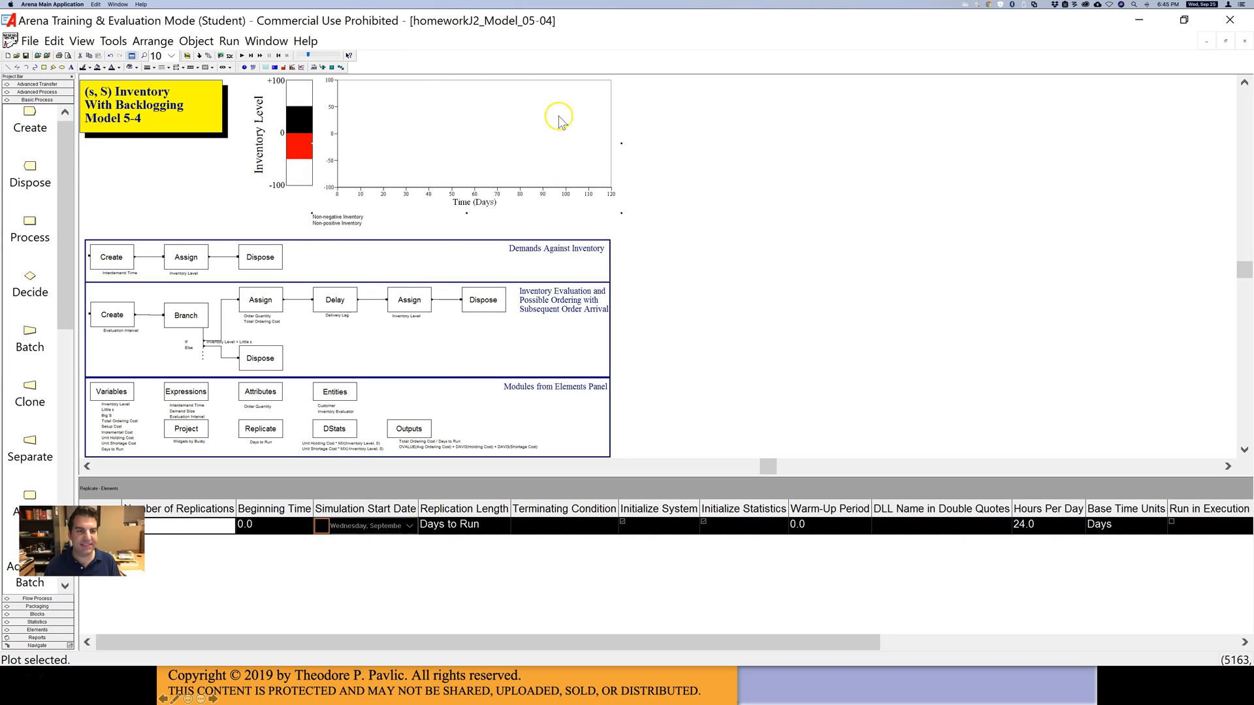
double_click(294, 132)
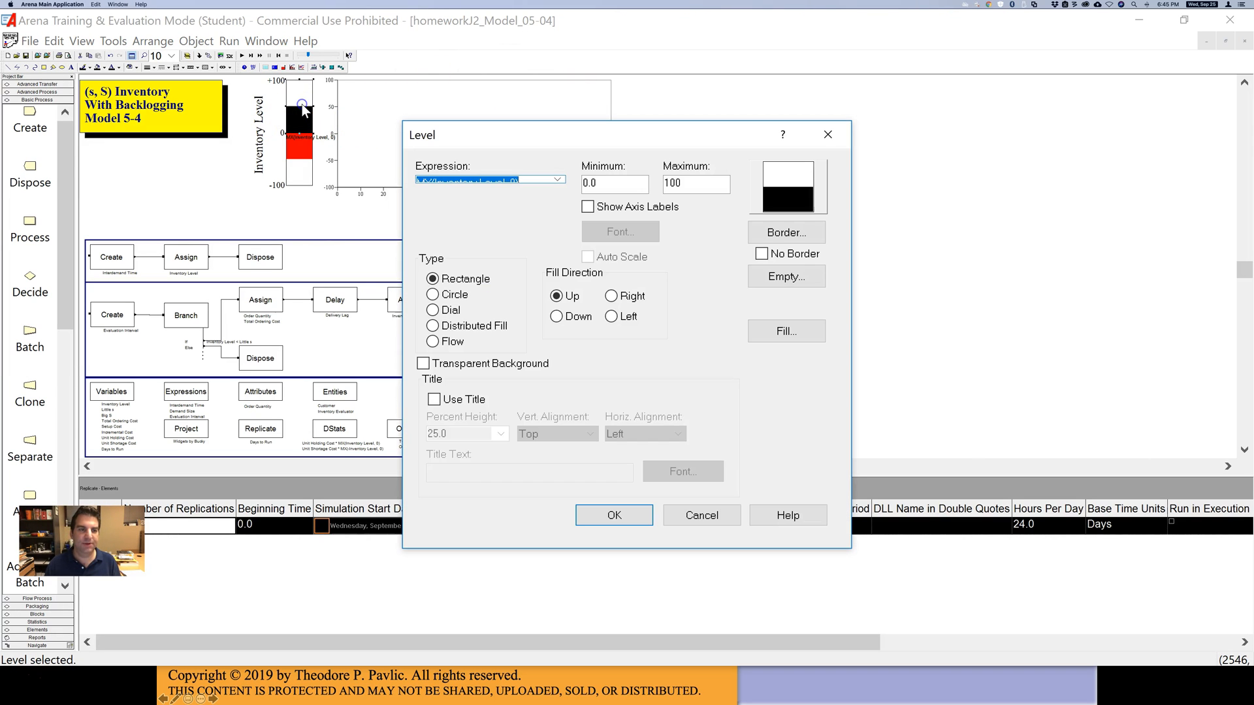
mouse_move(458, 152)
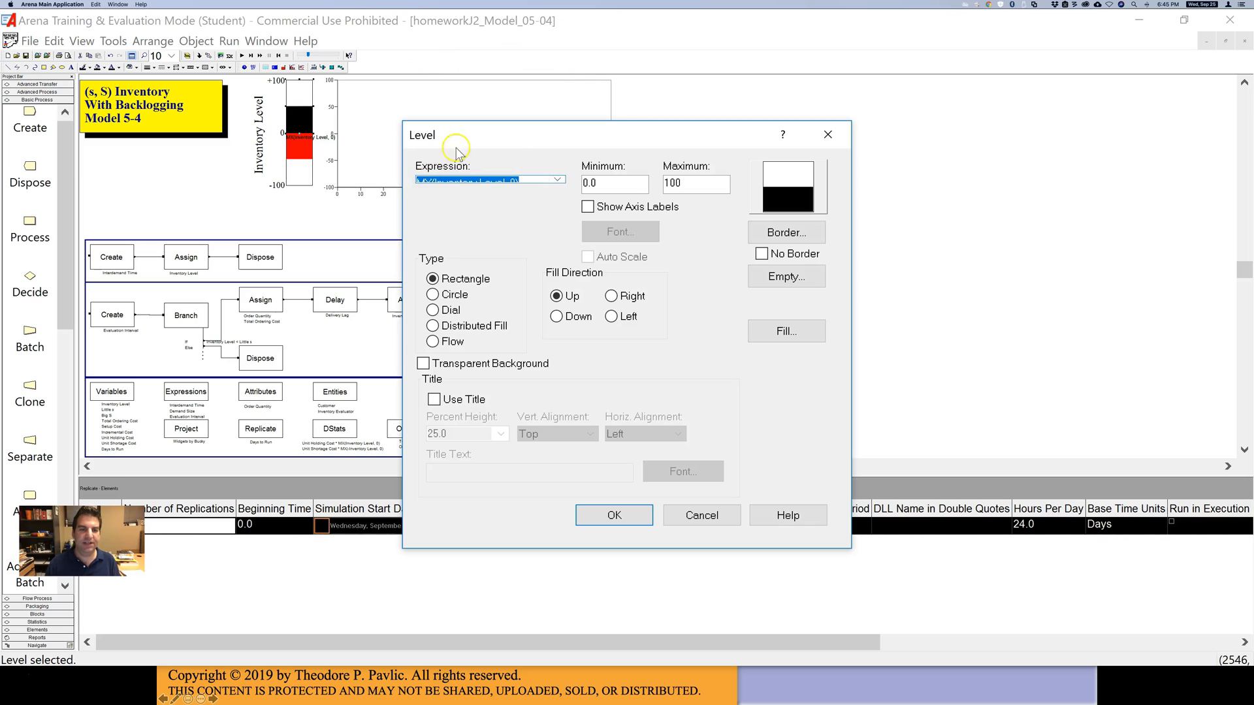
mouse_move(538, 177)
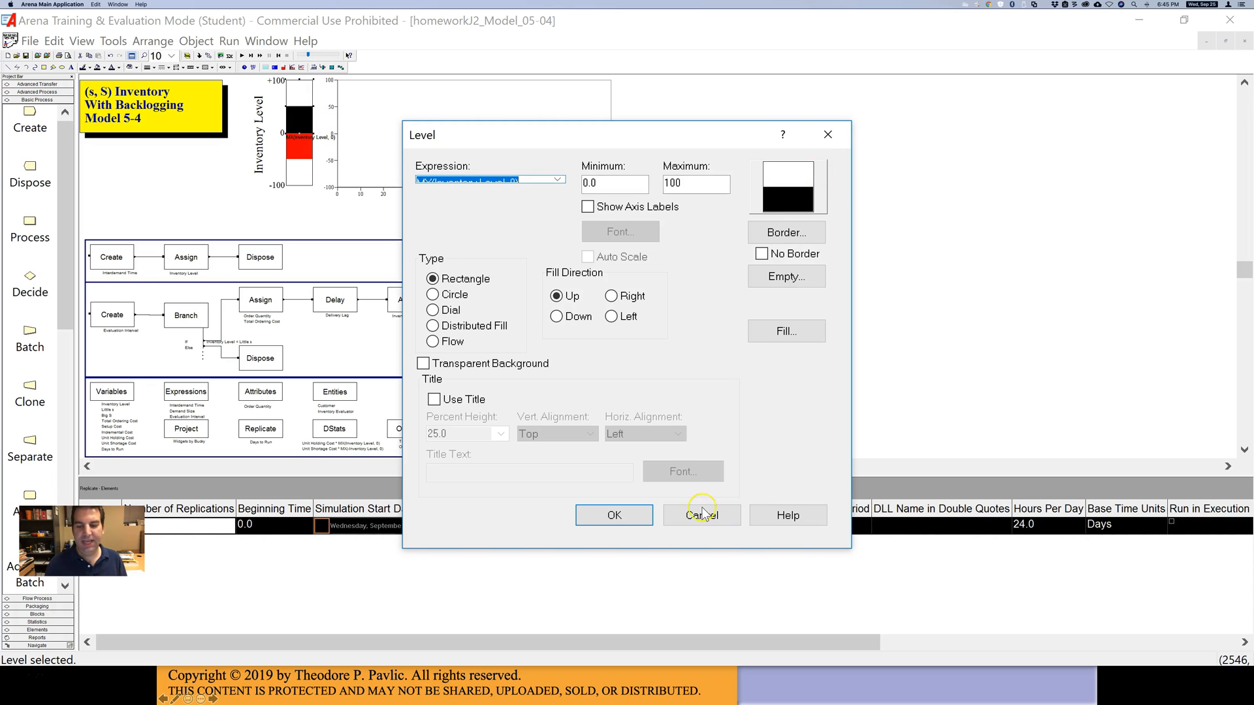
- Cancel the Level dialog, leaving the inventory level bar settings unchanged
left_click(701, 516)
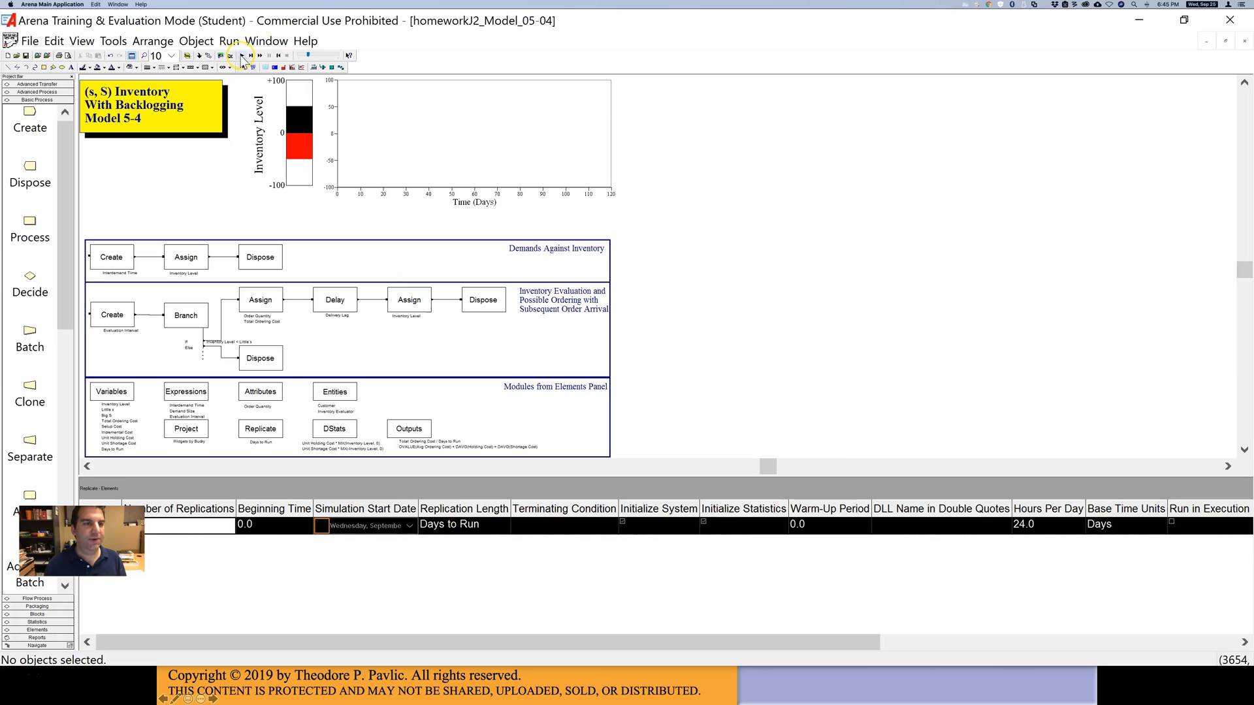
- Run the inventory model until the plot shows inventory swinging above and below zero
left_click(241, 55)
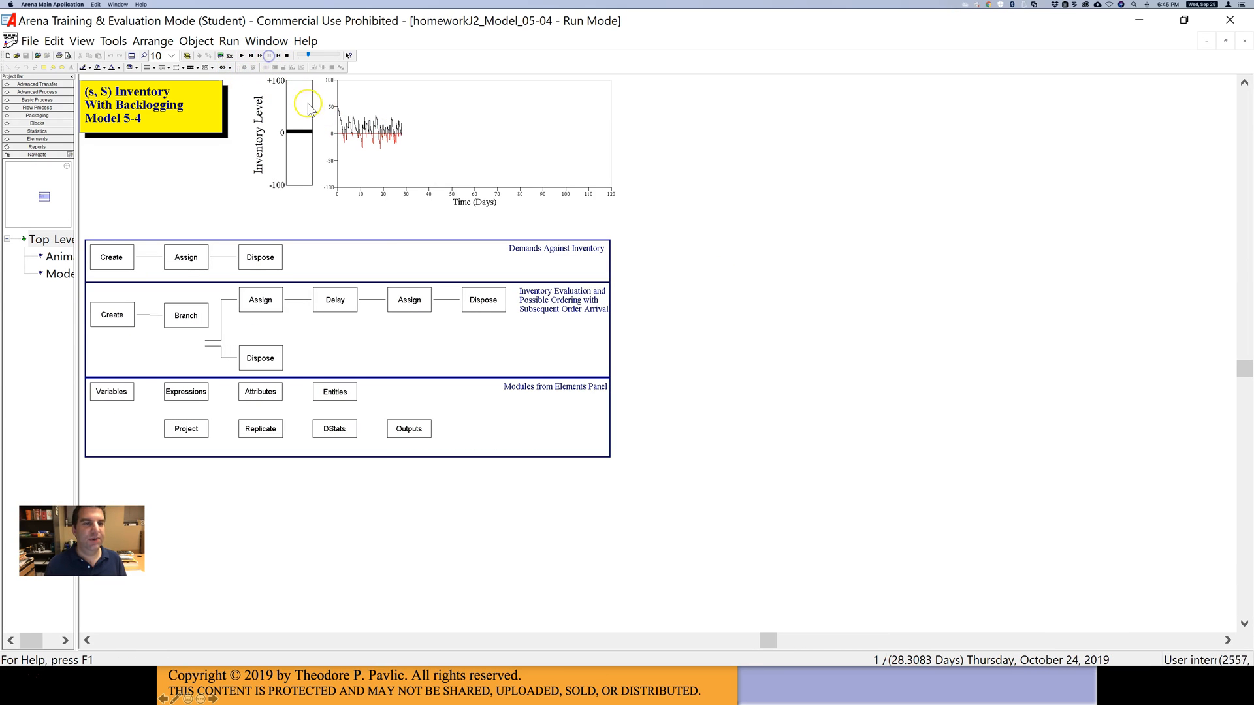
mouse_move(471, 222)
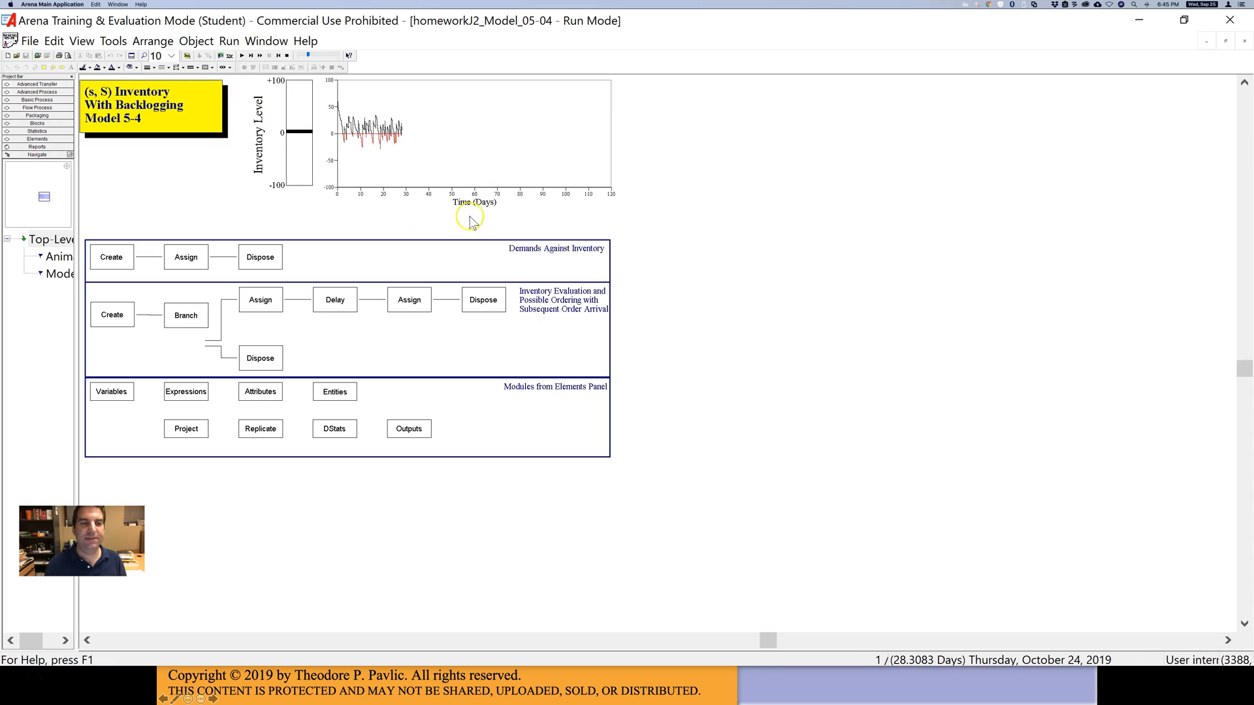
mouse_move(549, 175)
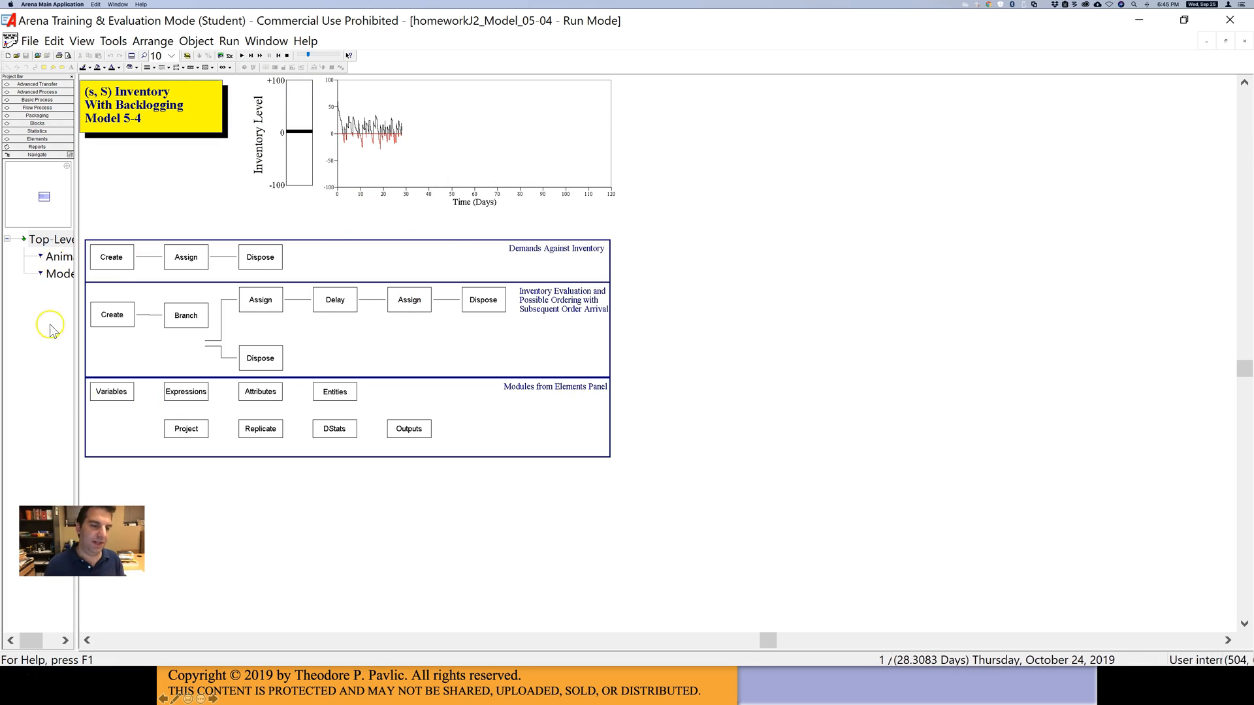
mouse_move(171, 554)
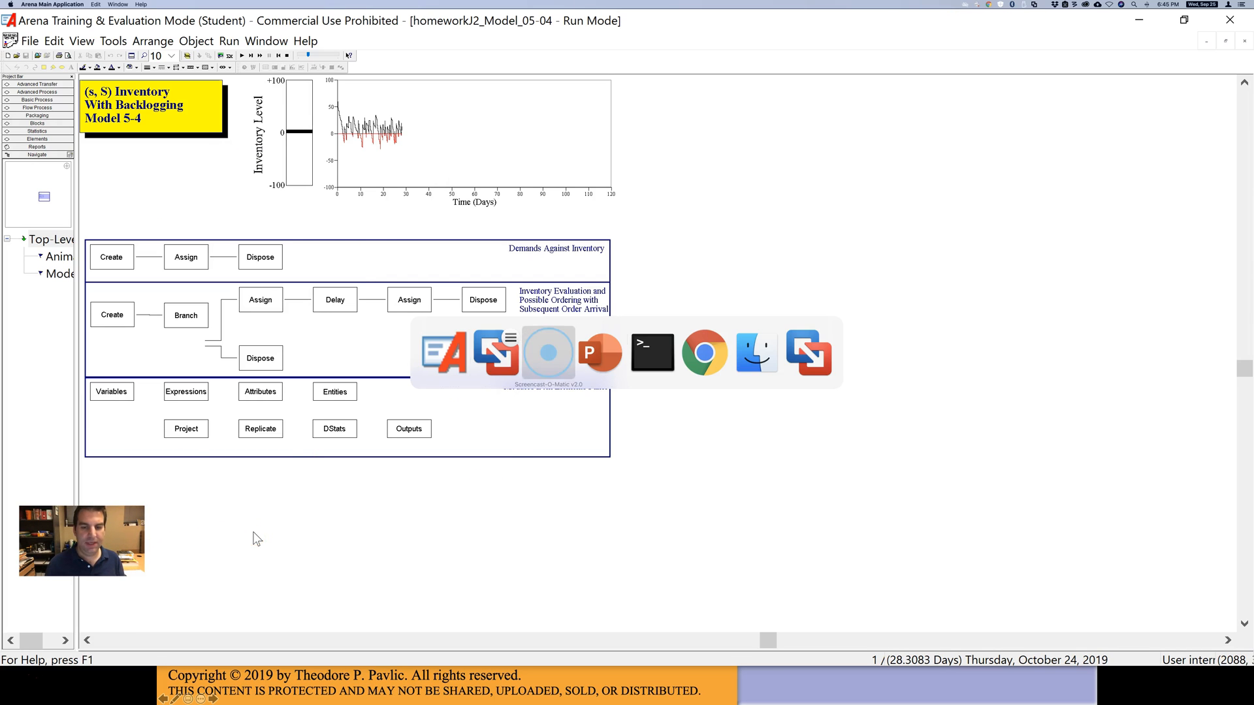
- Switch to PowerPoint and show the Lab 7 (s, S) inventory assignment slide
left_click(599, 352)
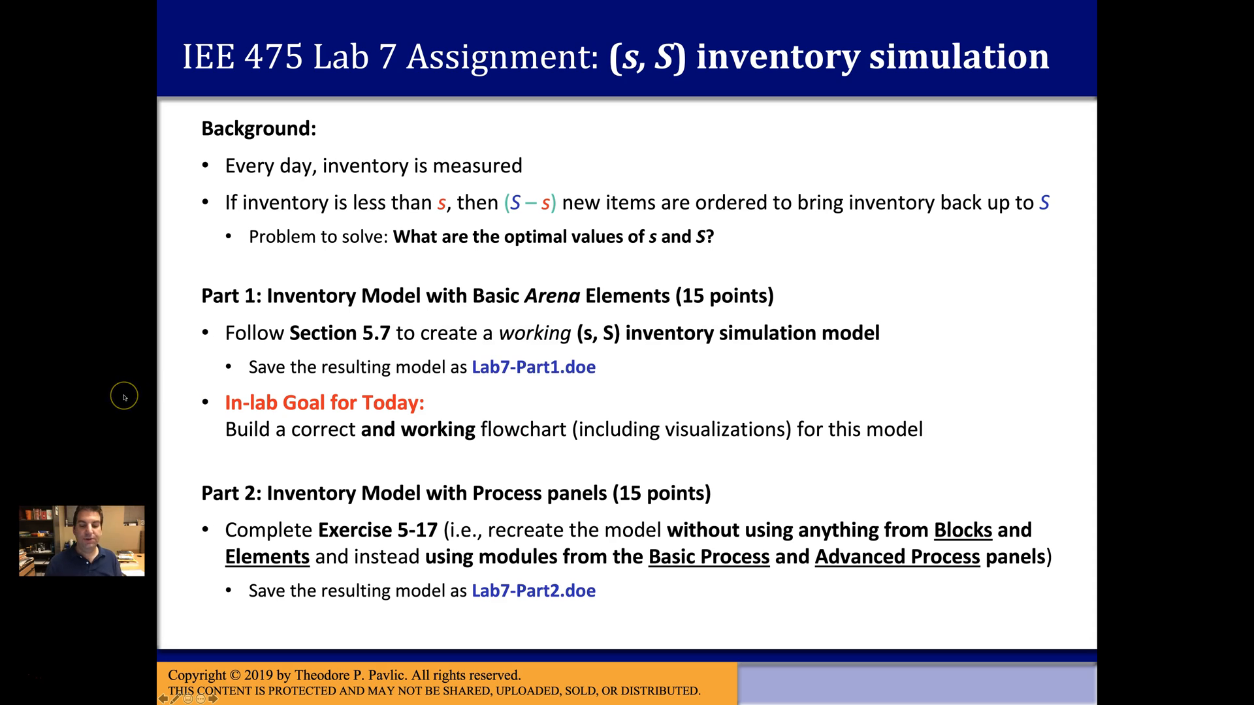
mouse_move(334, 430)
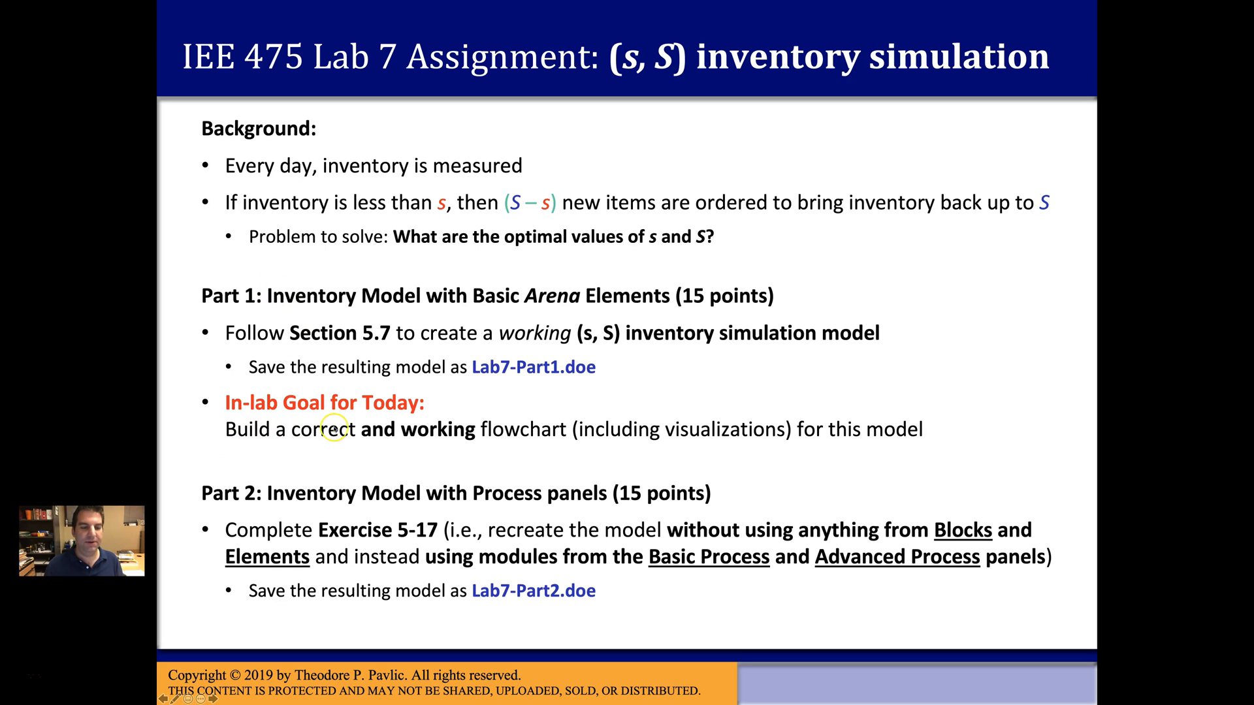
mouse_move(320, 237)
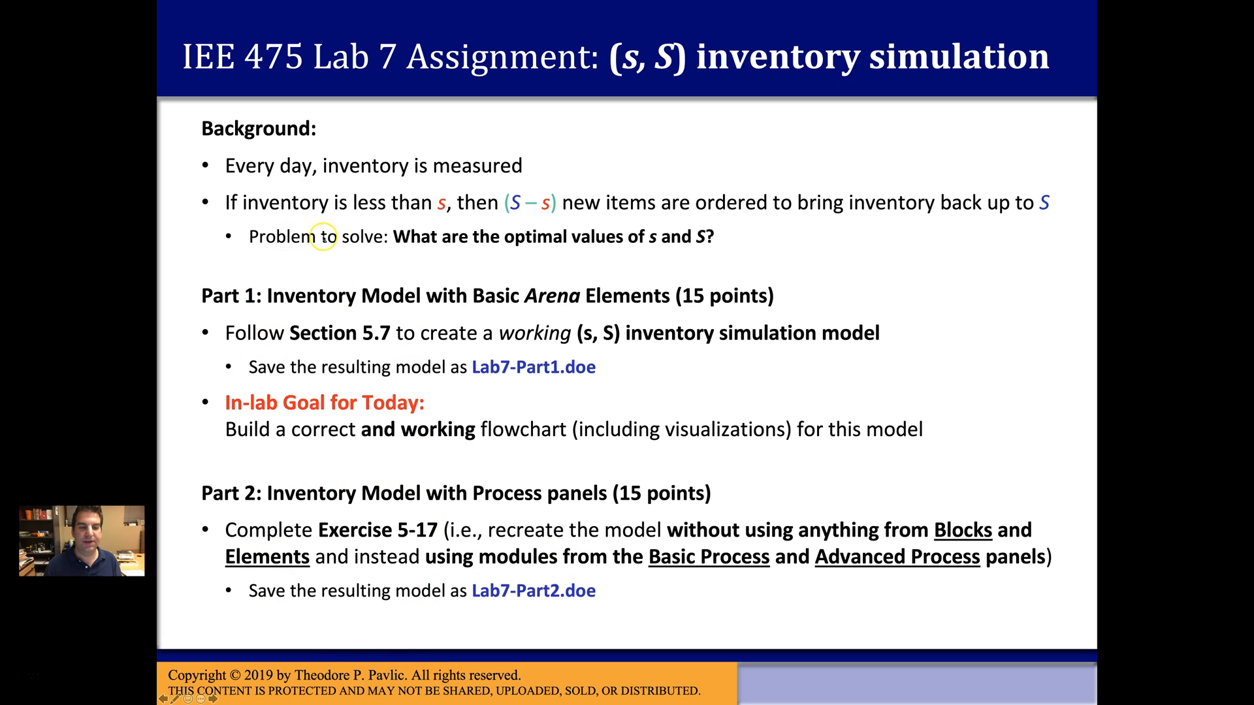
mouse_move(296, 436)
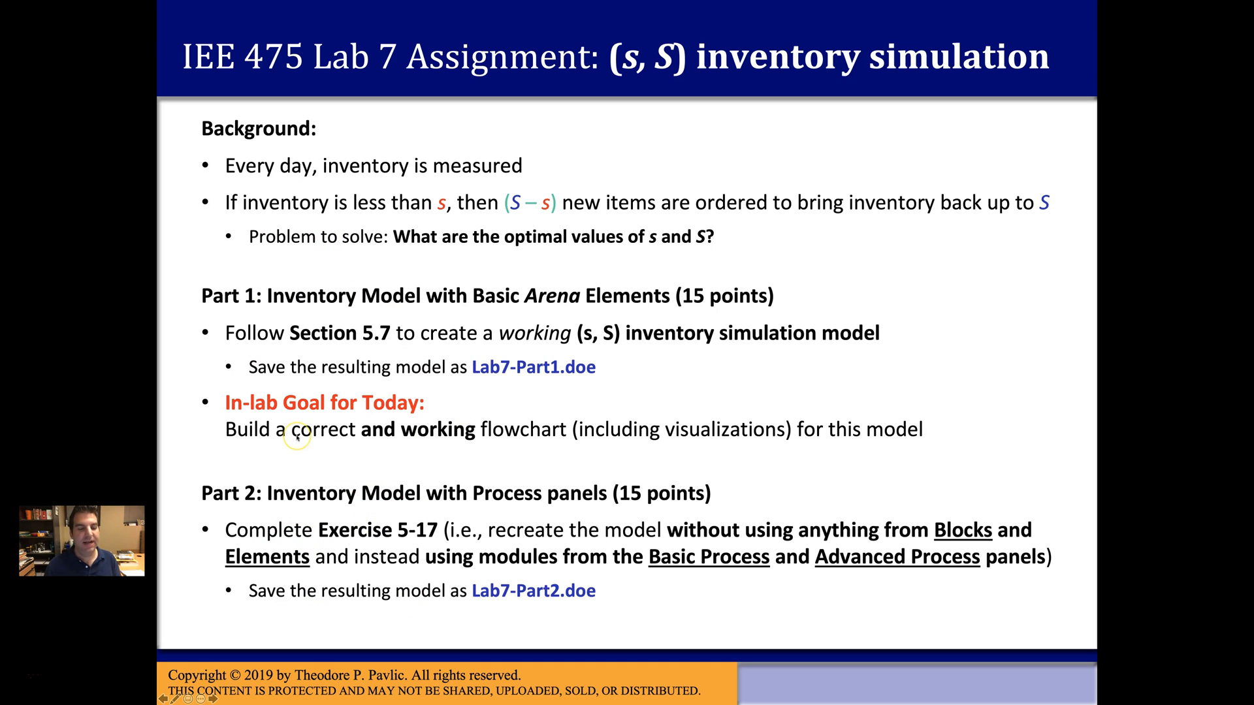
mouse_move(175, 402)
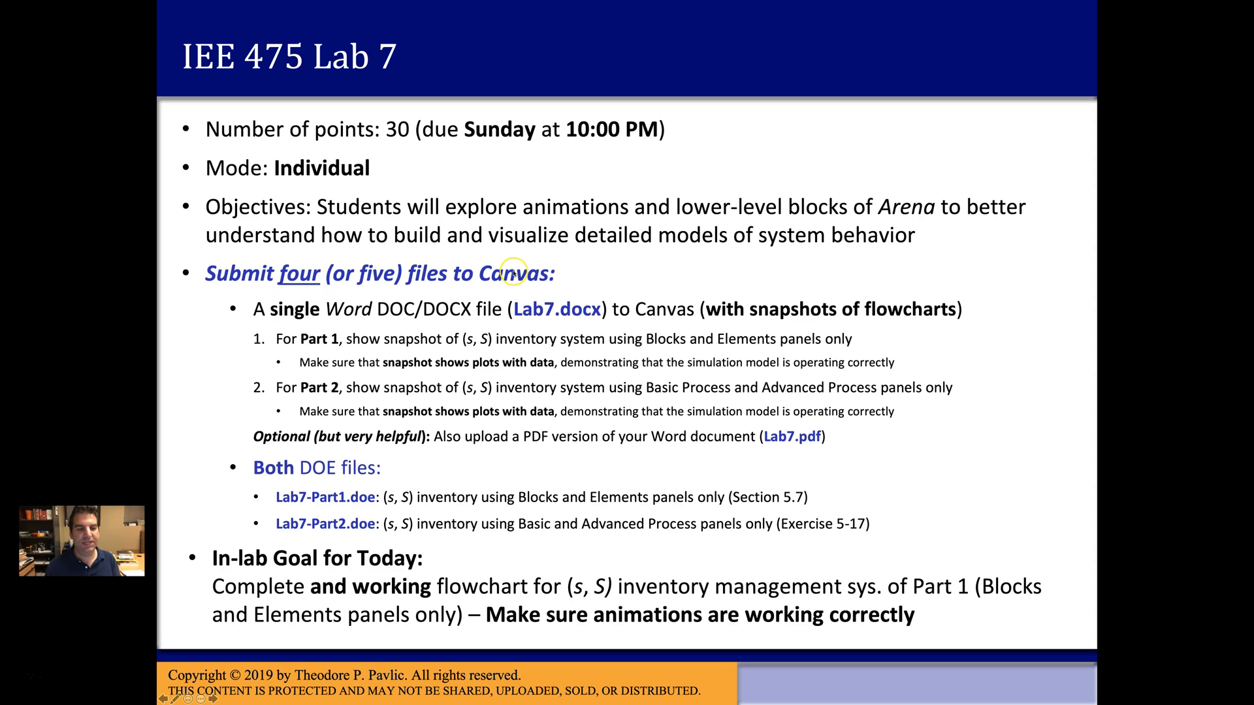
mouse_move(340, 363)
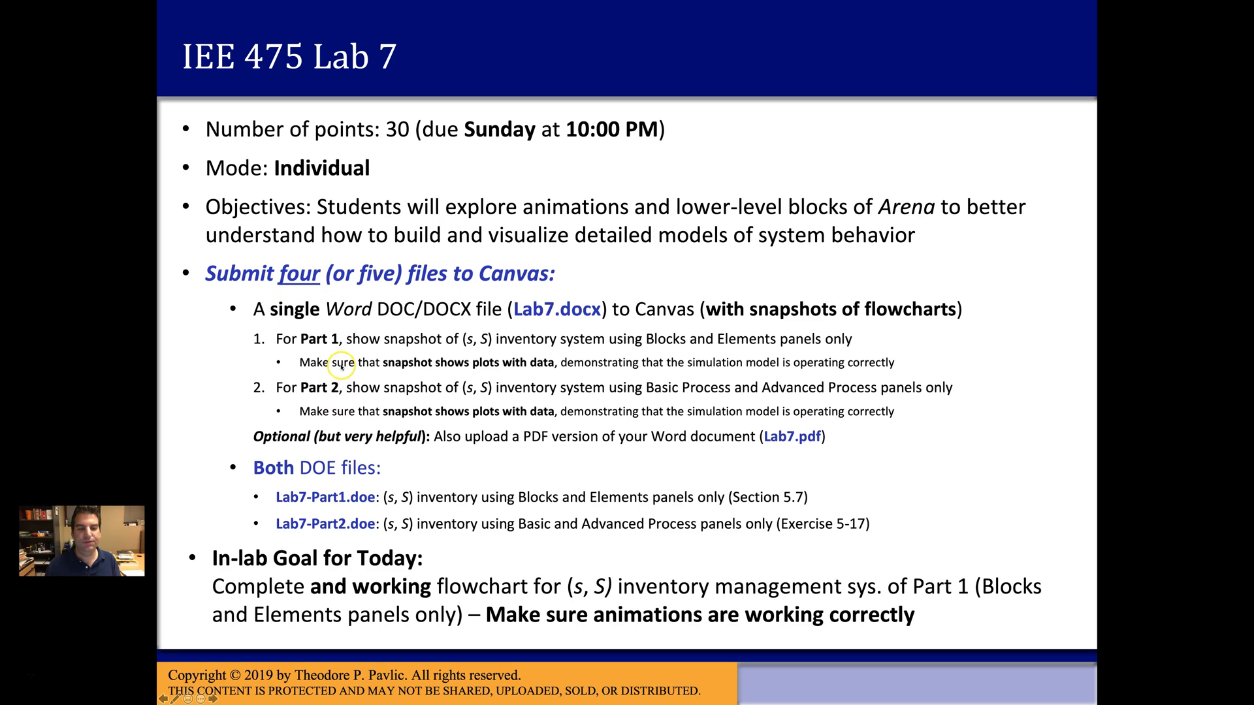
mouse_move(332, 335)
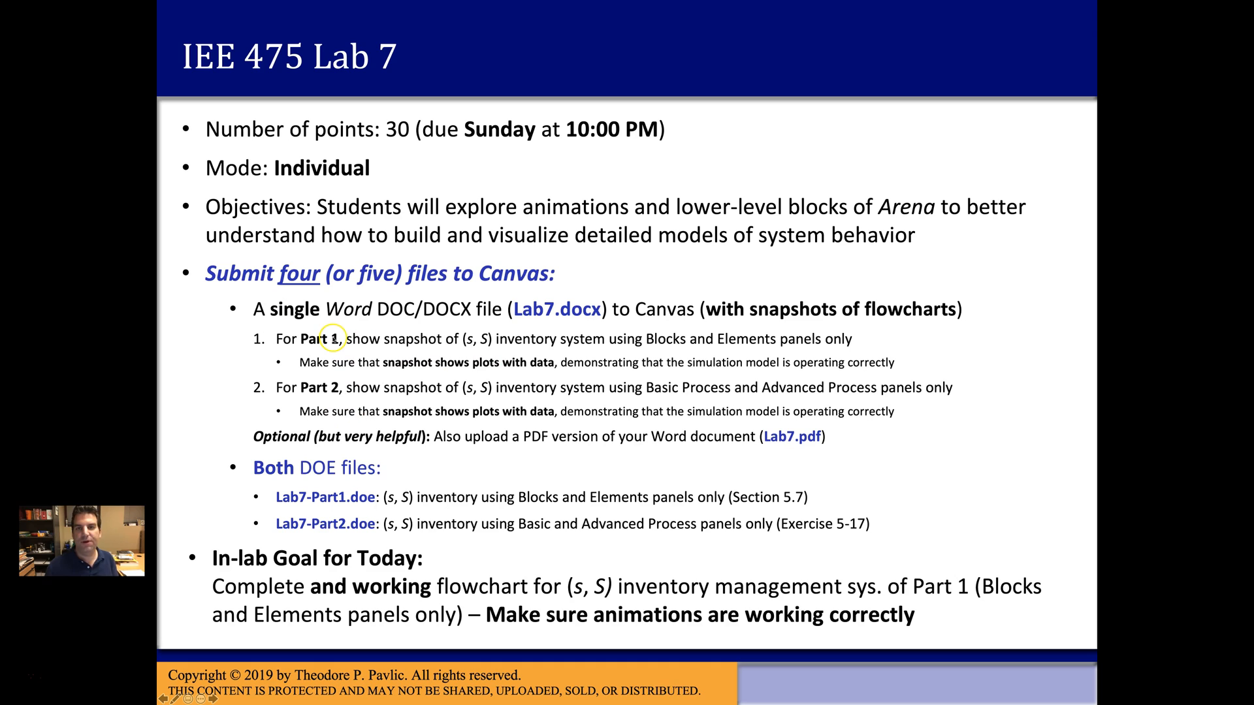
mouse_move(329, 391)
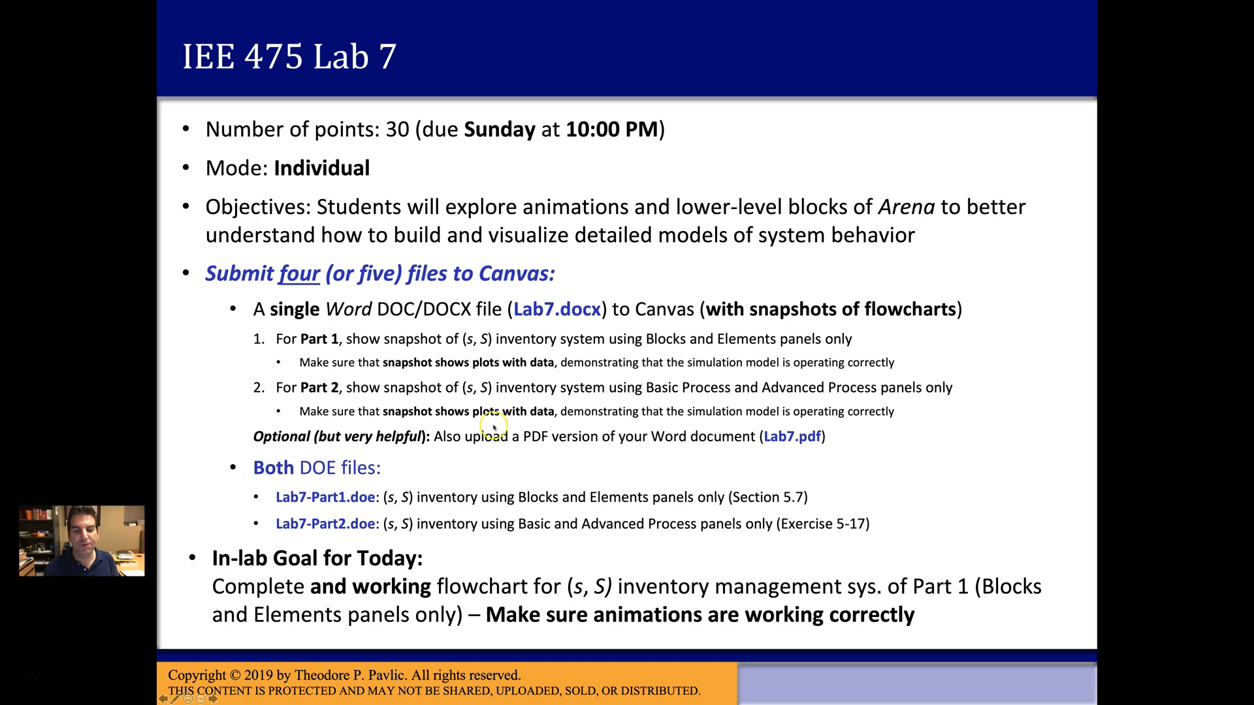
mouse_move(472, 374)
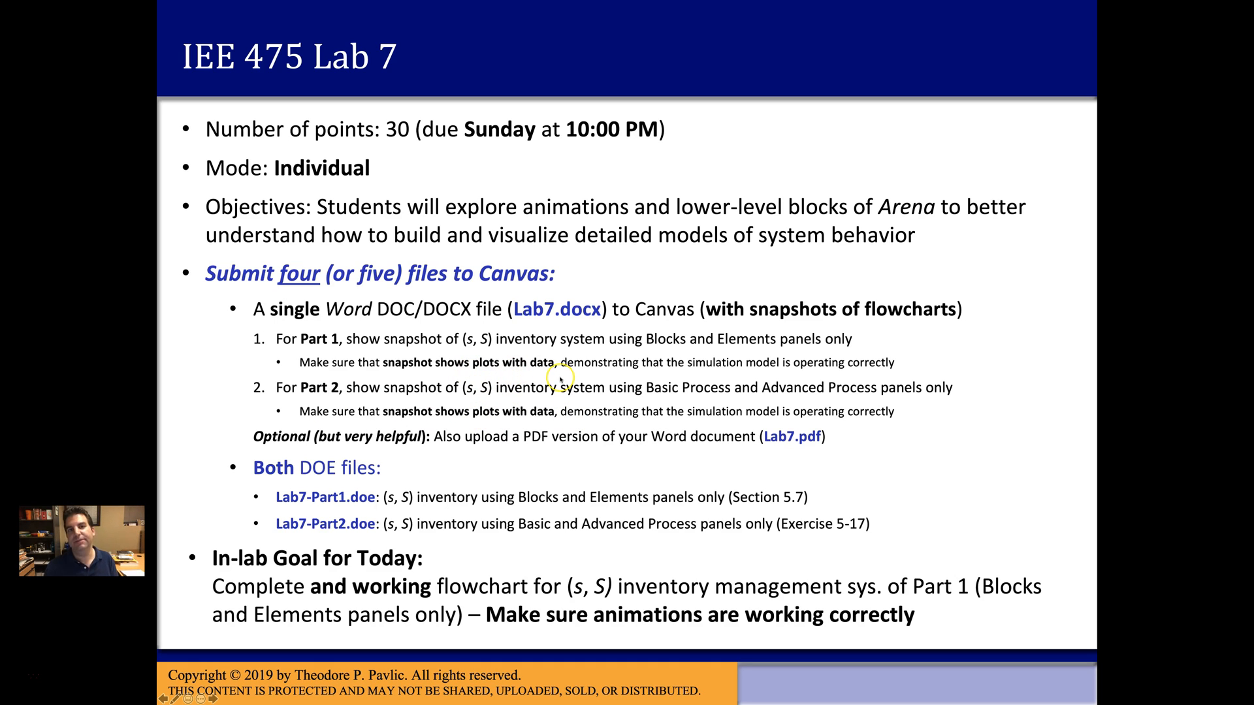
mouse_move(560, 388)
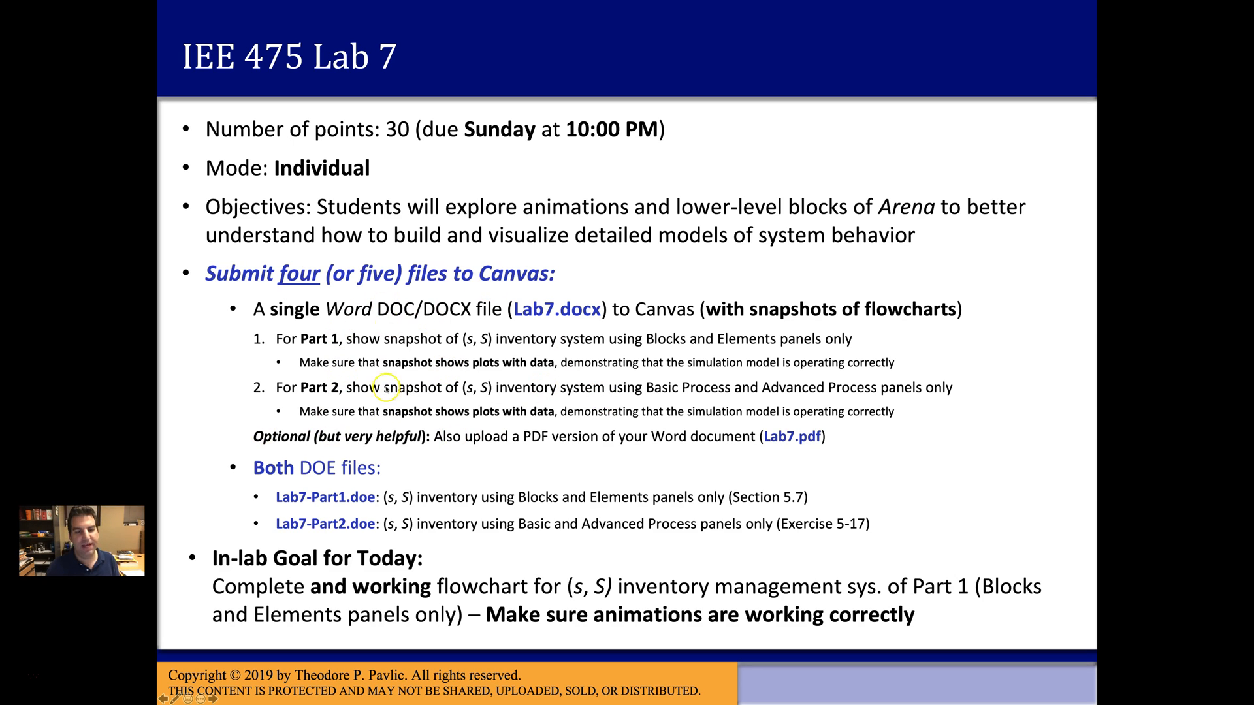
mouse_move(584, 312)
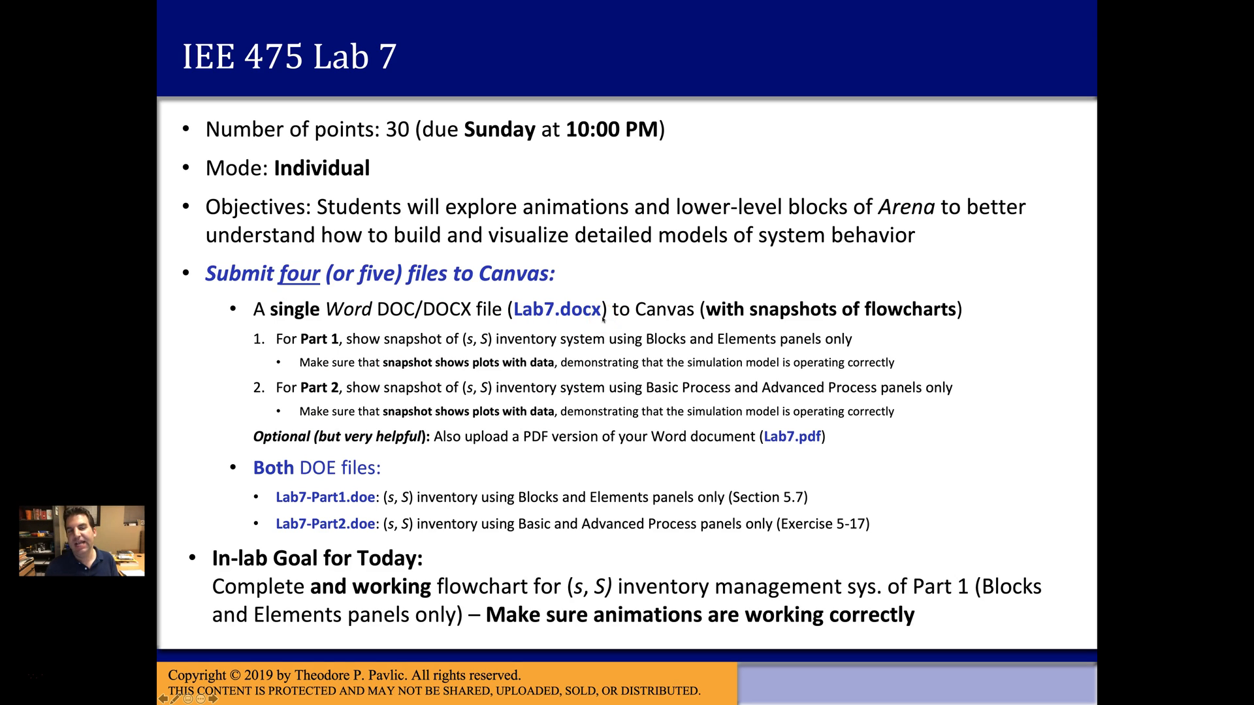
mouse_move(831, 427)
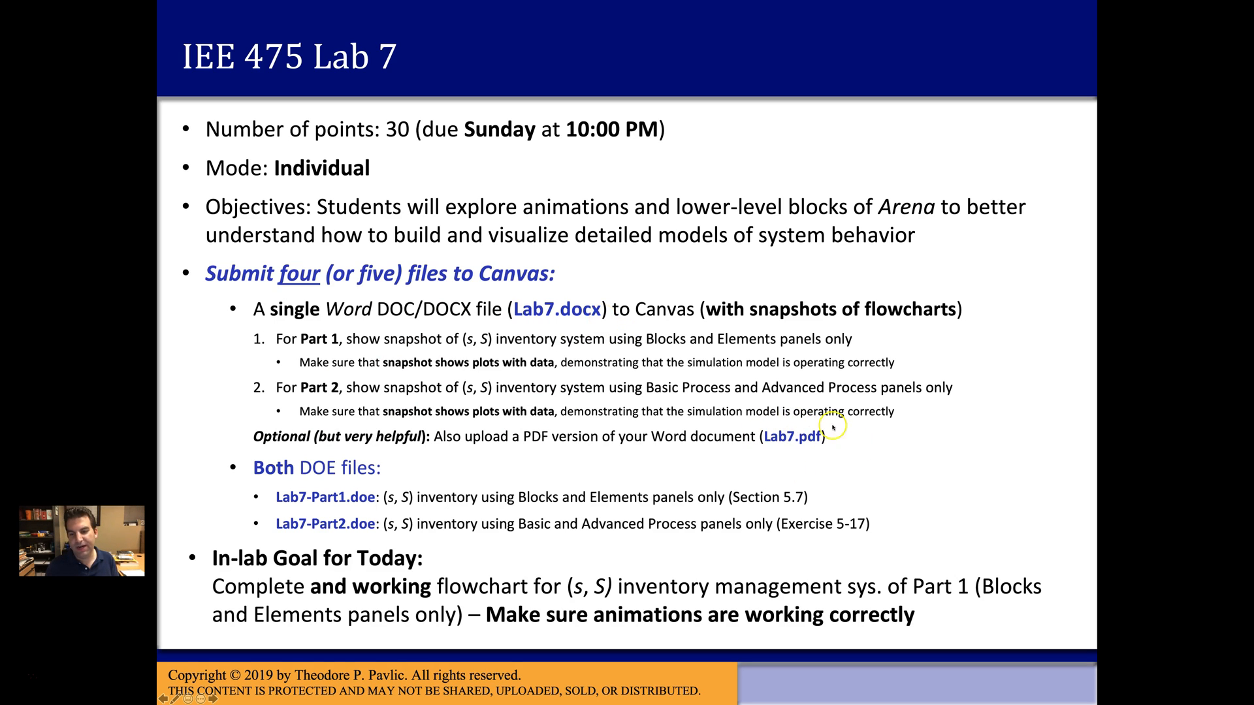
mouse_move(773, 453)
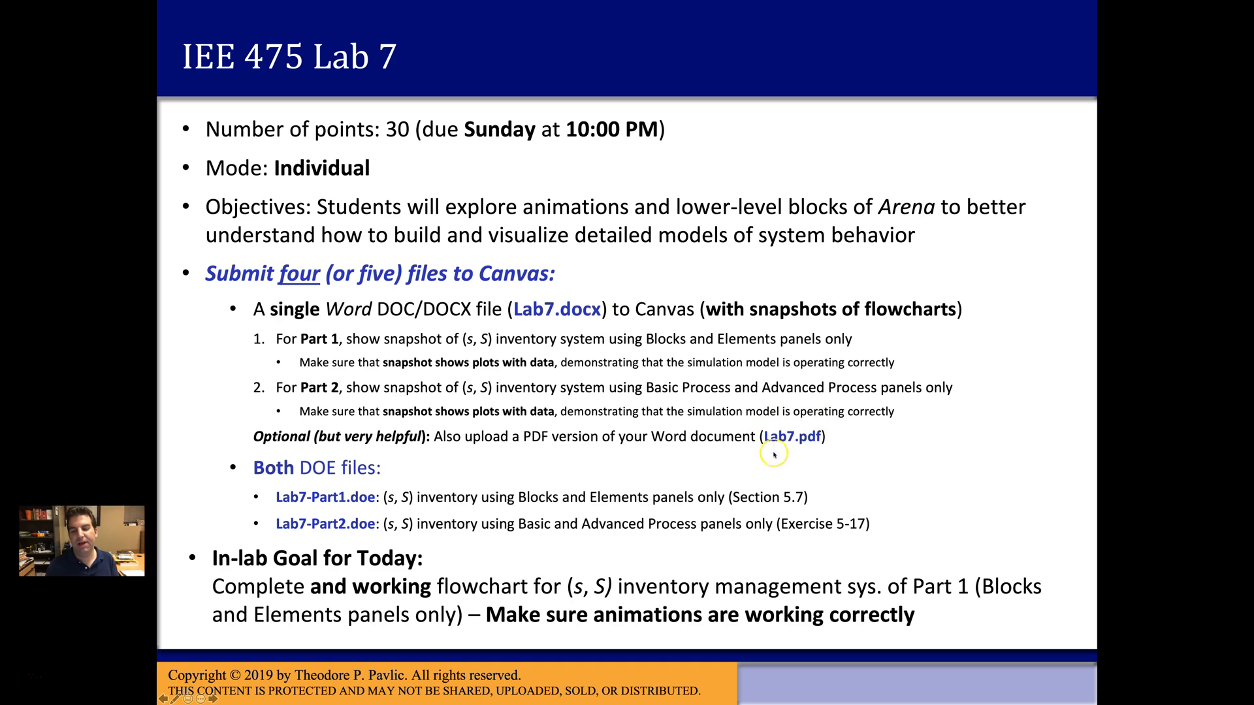
mouse_move(520, 307)
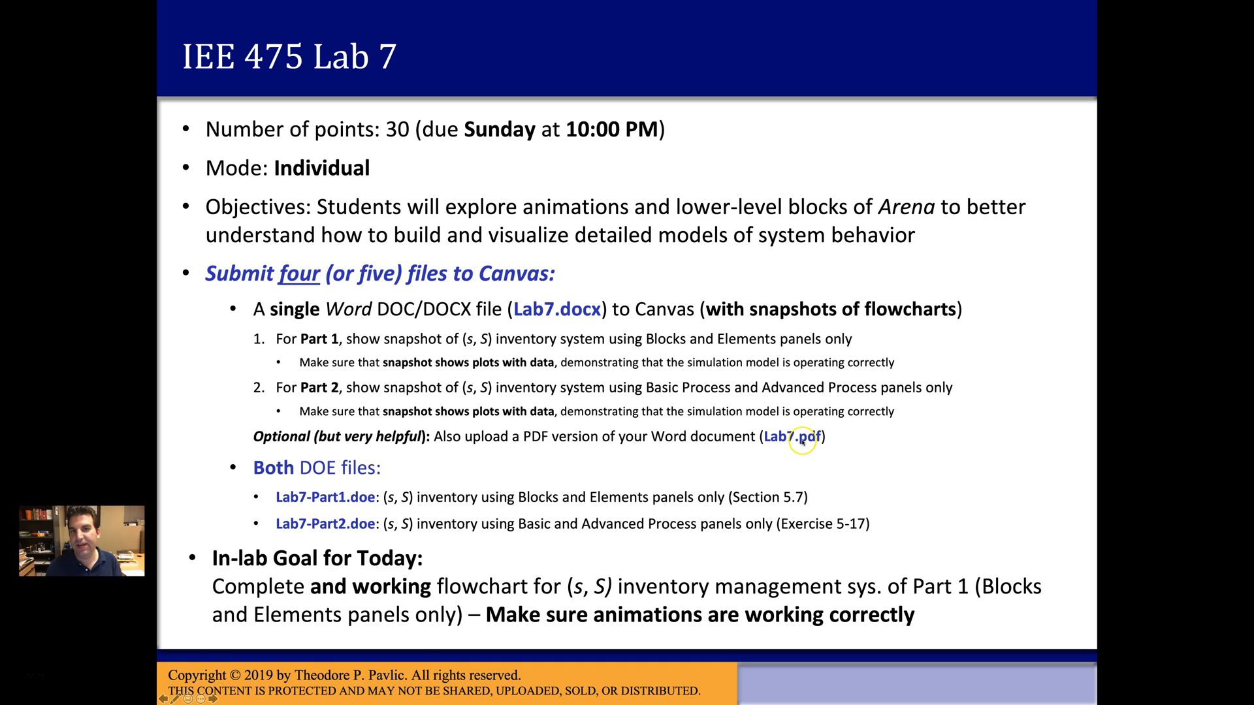
mouse_move(348, 476)
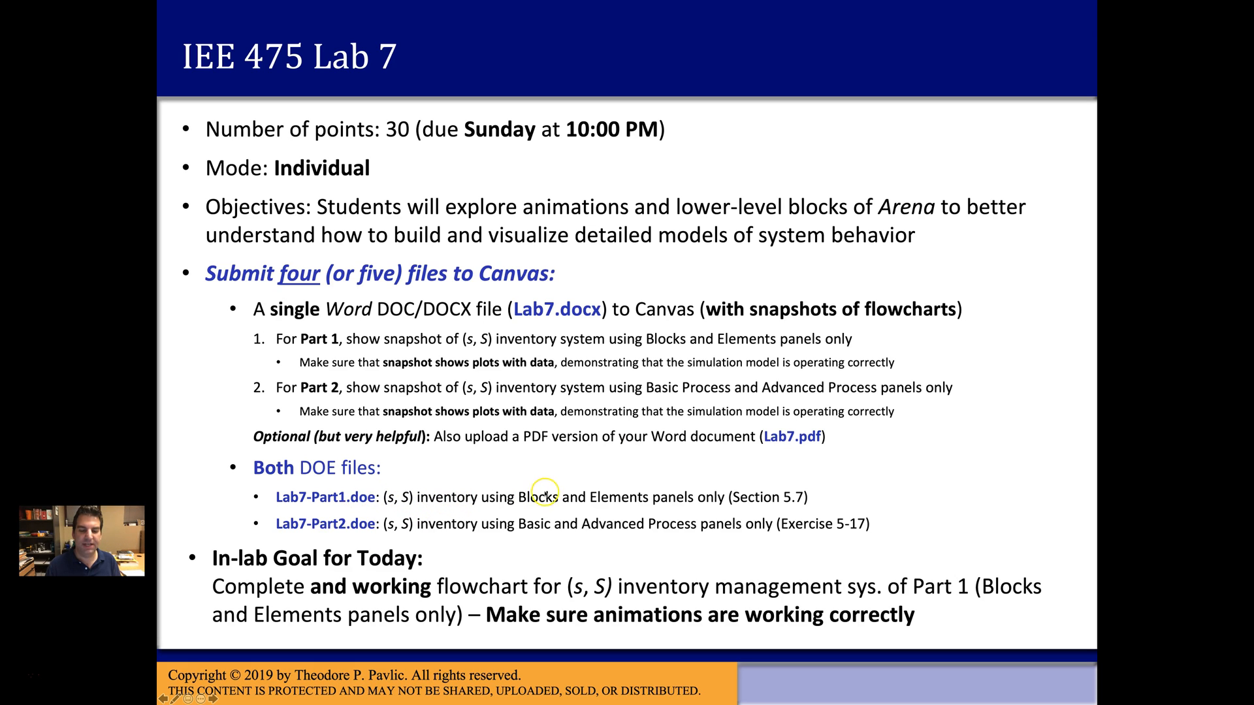
mouse_move(654, 528)
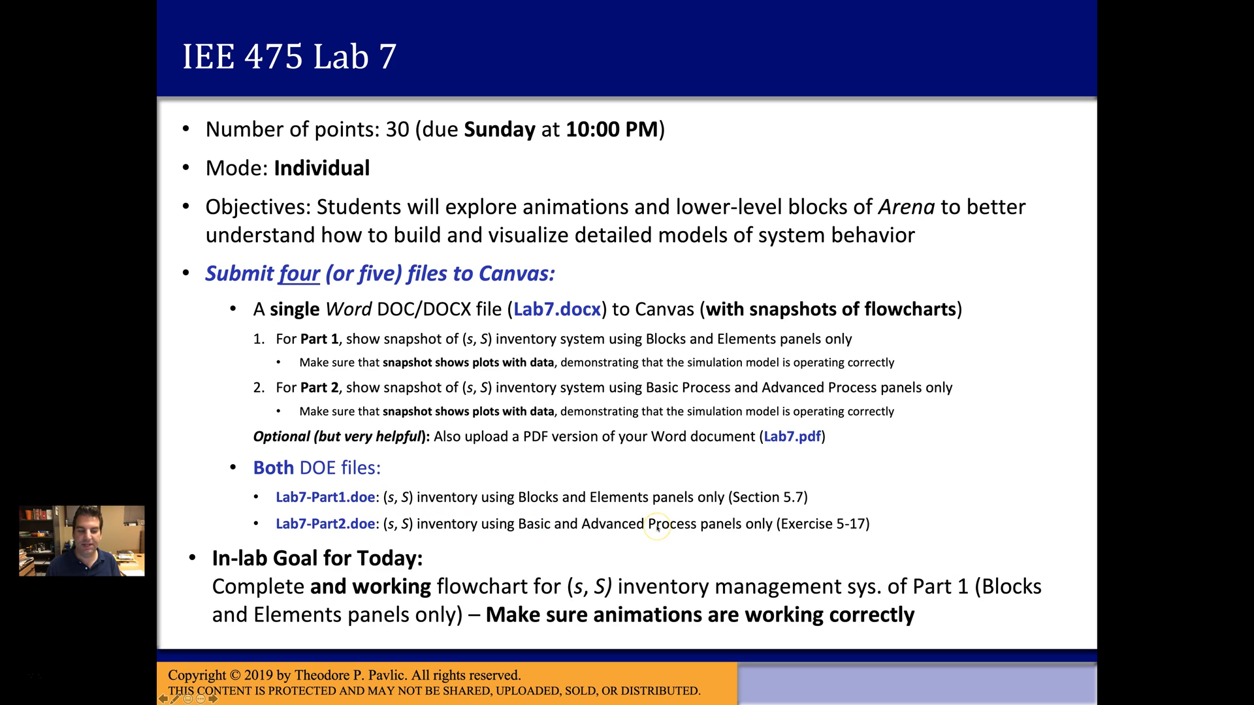
mouse_move(410, 292)
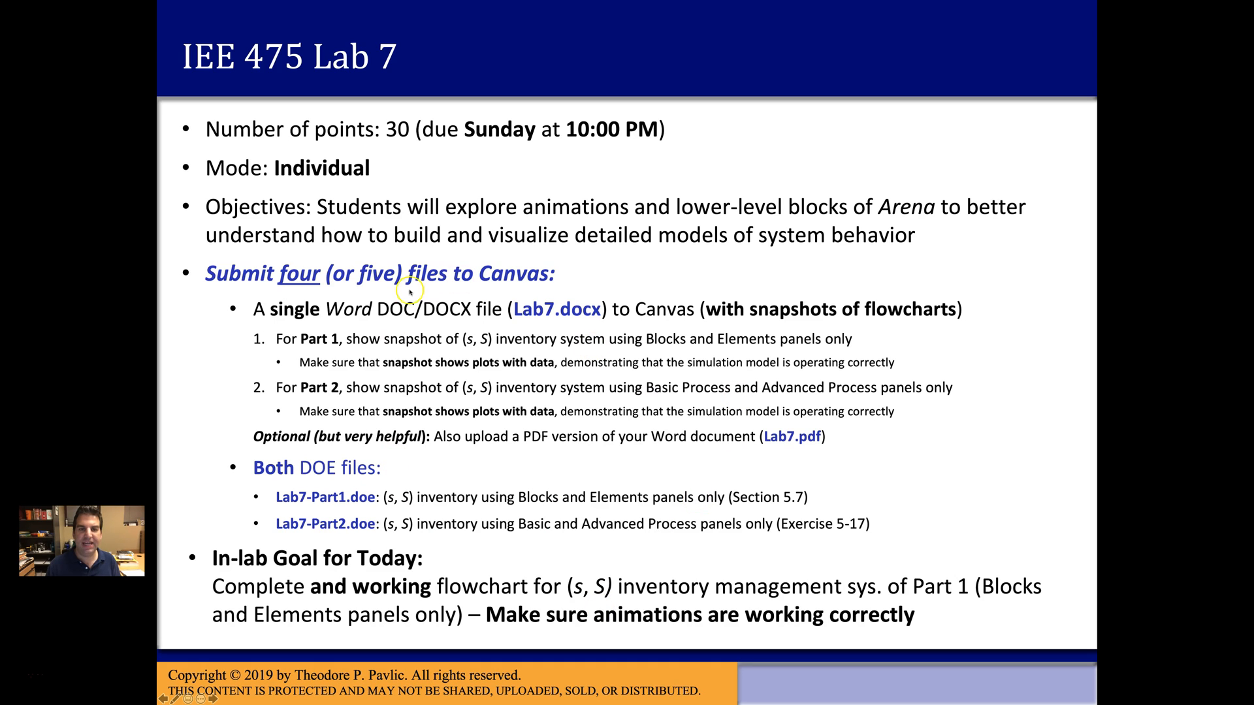
mouse_move(549, 168)
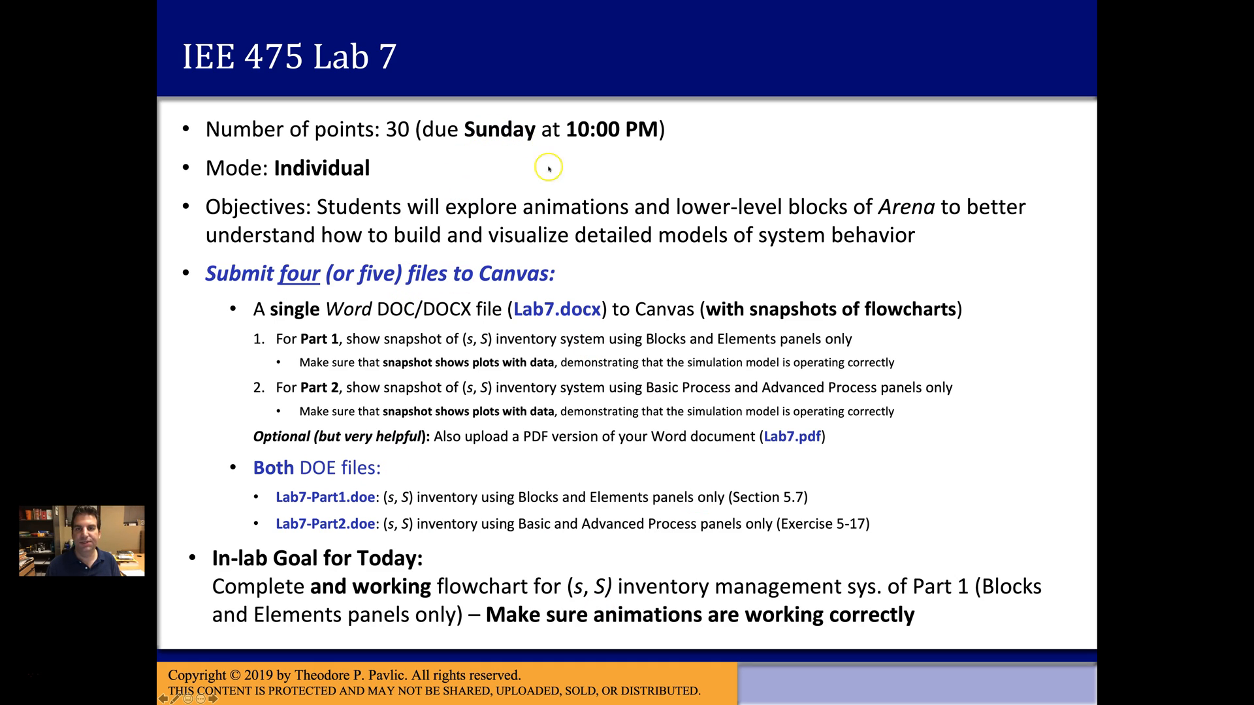
mouse_move(855, 428)
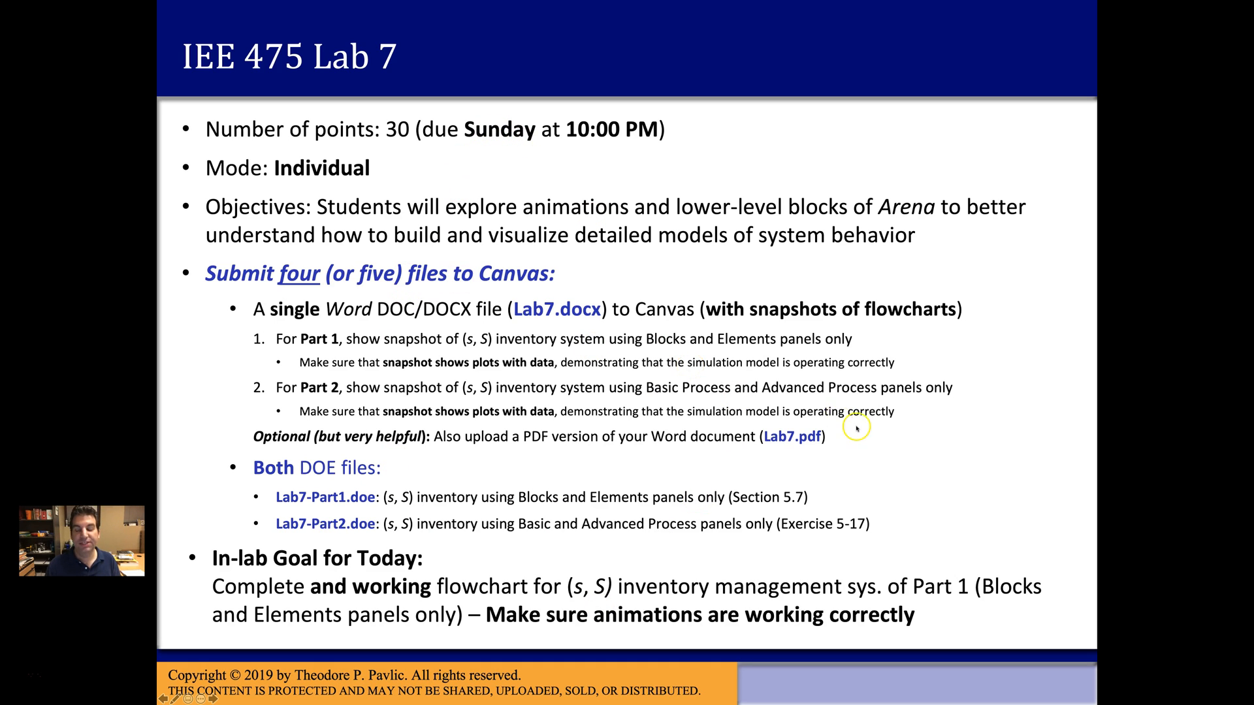
mouse_move(817, 469)
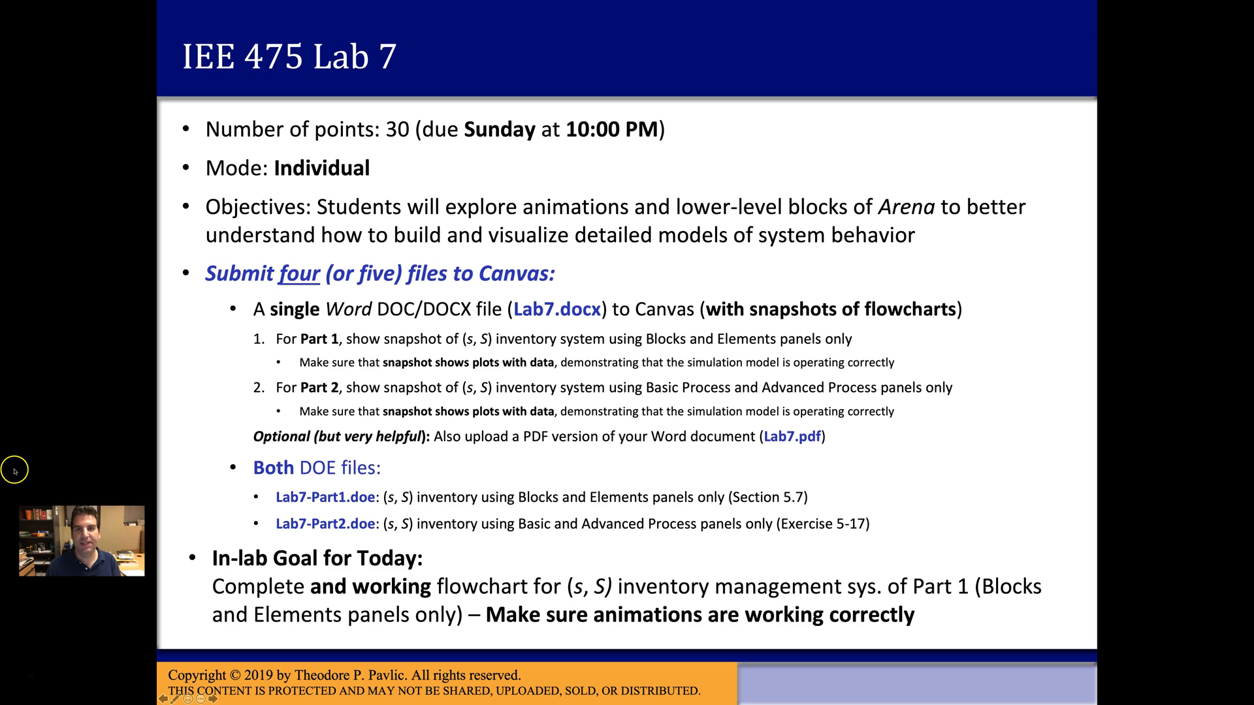
mouse_move(15, 471)
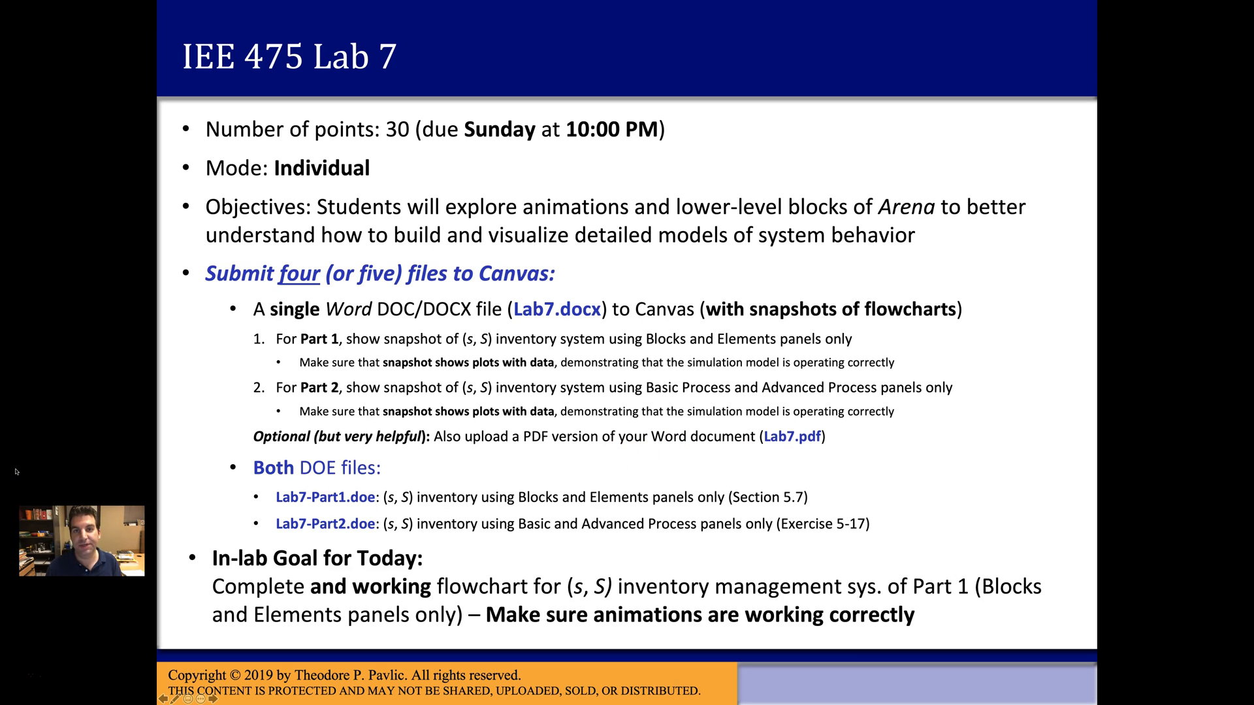